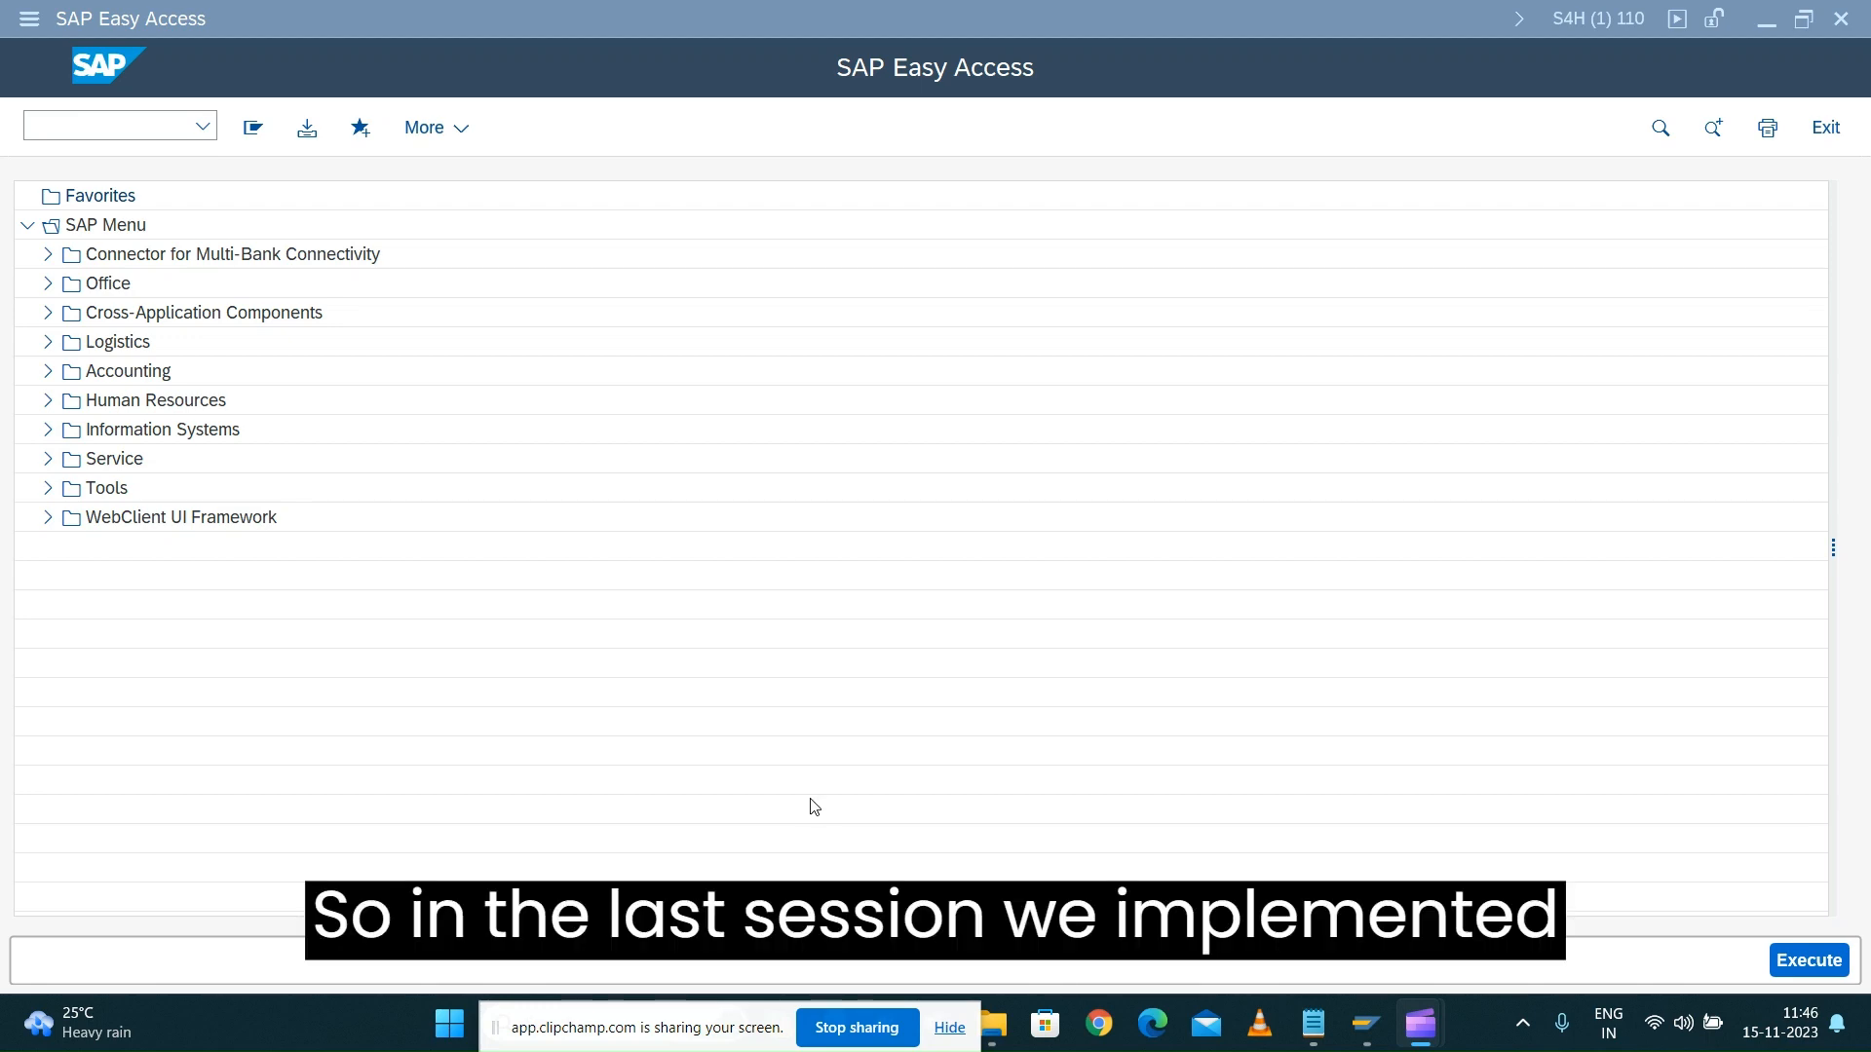
{"action": "mouse_move", "coordinate": [808, 804]}
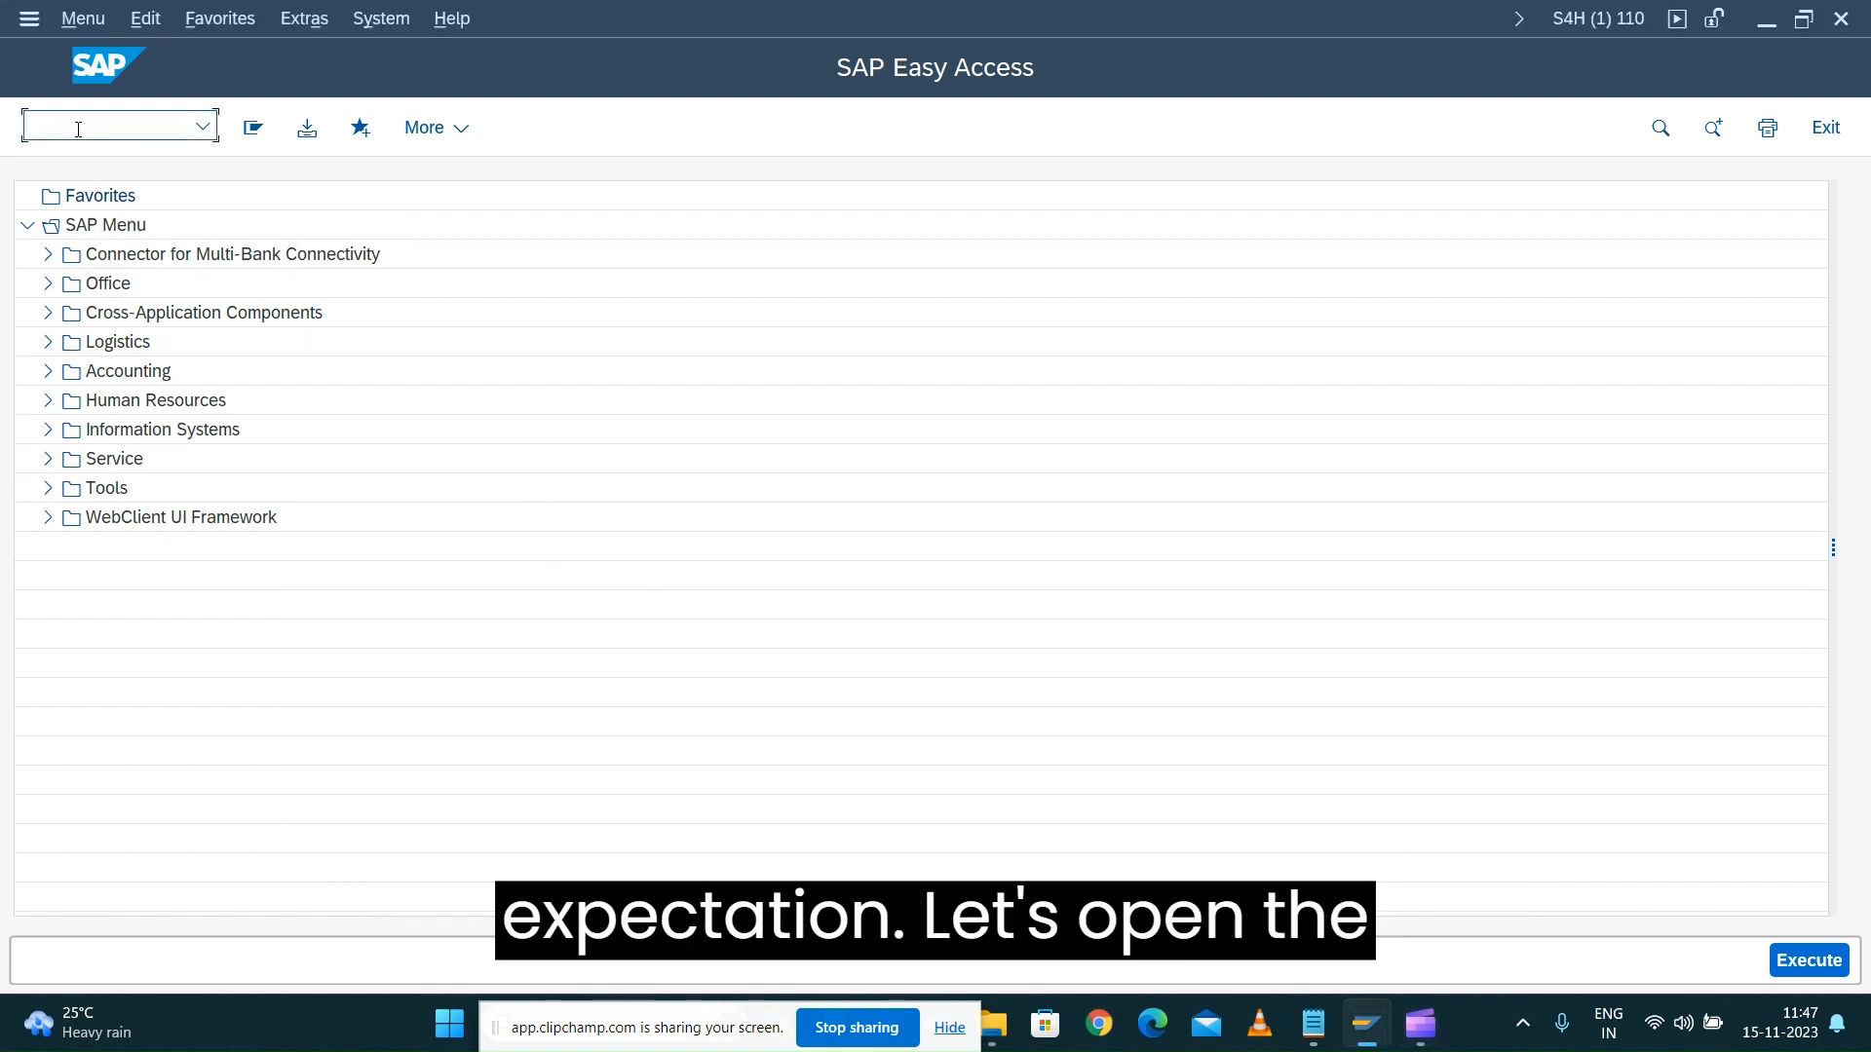
Step: Launch the business object configuration transaction BOBX
{"action": "type", "text": "BOBX"}
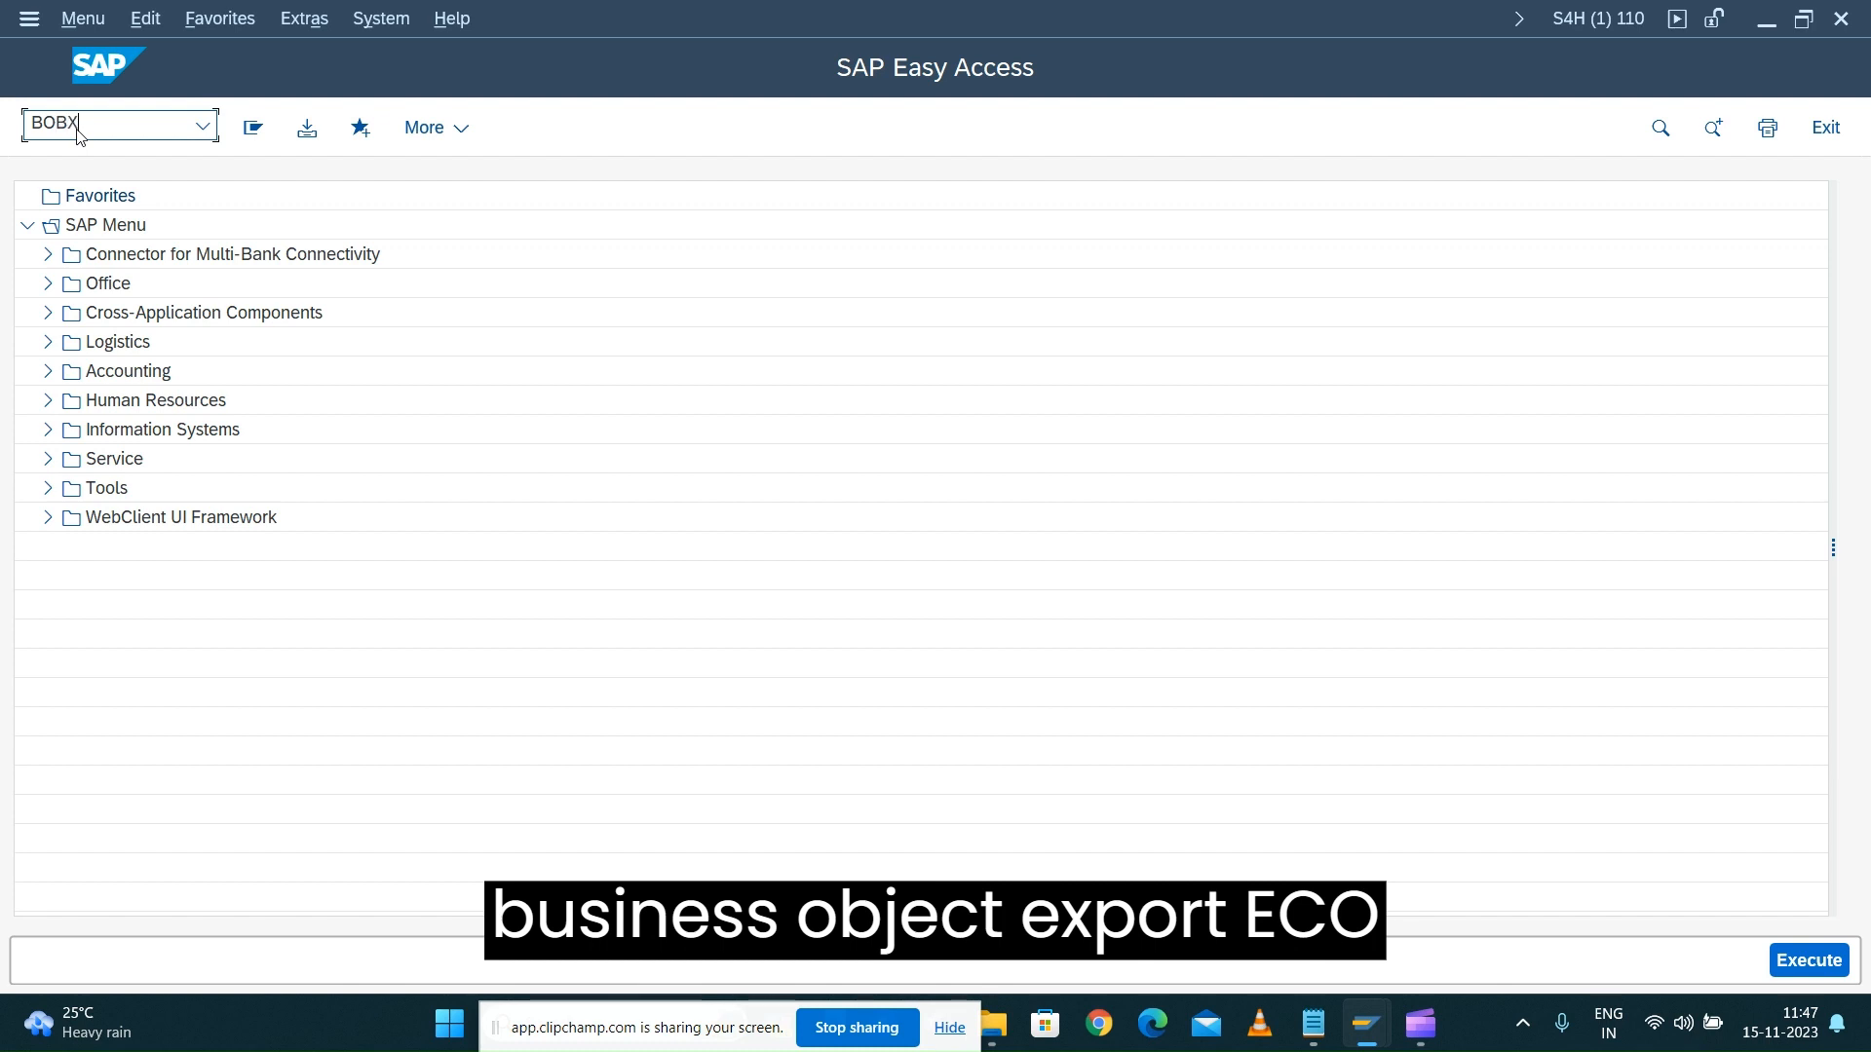
{"action": "key", "text": "Enter"}
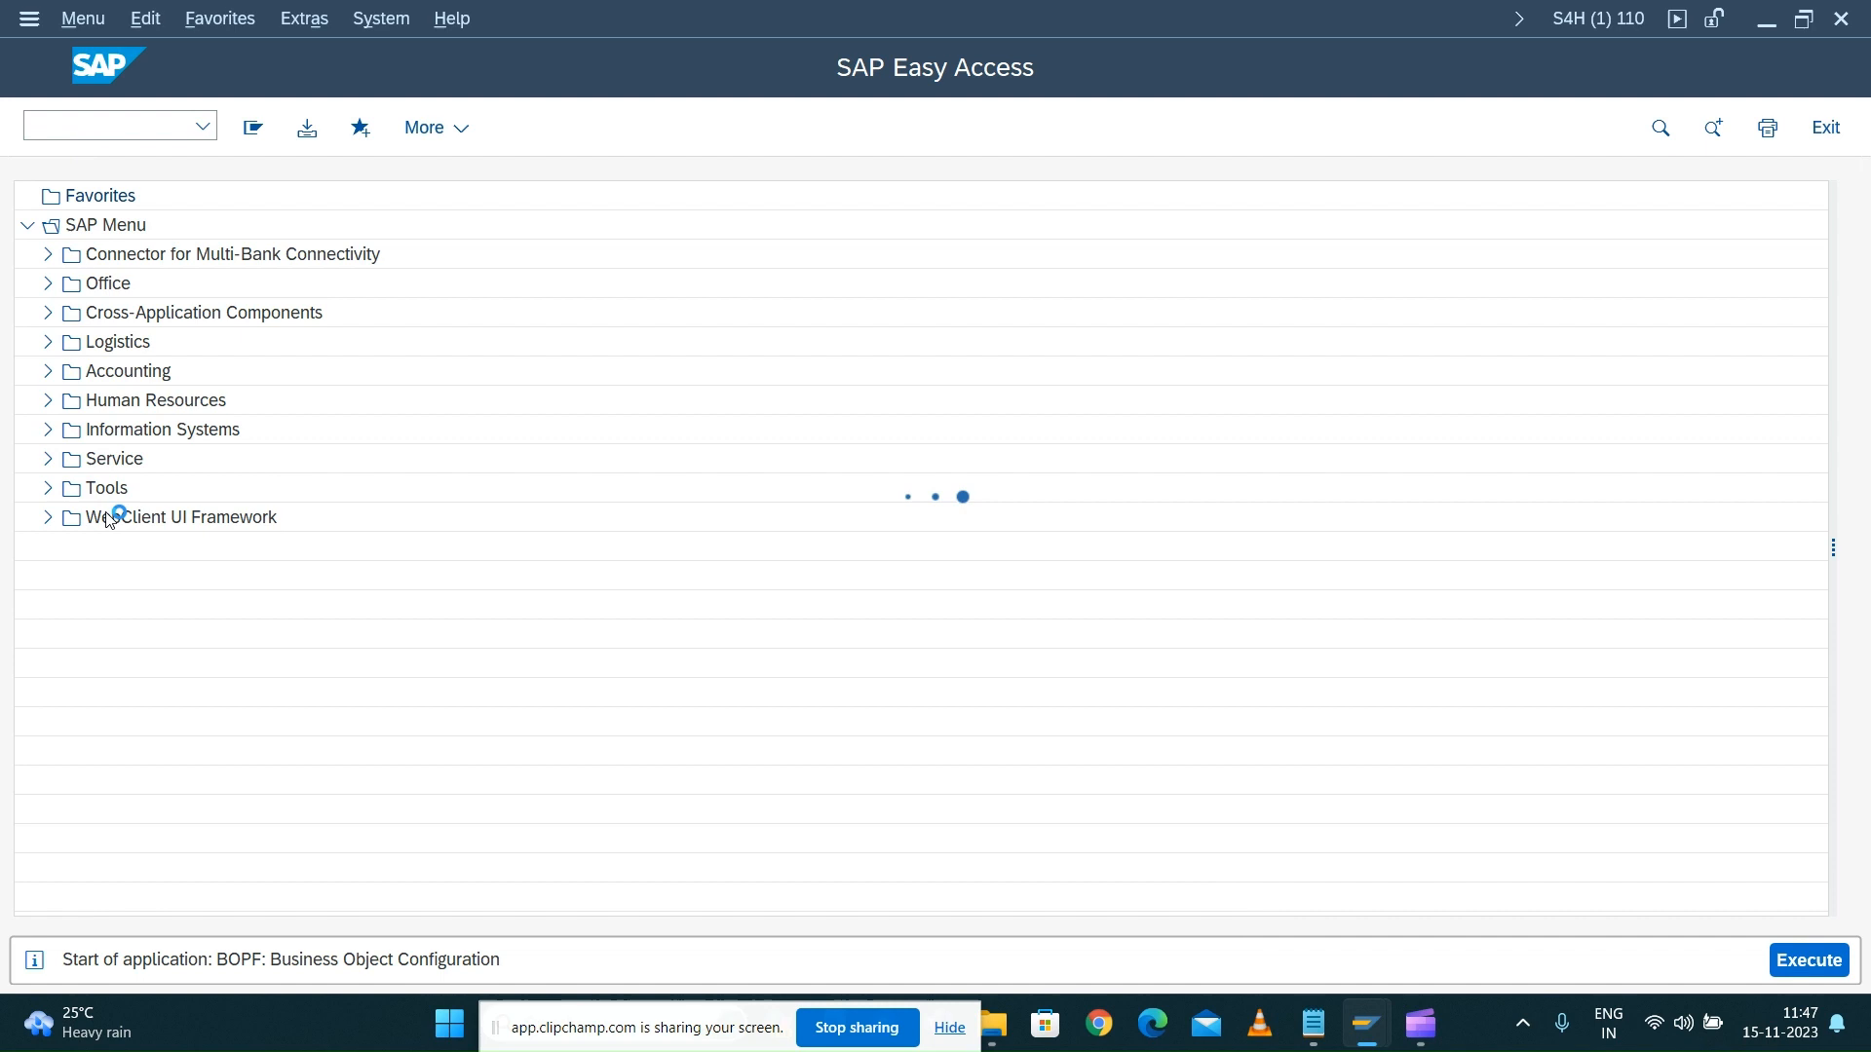
{"action": "left_click", "coordinate": [1807, 959]}
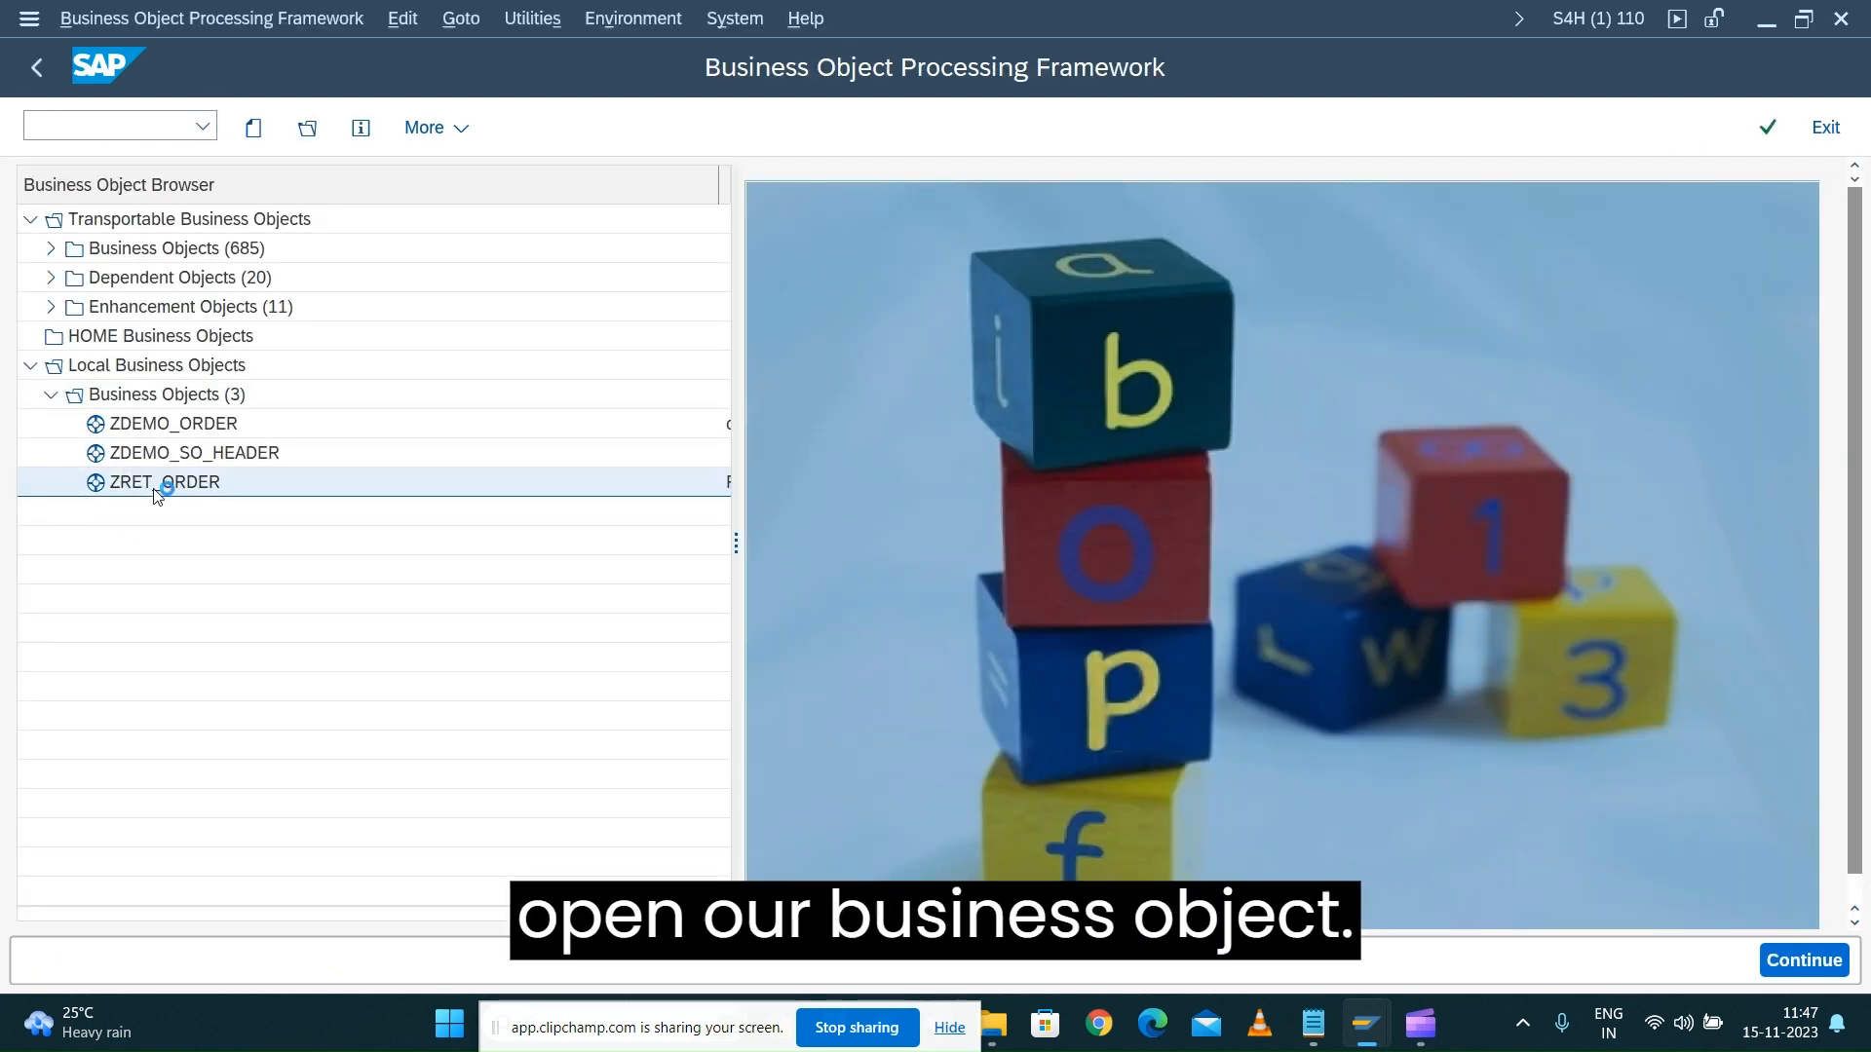
Step: Open ZRET_ORDER and expand Node Elements > ROOT > Determinations
{"action": "double_click", "coordinate": [164, 483]}
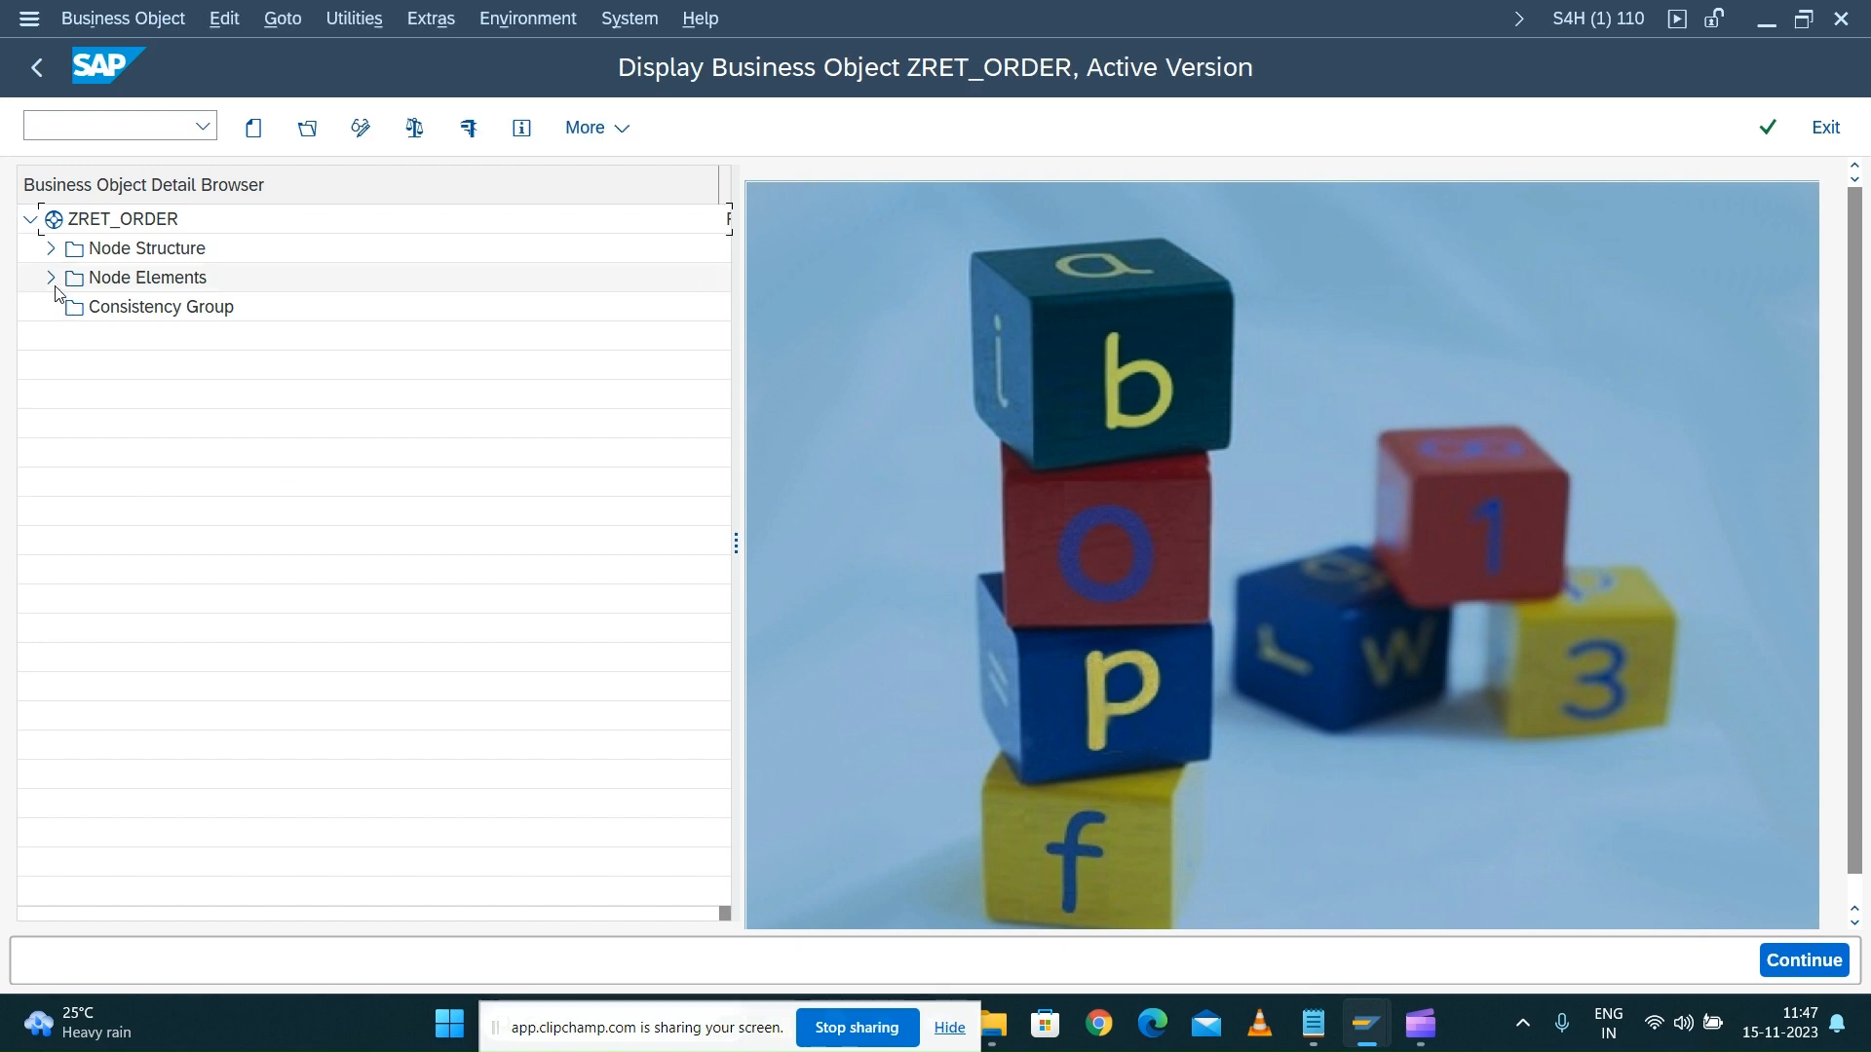
{"action": "left_click", "coordinate": [52, 277]}
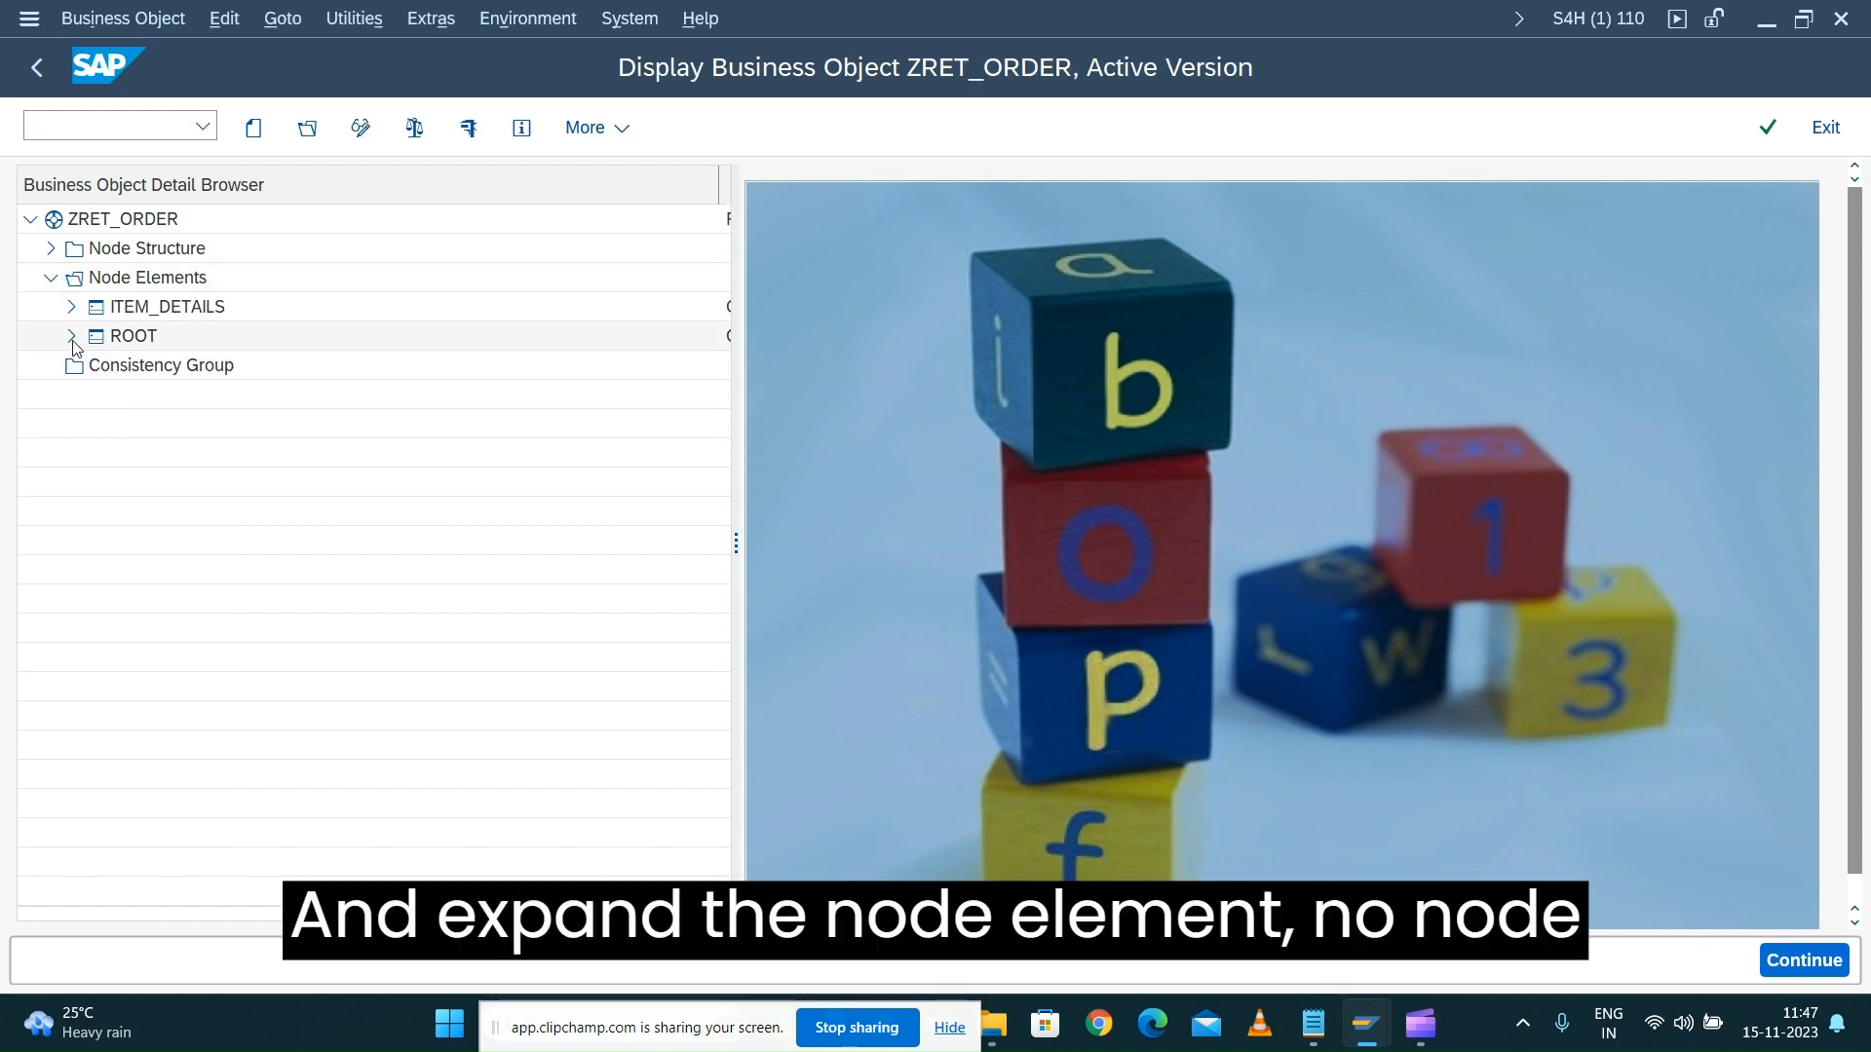
{"action": "left_click", "coordinate": [71, 335]}
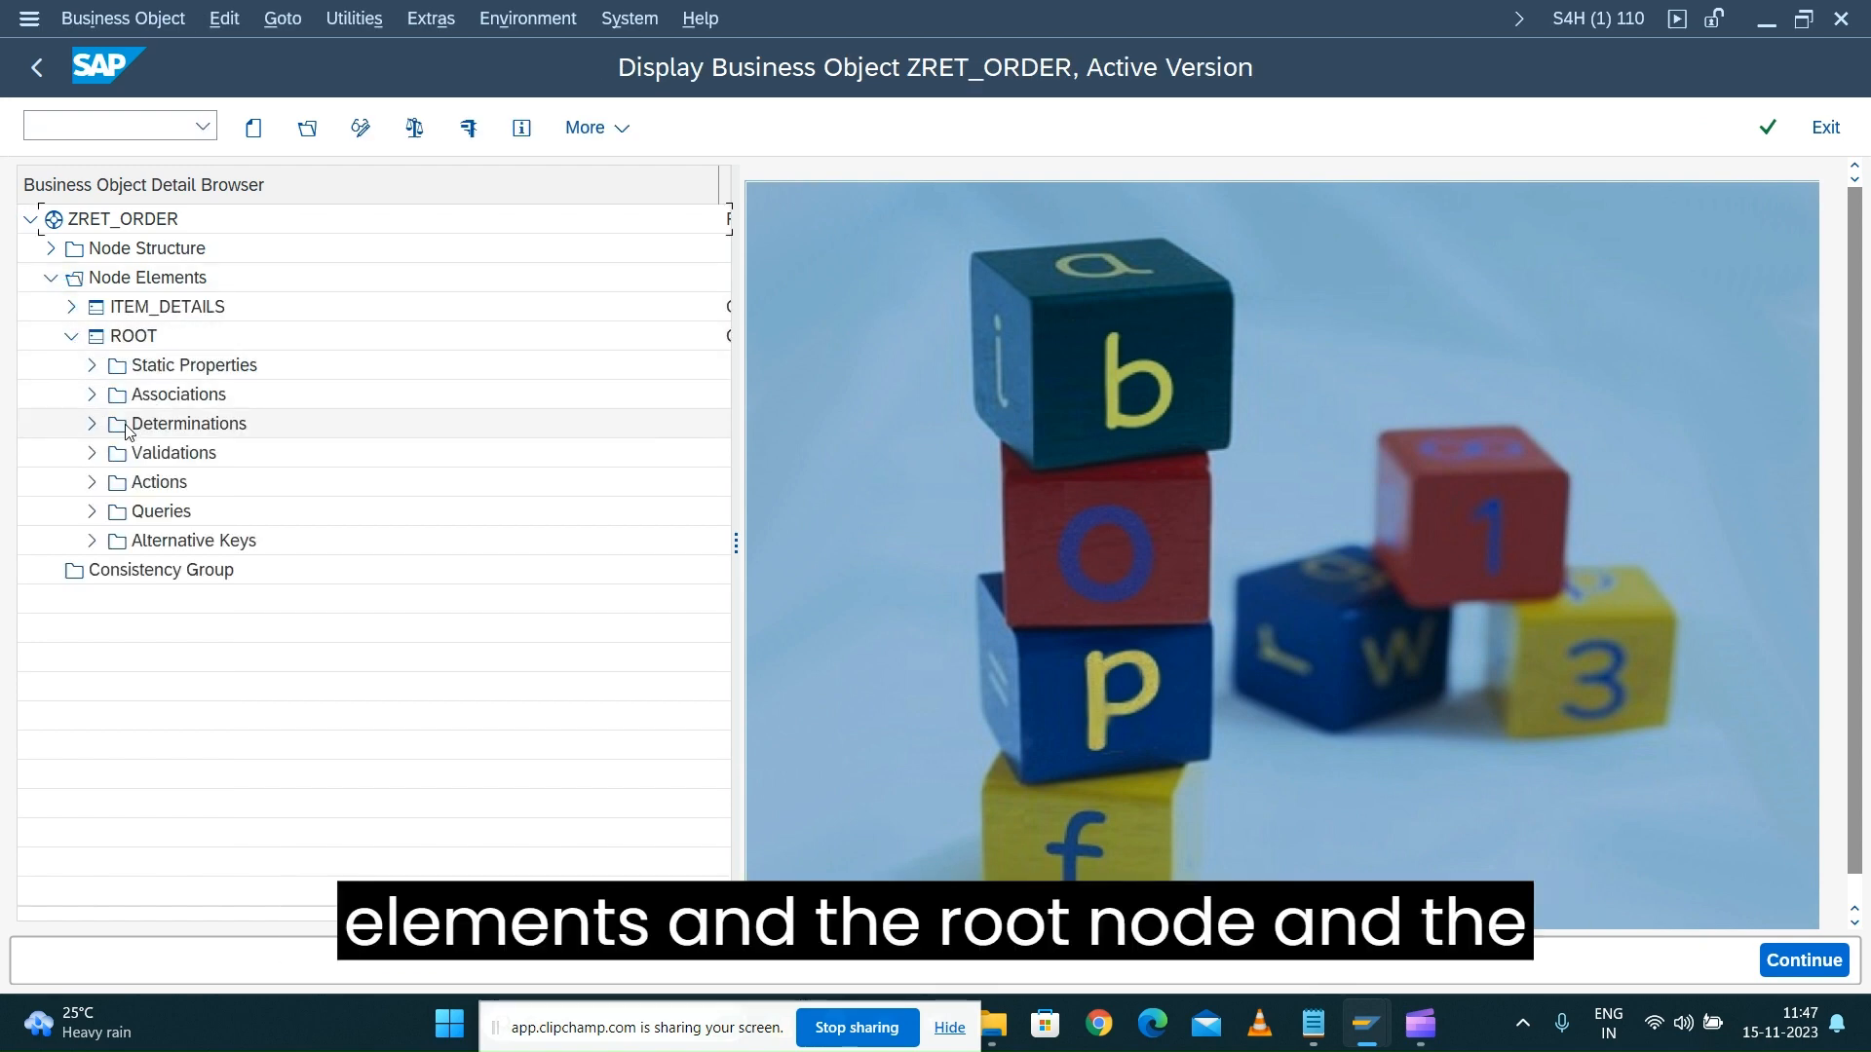
{"action": "left_click", "coordinate": [91, 424]}
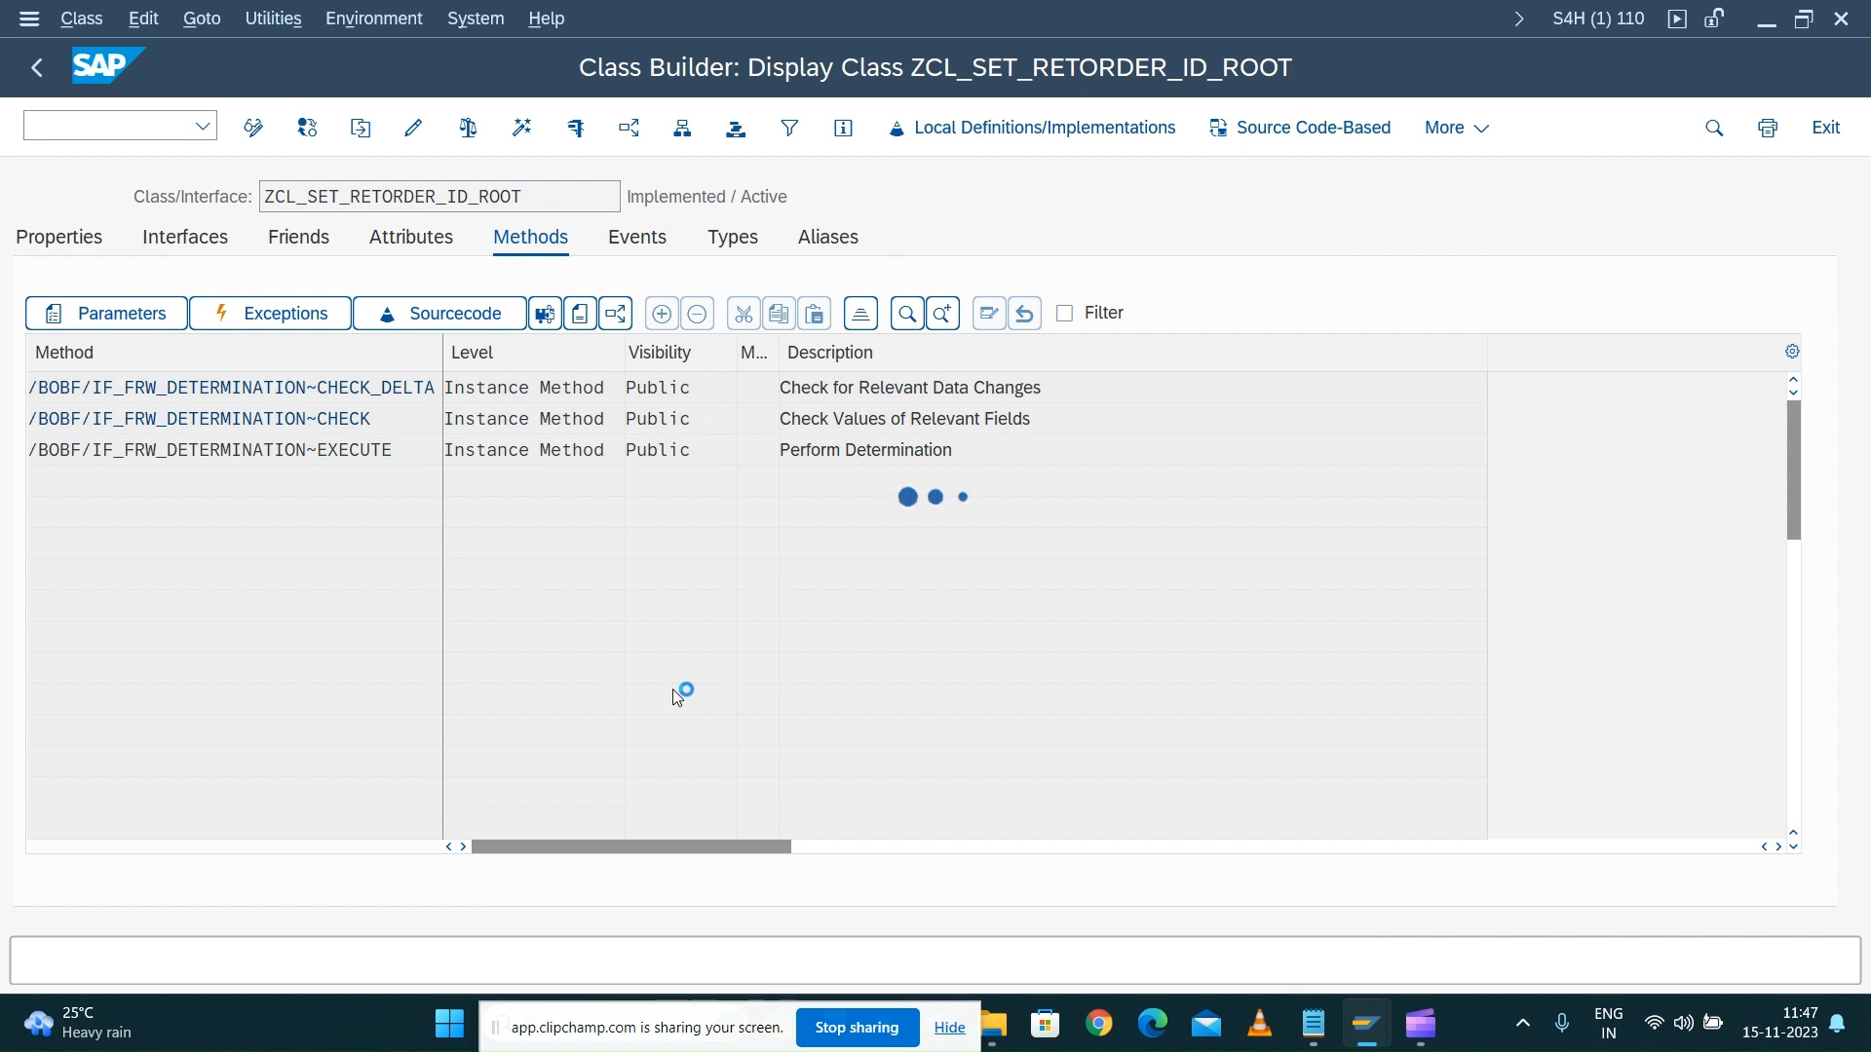
Step: Open the EXECUTE method and scroll through its ORD-prefix ID generation code
{"action": "double_click", "coordinate": [212, 450]}
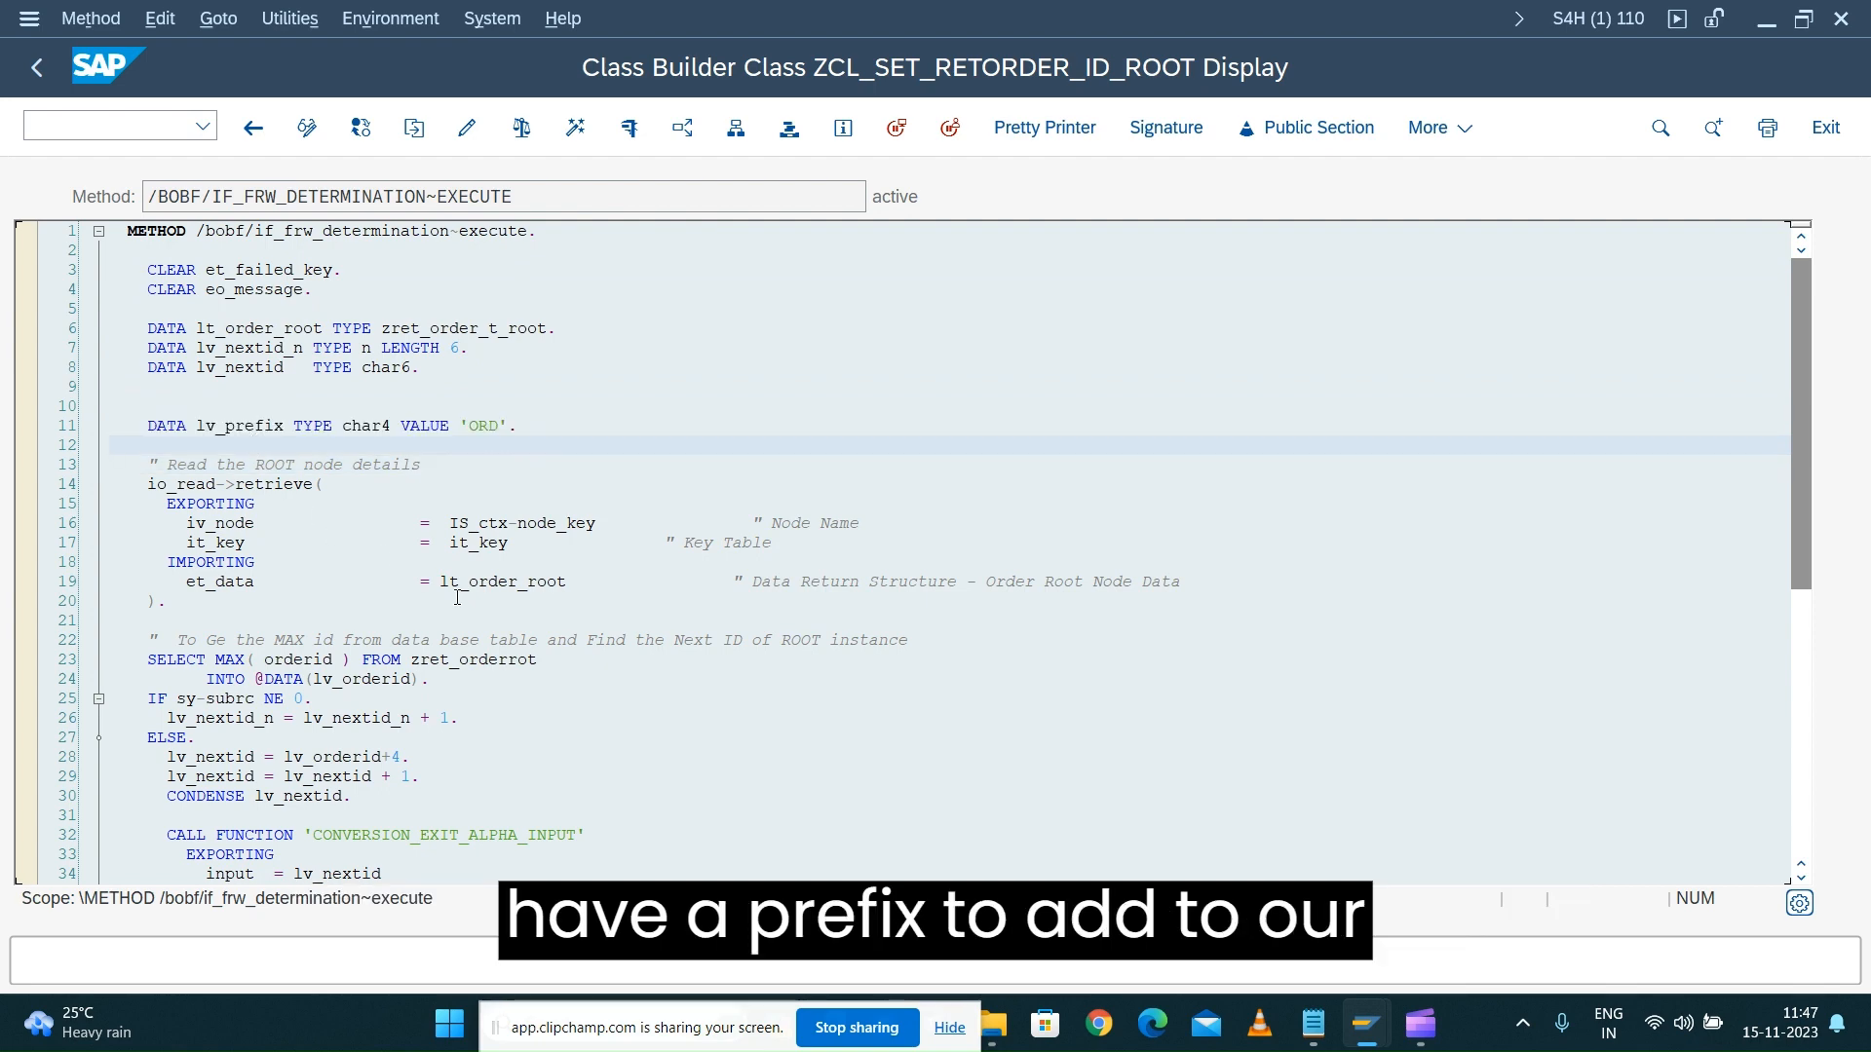
{"action": "scroll", "scroll_direction": "down", "scroll_amount": 3}
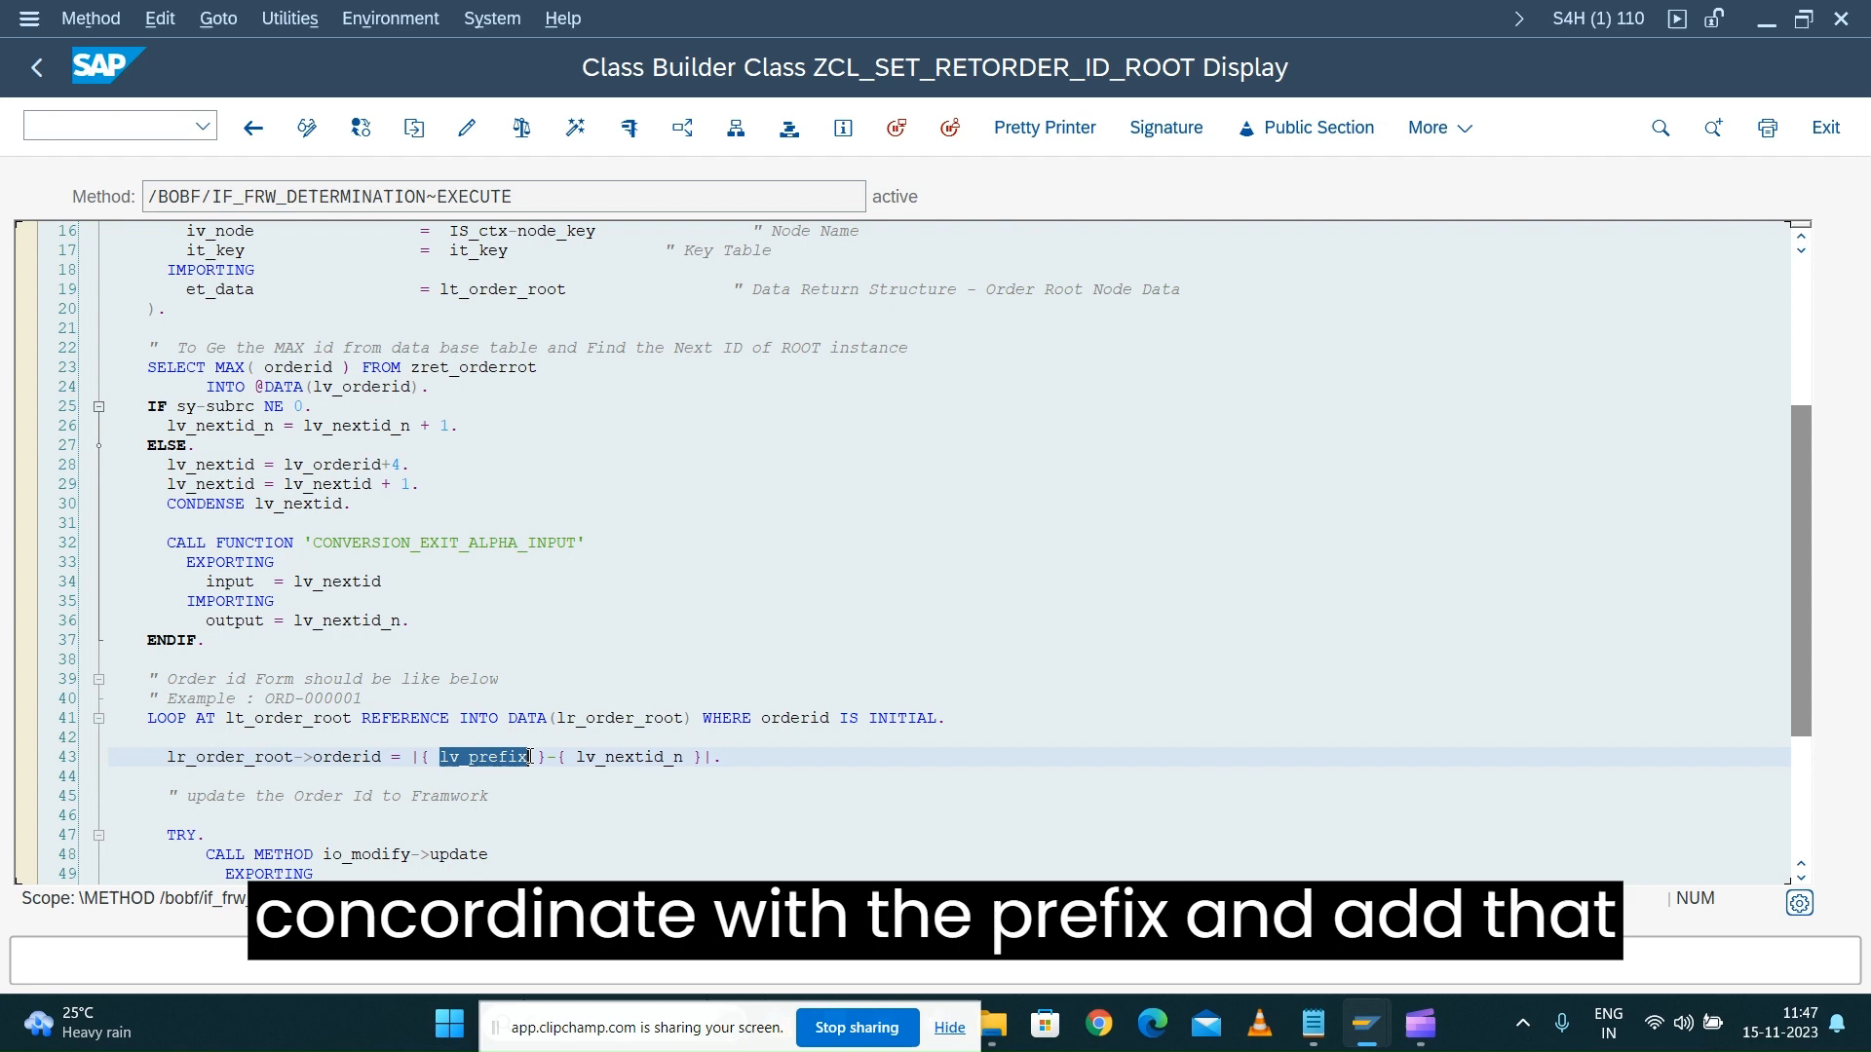
{"action": "scroll", "scroll_direction": "down", "scroll_amount": 3}
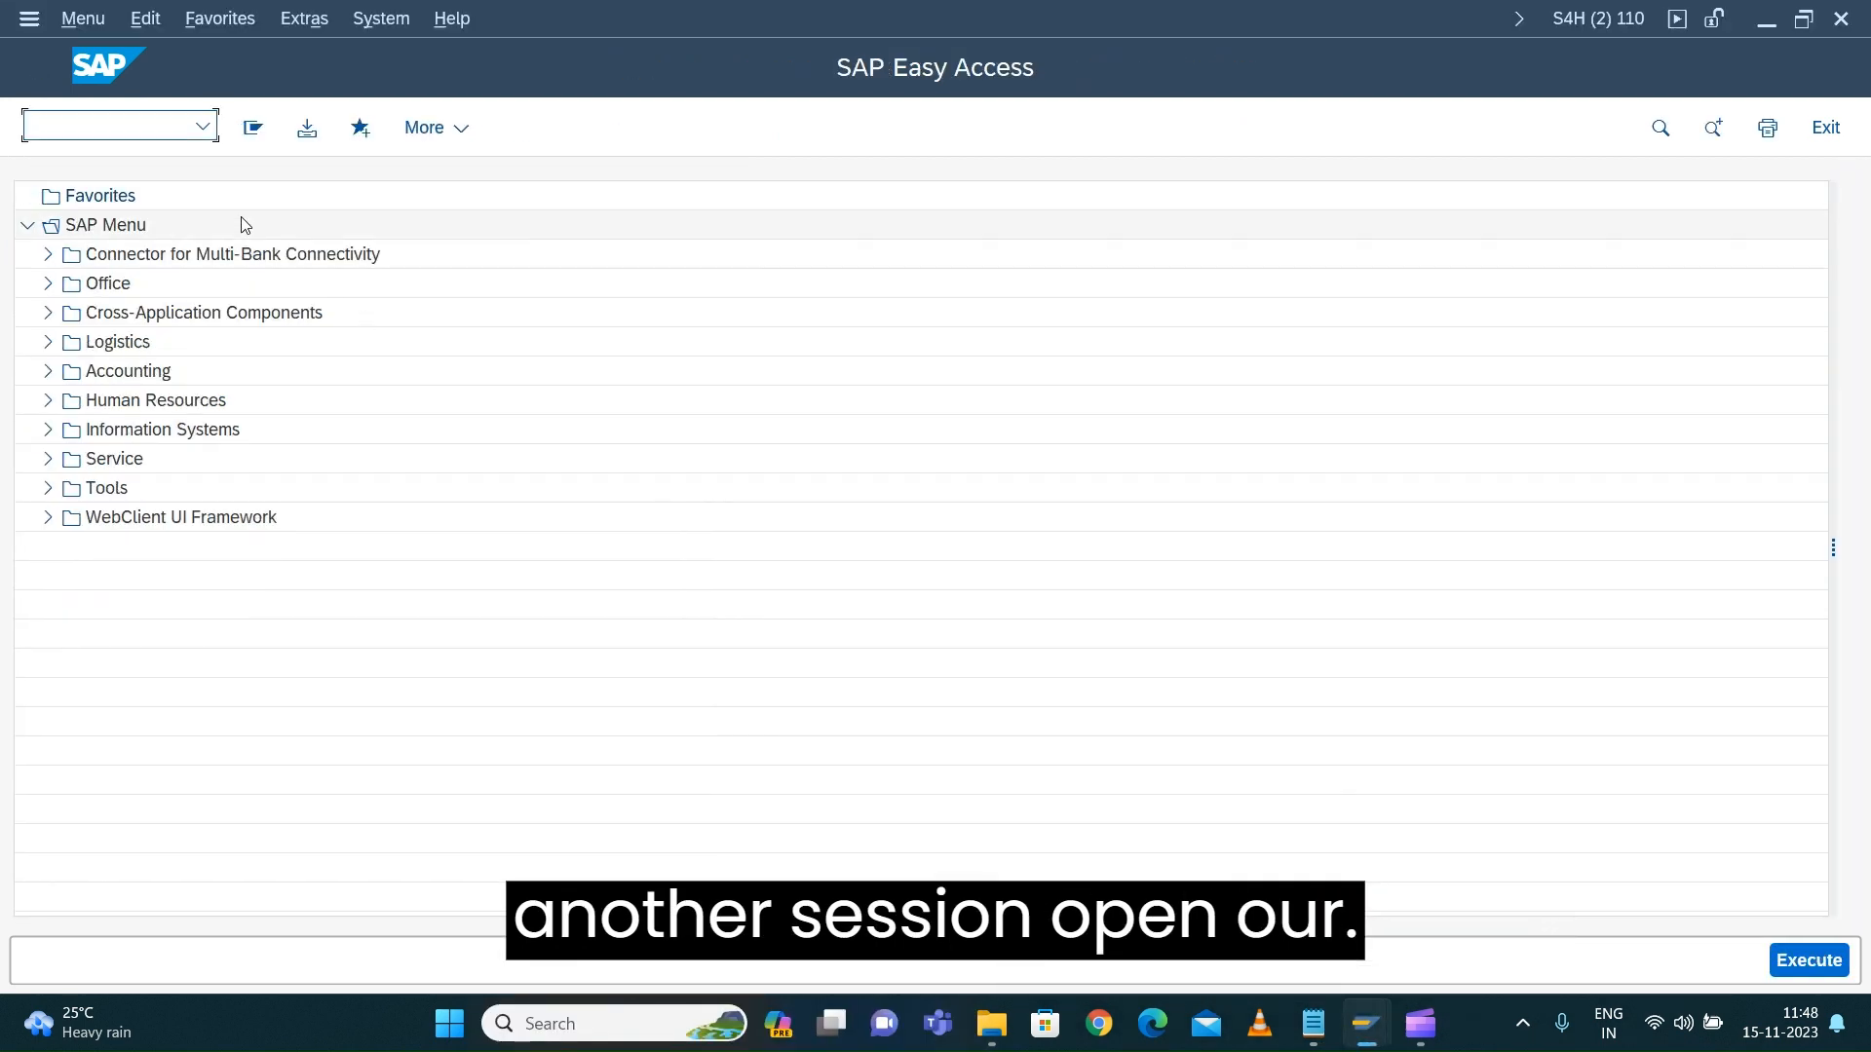
Step: Run BOBT and load all ZRET_ORDER root instances via the ROOT SELECT_ALL query
{"action": "type", "text": "BO"}
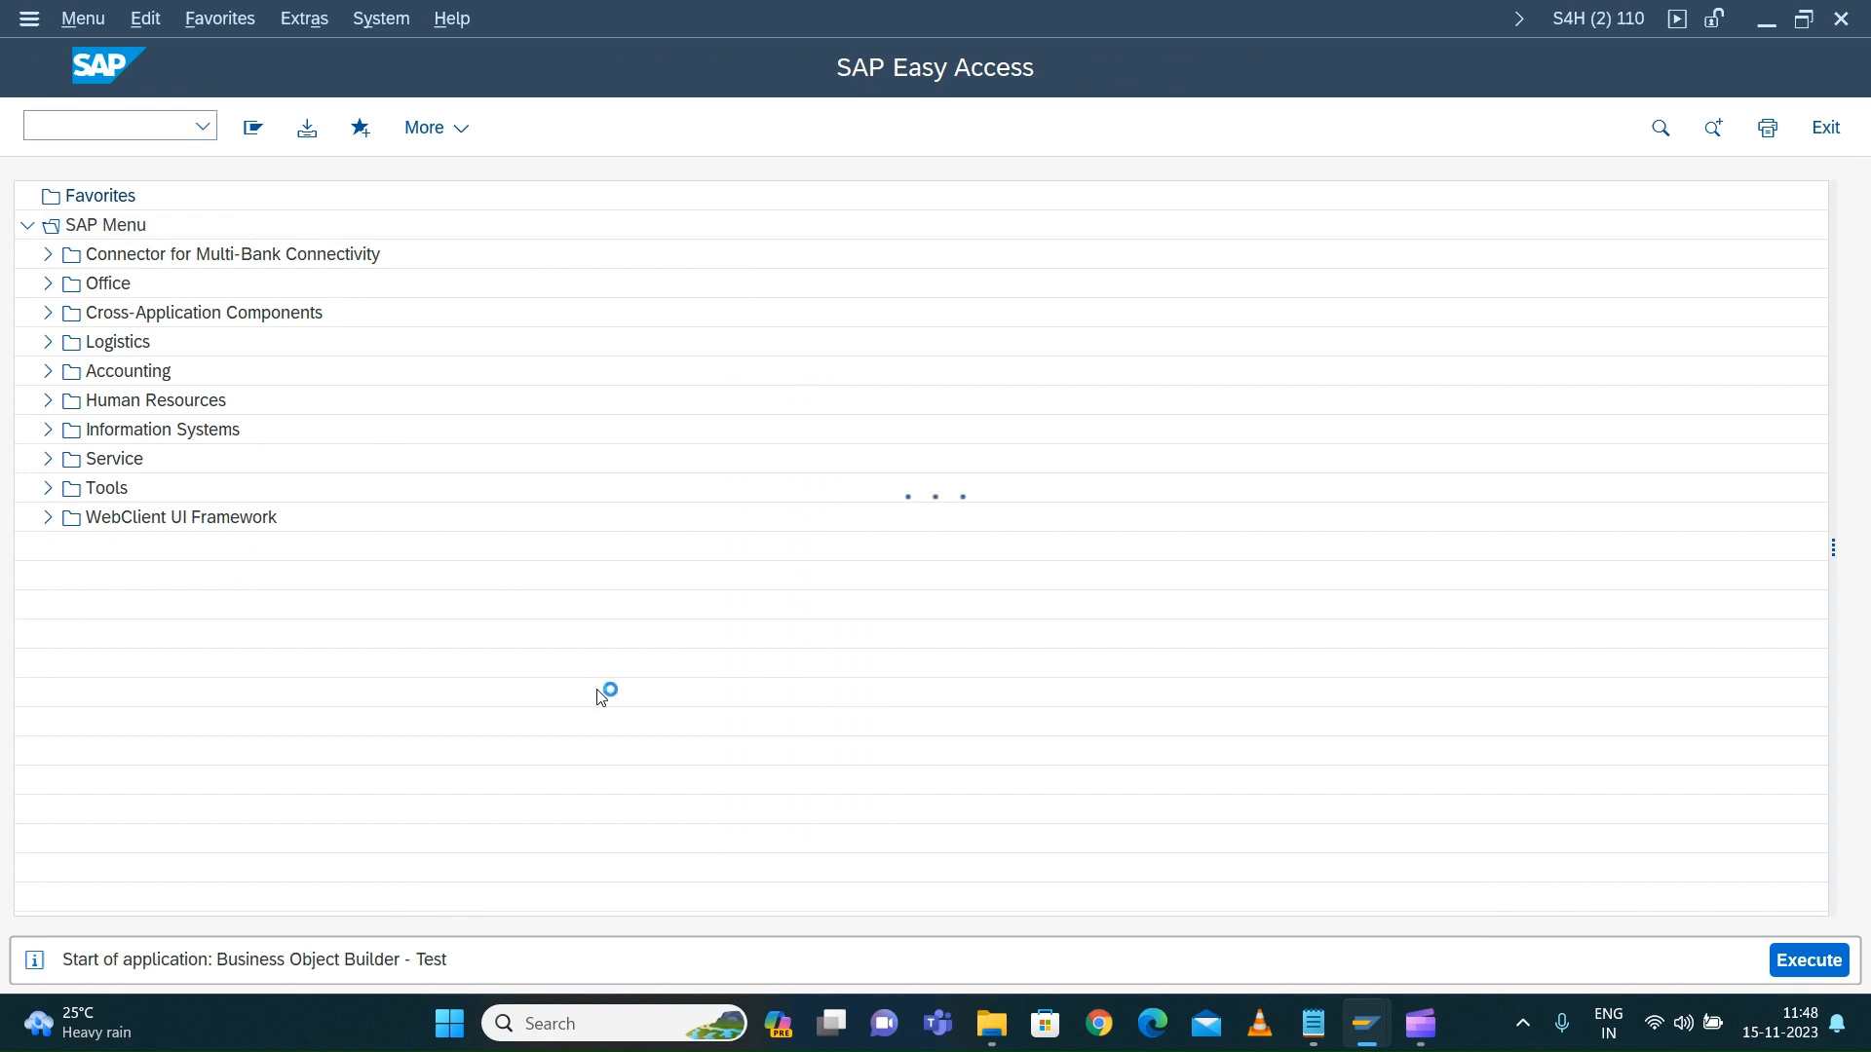
{"action": "left_click", "coordinate": [1808, 959]}
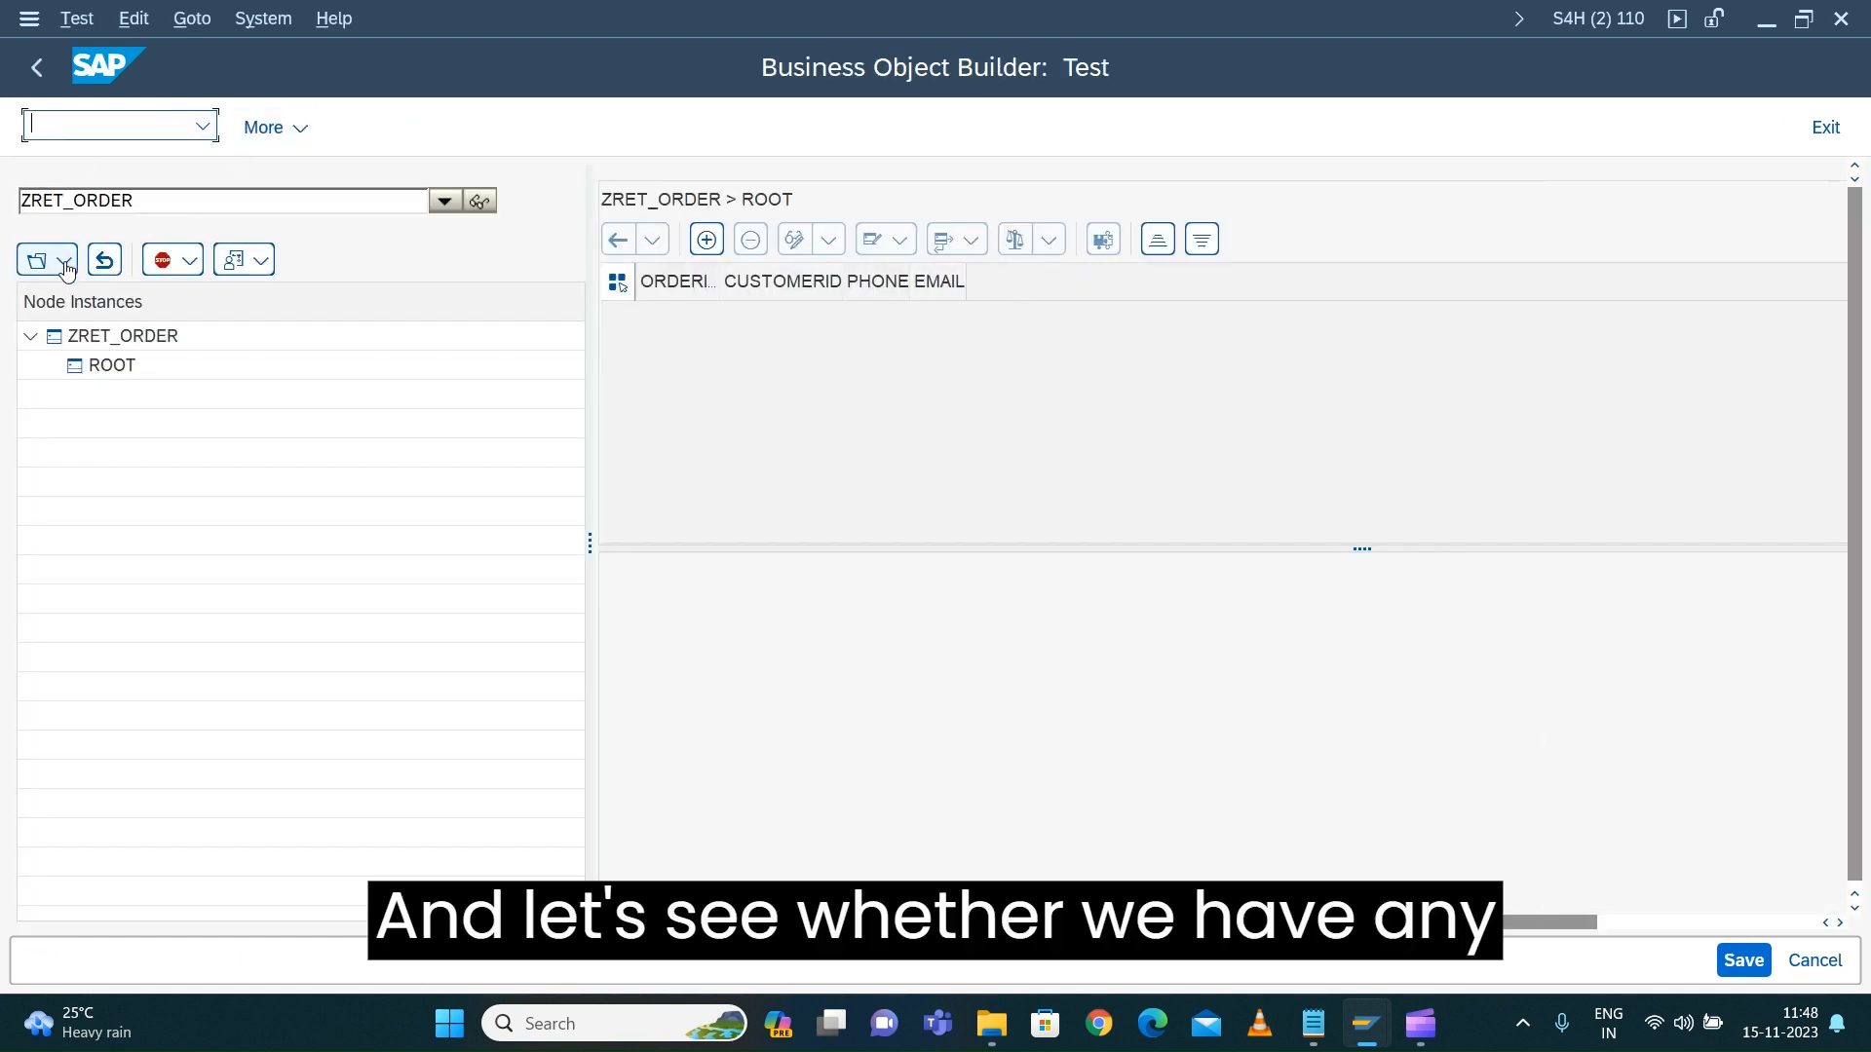
{"action": "left_click", "coordinate": [63, 259]}
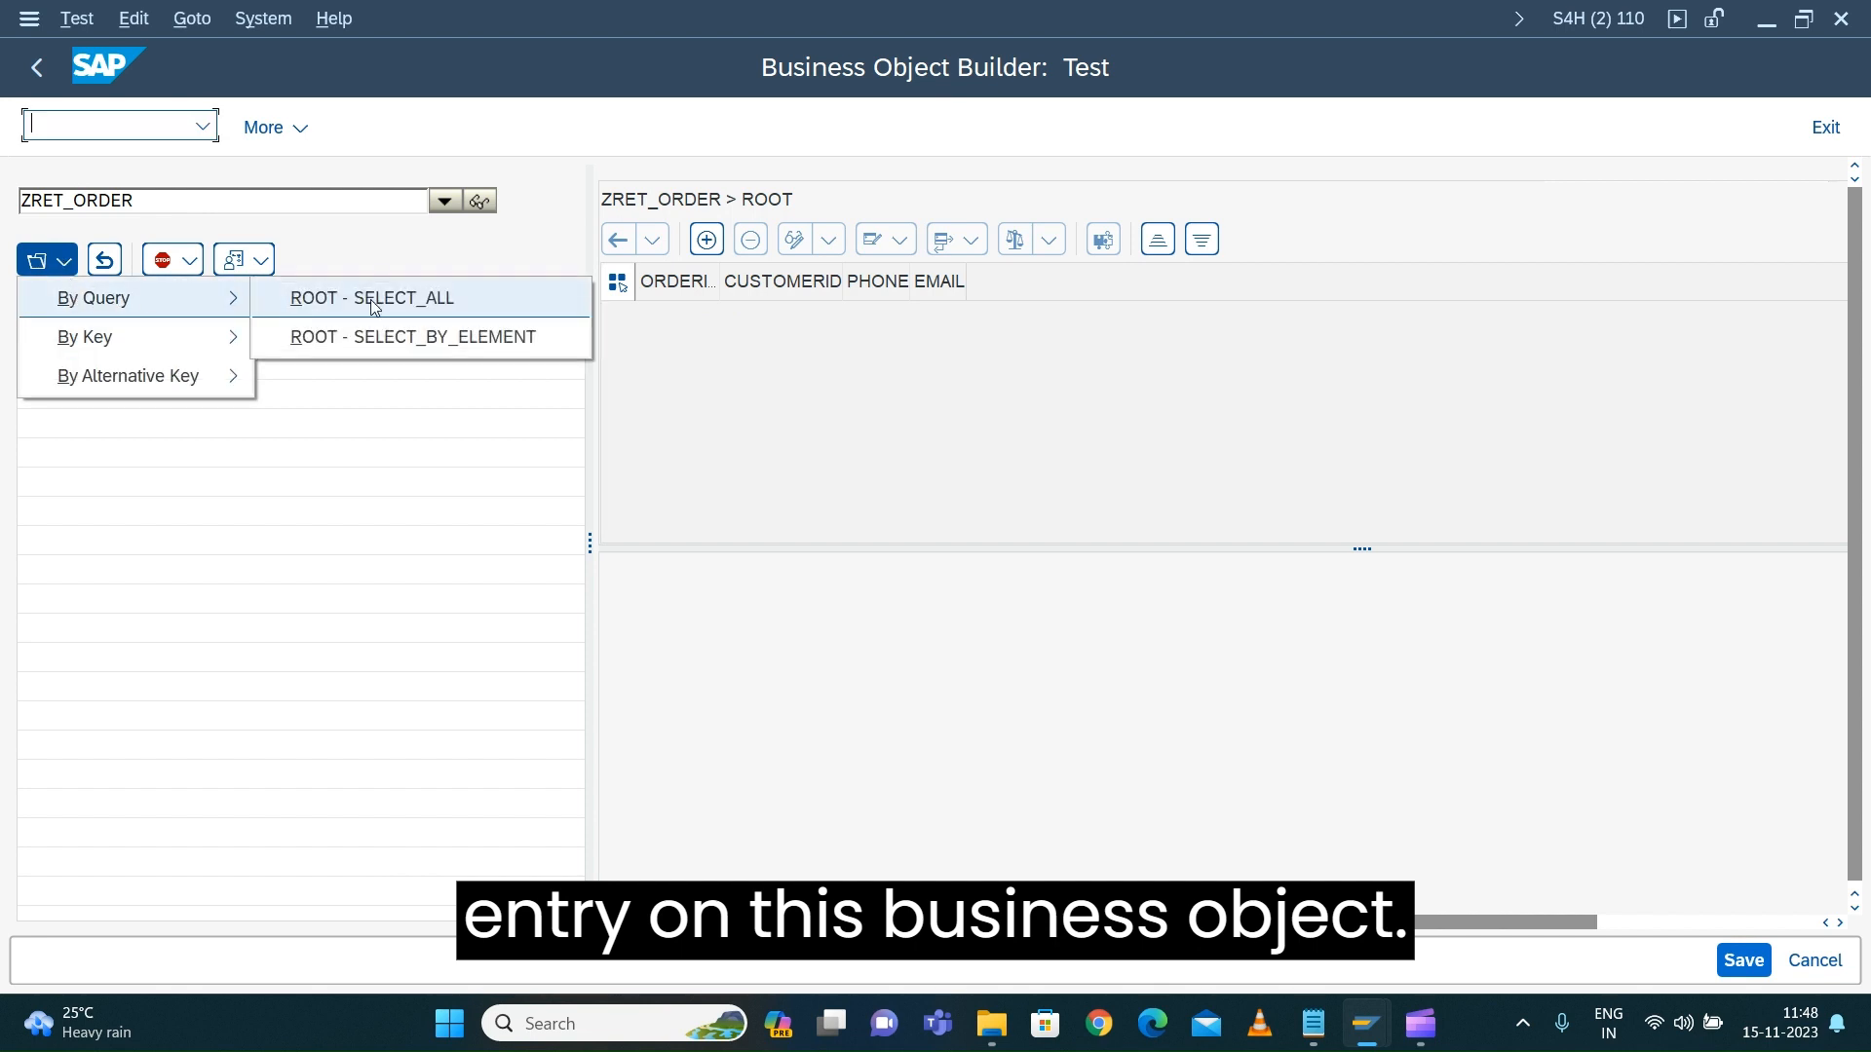
{"action": "left_click", "coordinate": [371, 297]}
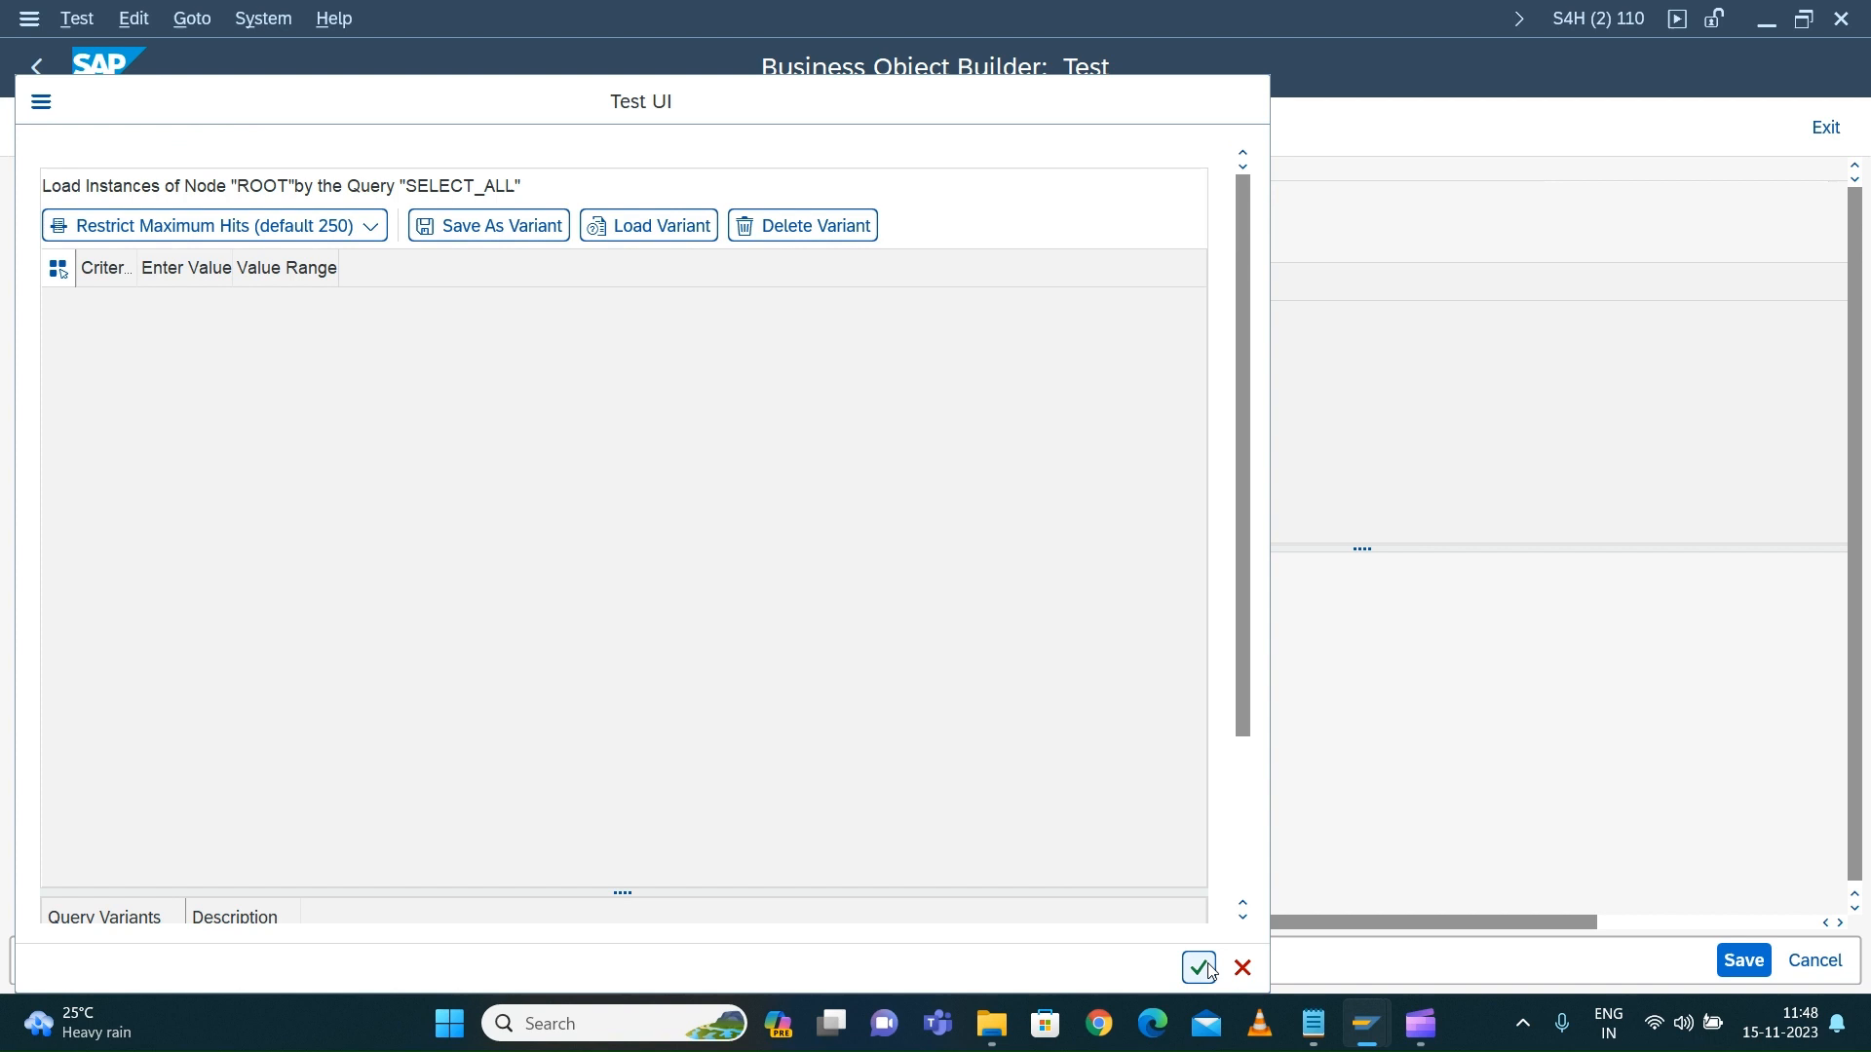
{"action": "left_click", "coordinate": [1197, 968]}
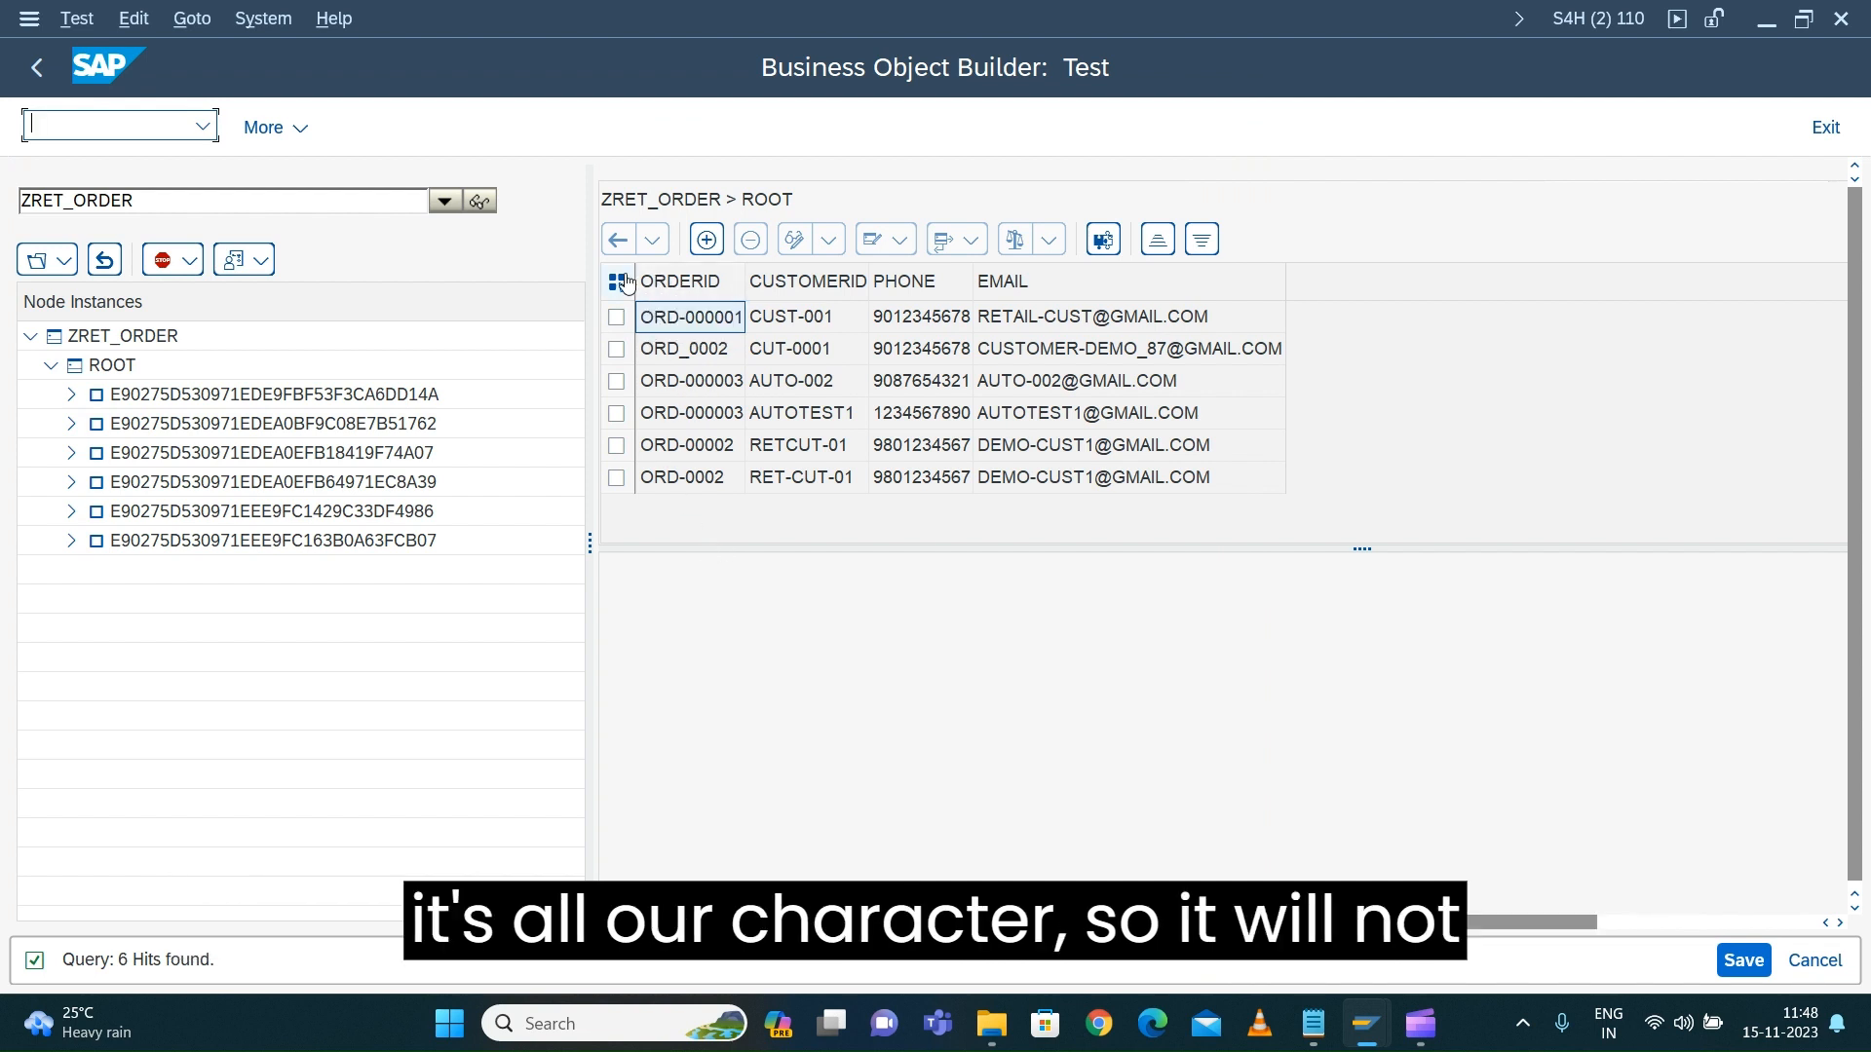
Step: Select all six order rows and delete them
{"action": "left_click", "coordinate": [618, 282]}
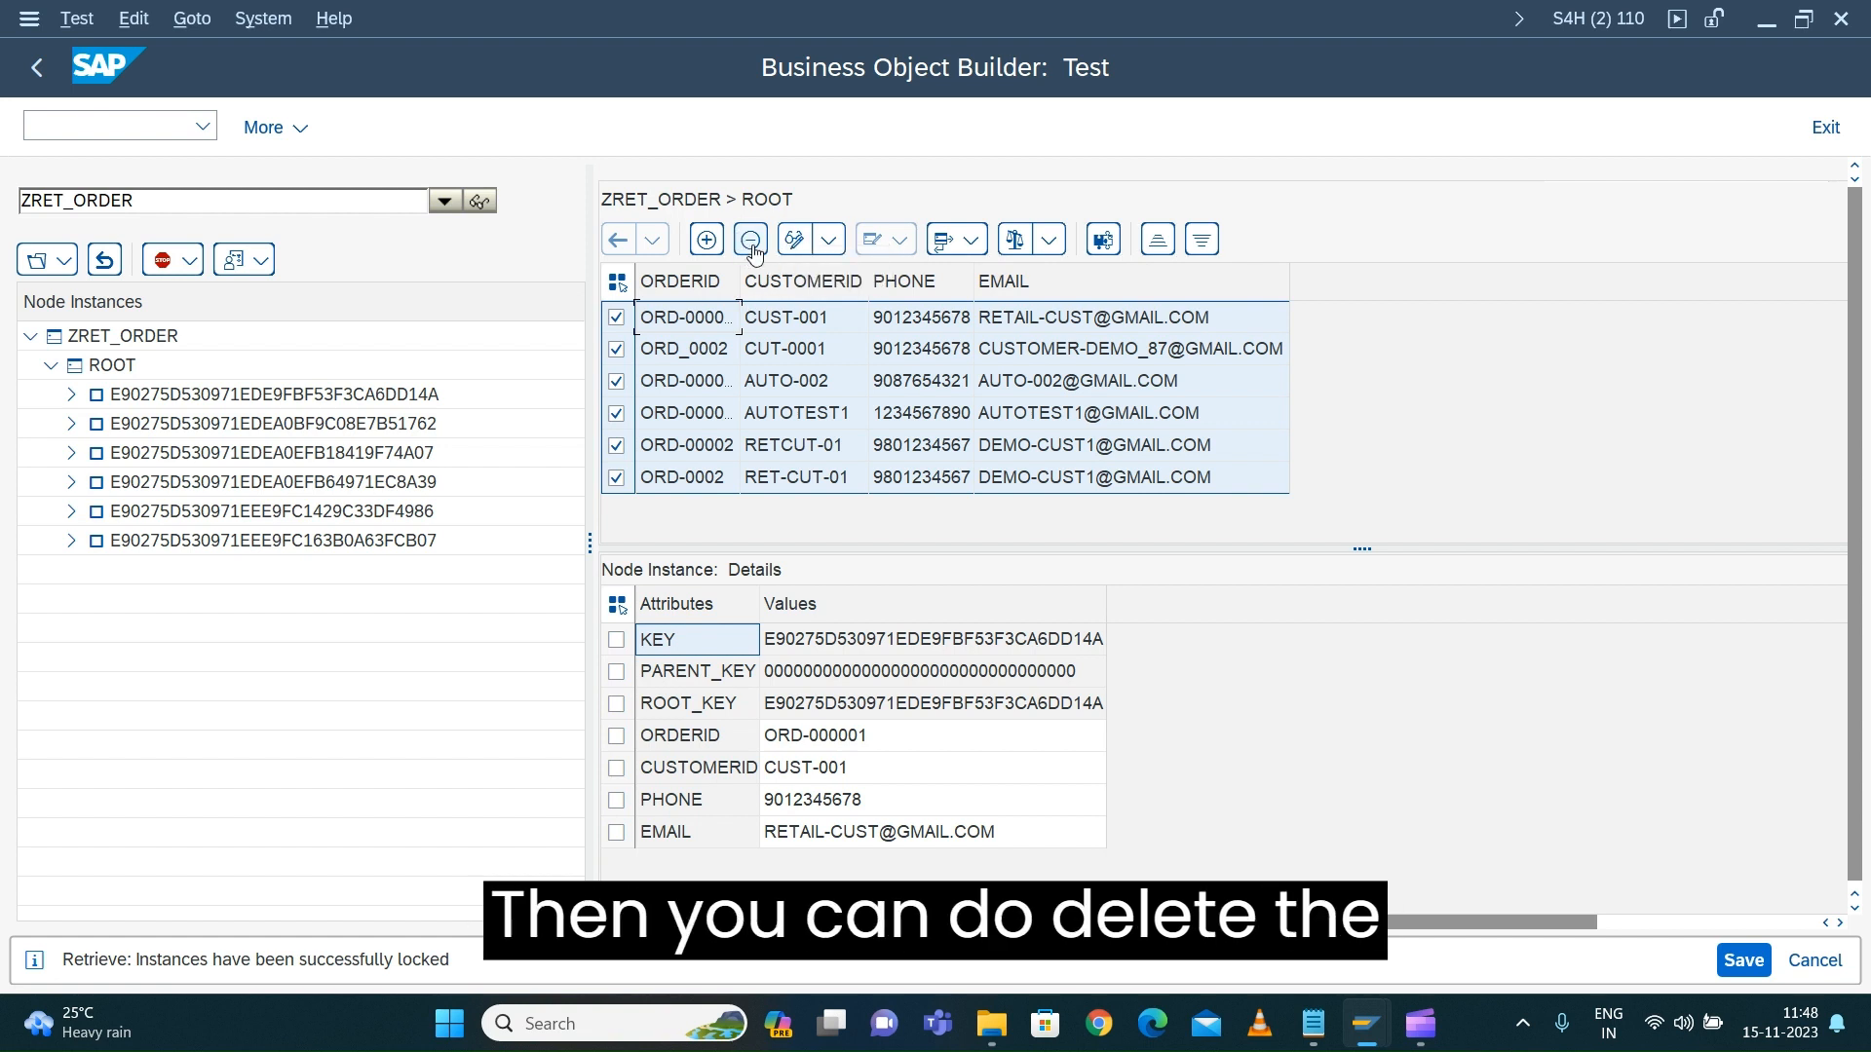
{"action": "left_click", "coordinate": [751, 239]}
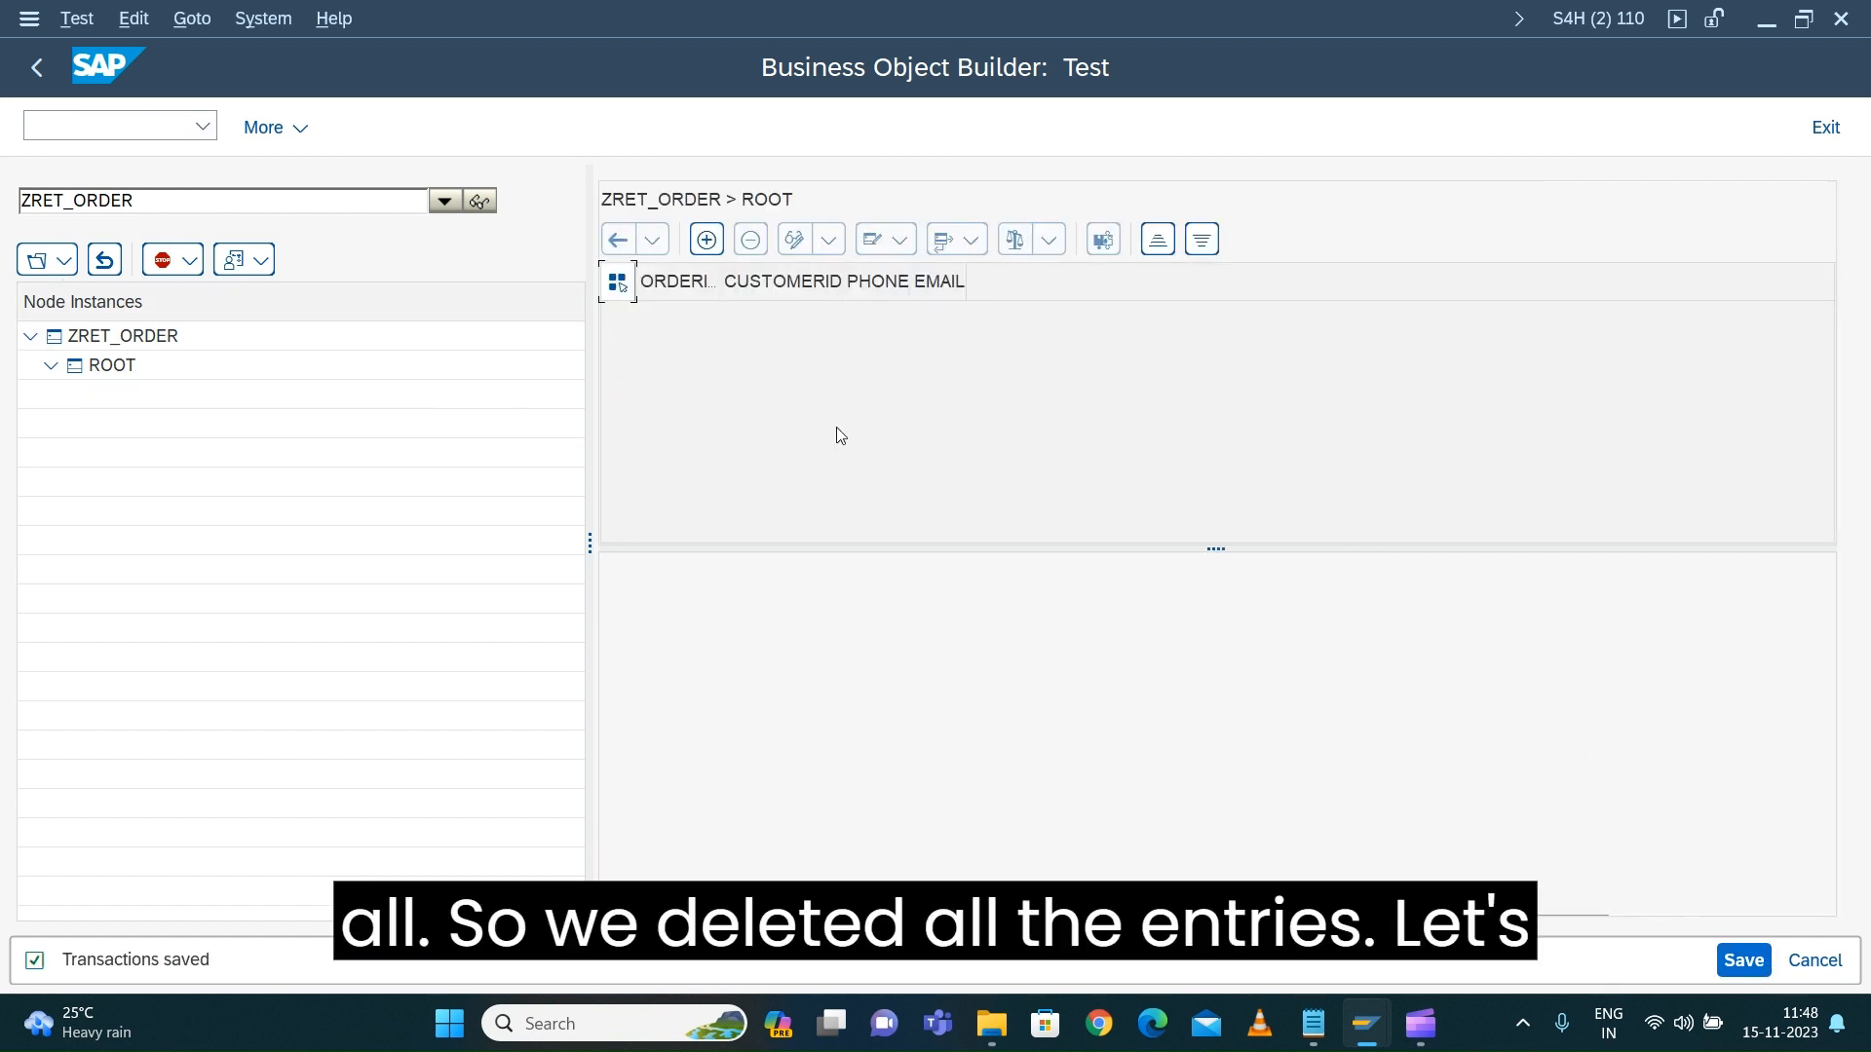
{"action": "mouse_move", "coordinate": [776, 347]}
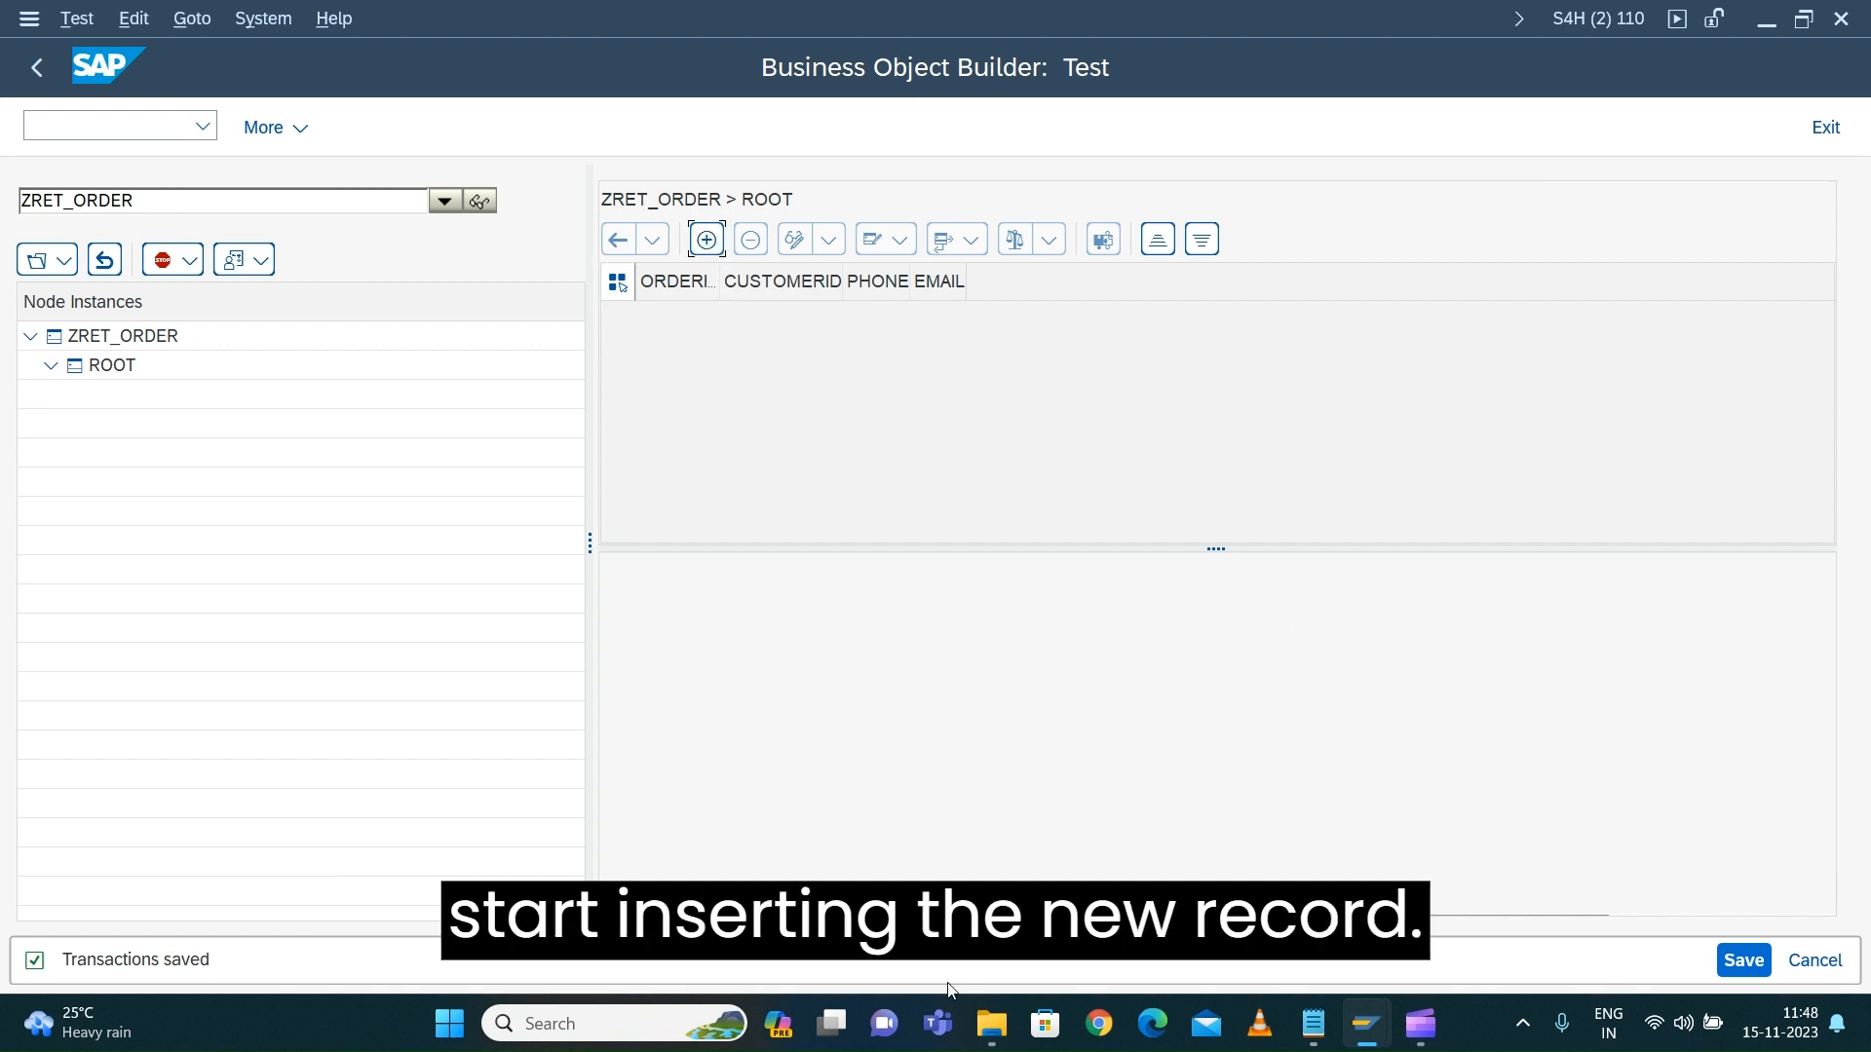
Step: Add a new root order instance with customer ID AUTOID-001
{"action": "left_click", "coordinate": [706, 239]}
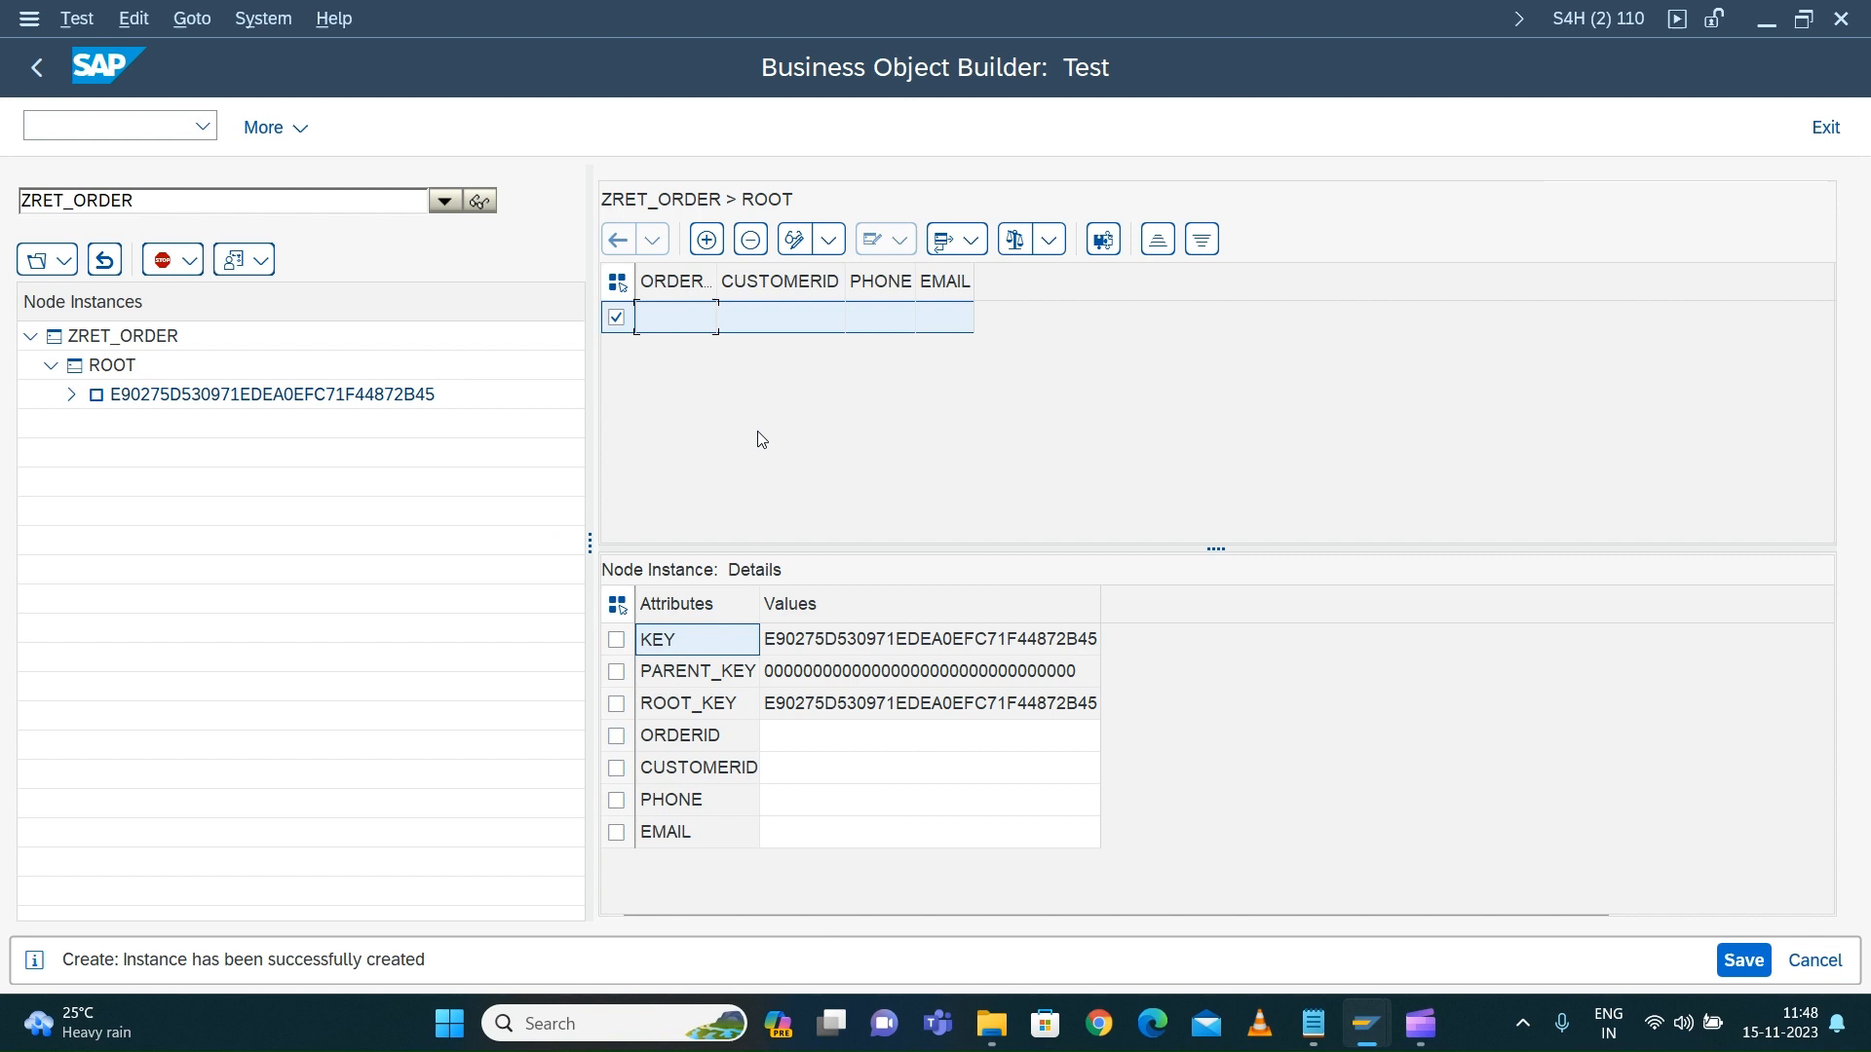
{"action": "left_click", "coordinate": [928, 767]}
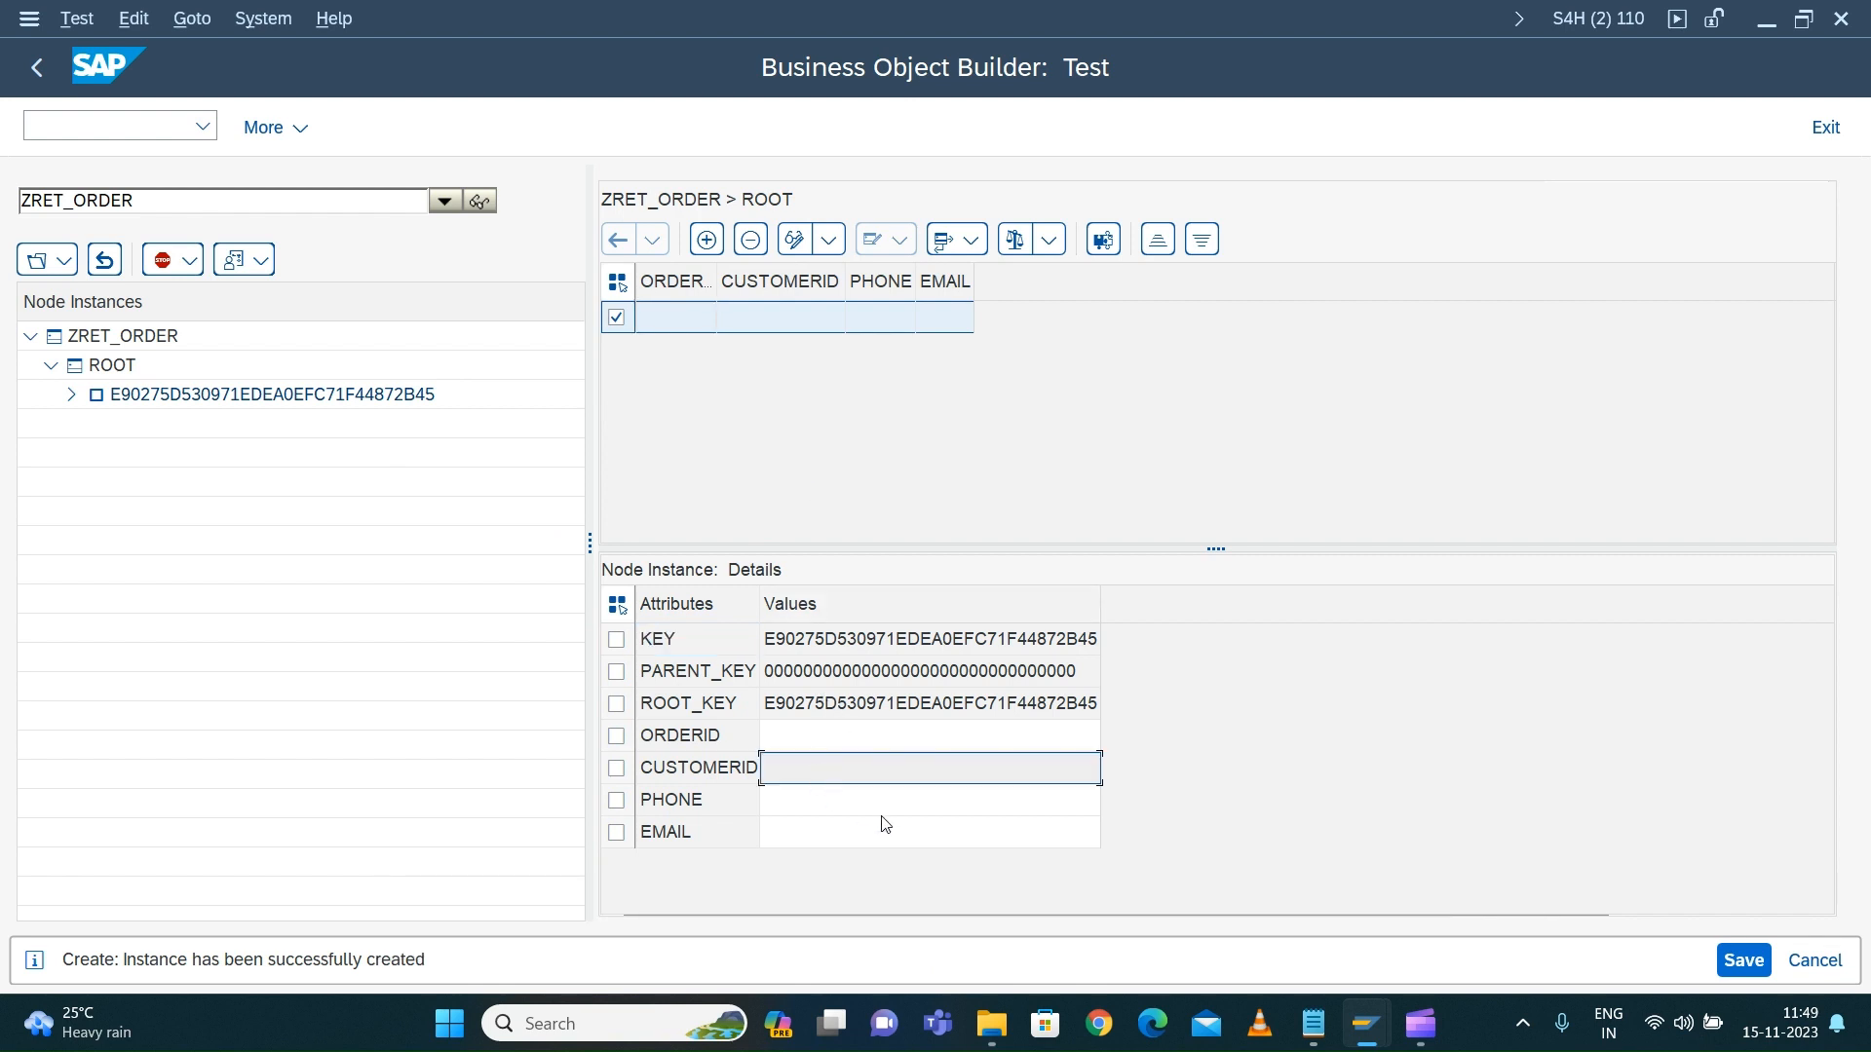
{"action": "type", "text": "AutoID"}
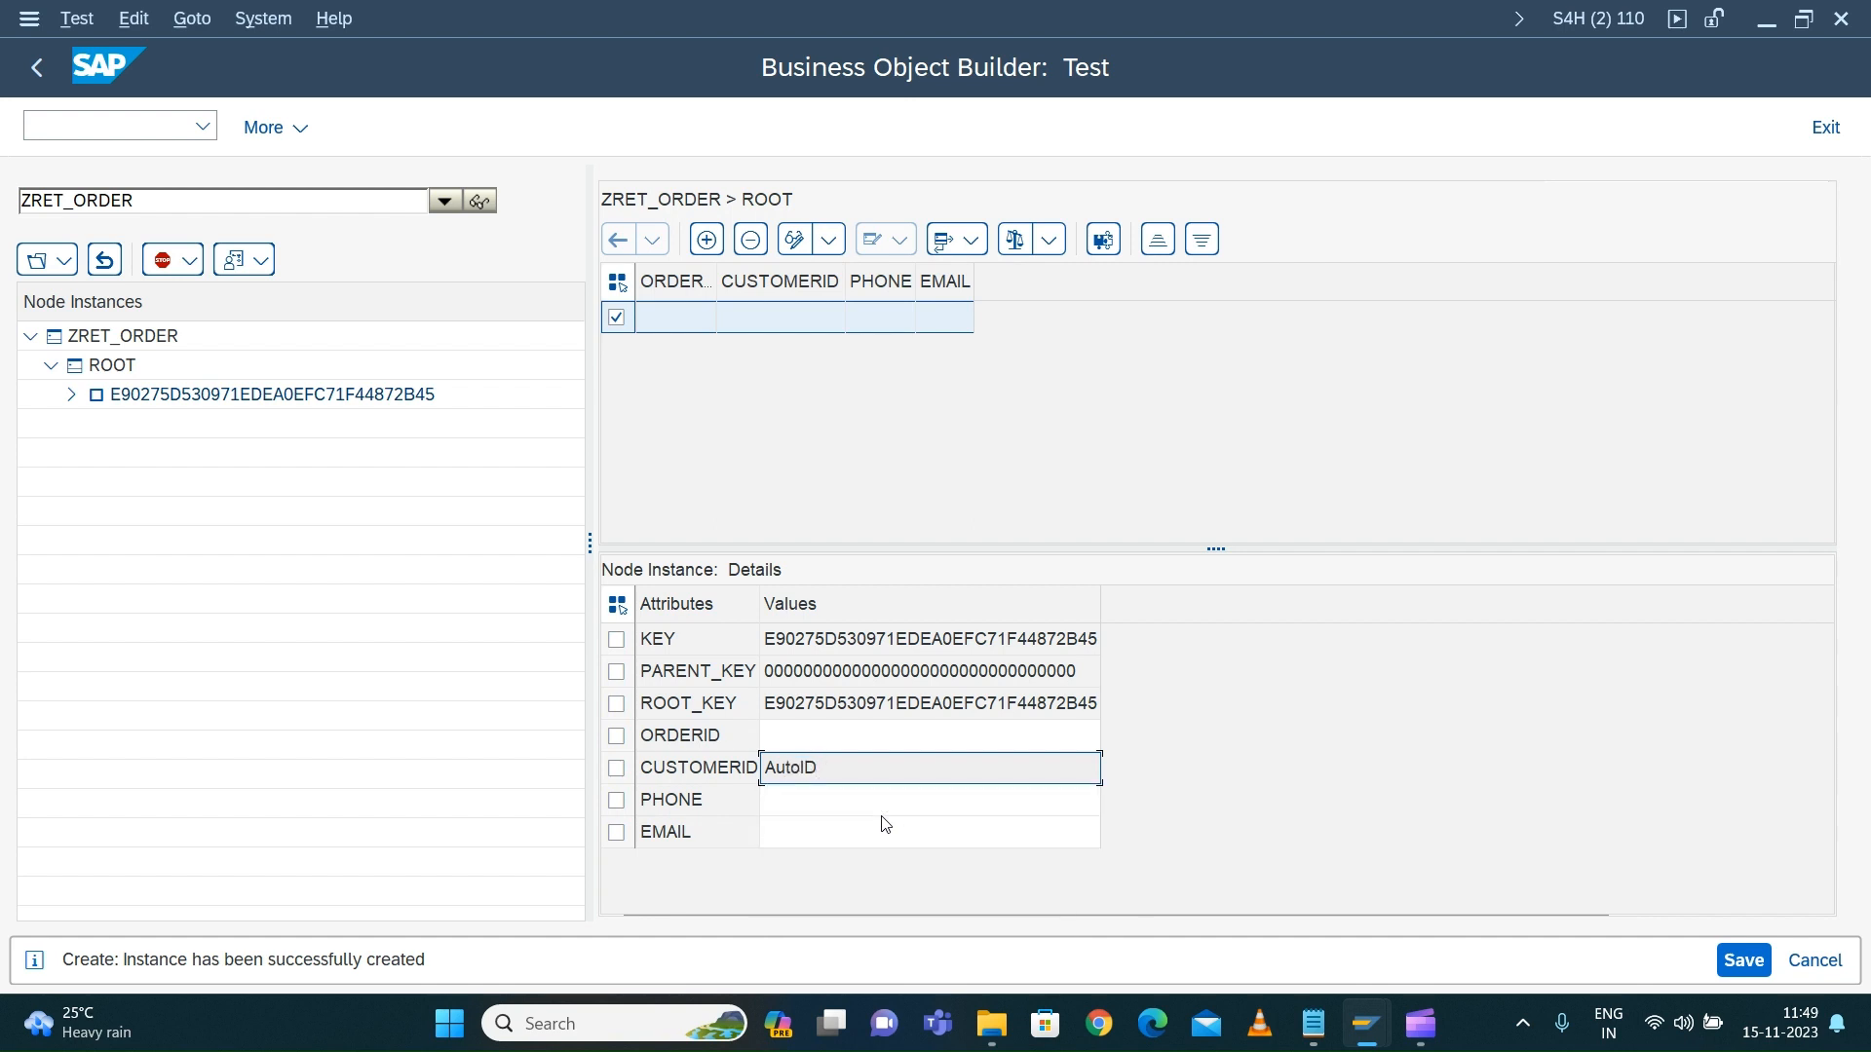
{"action": "type", "text": "AUTOID-001"}
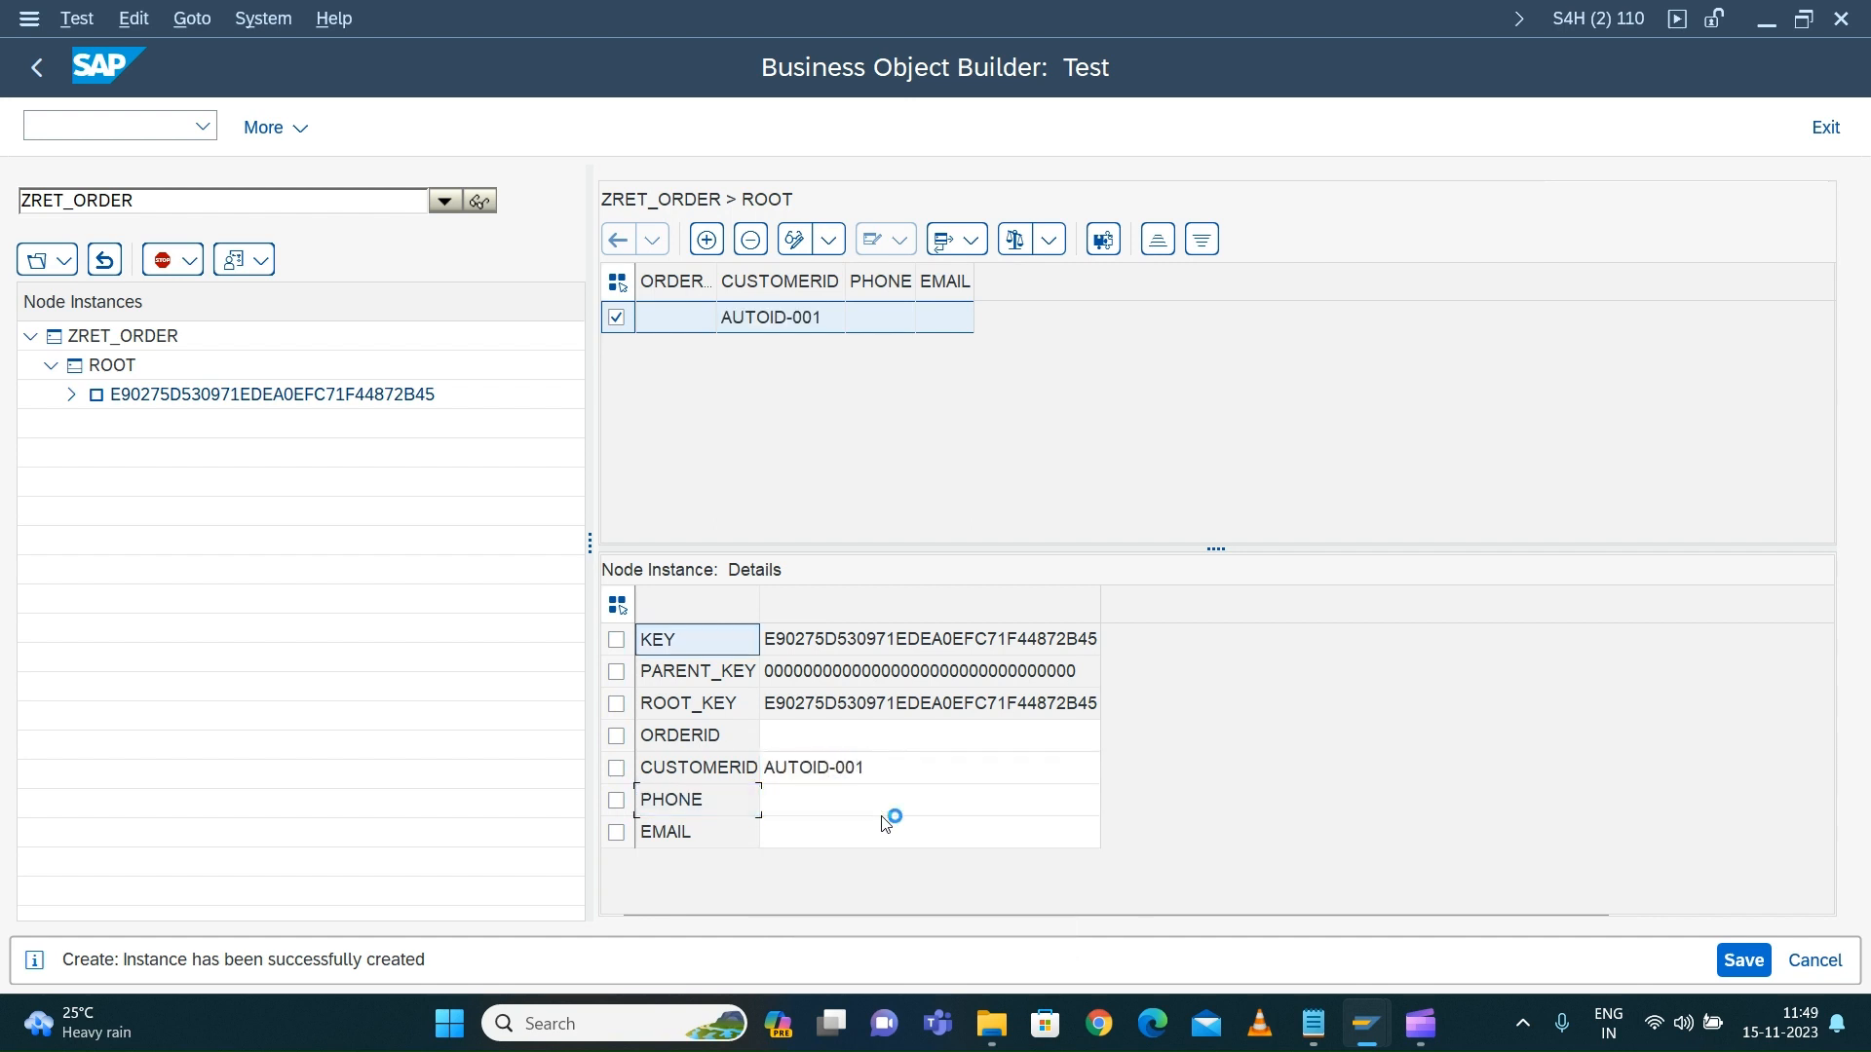
Step: Fill in the first order's phone number and email address
{"action": "left_click", "coordinate": [929, 799]}
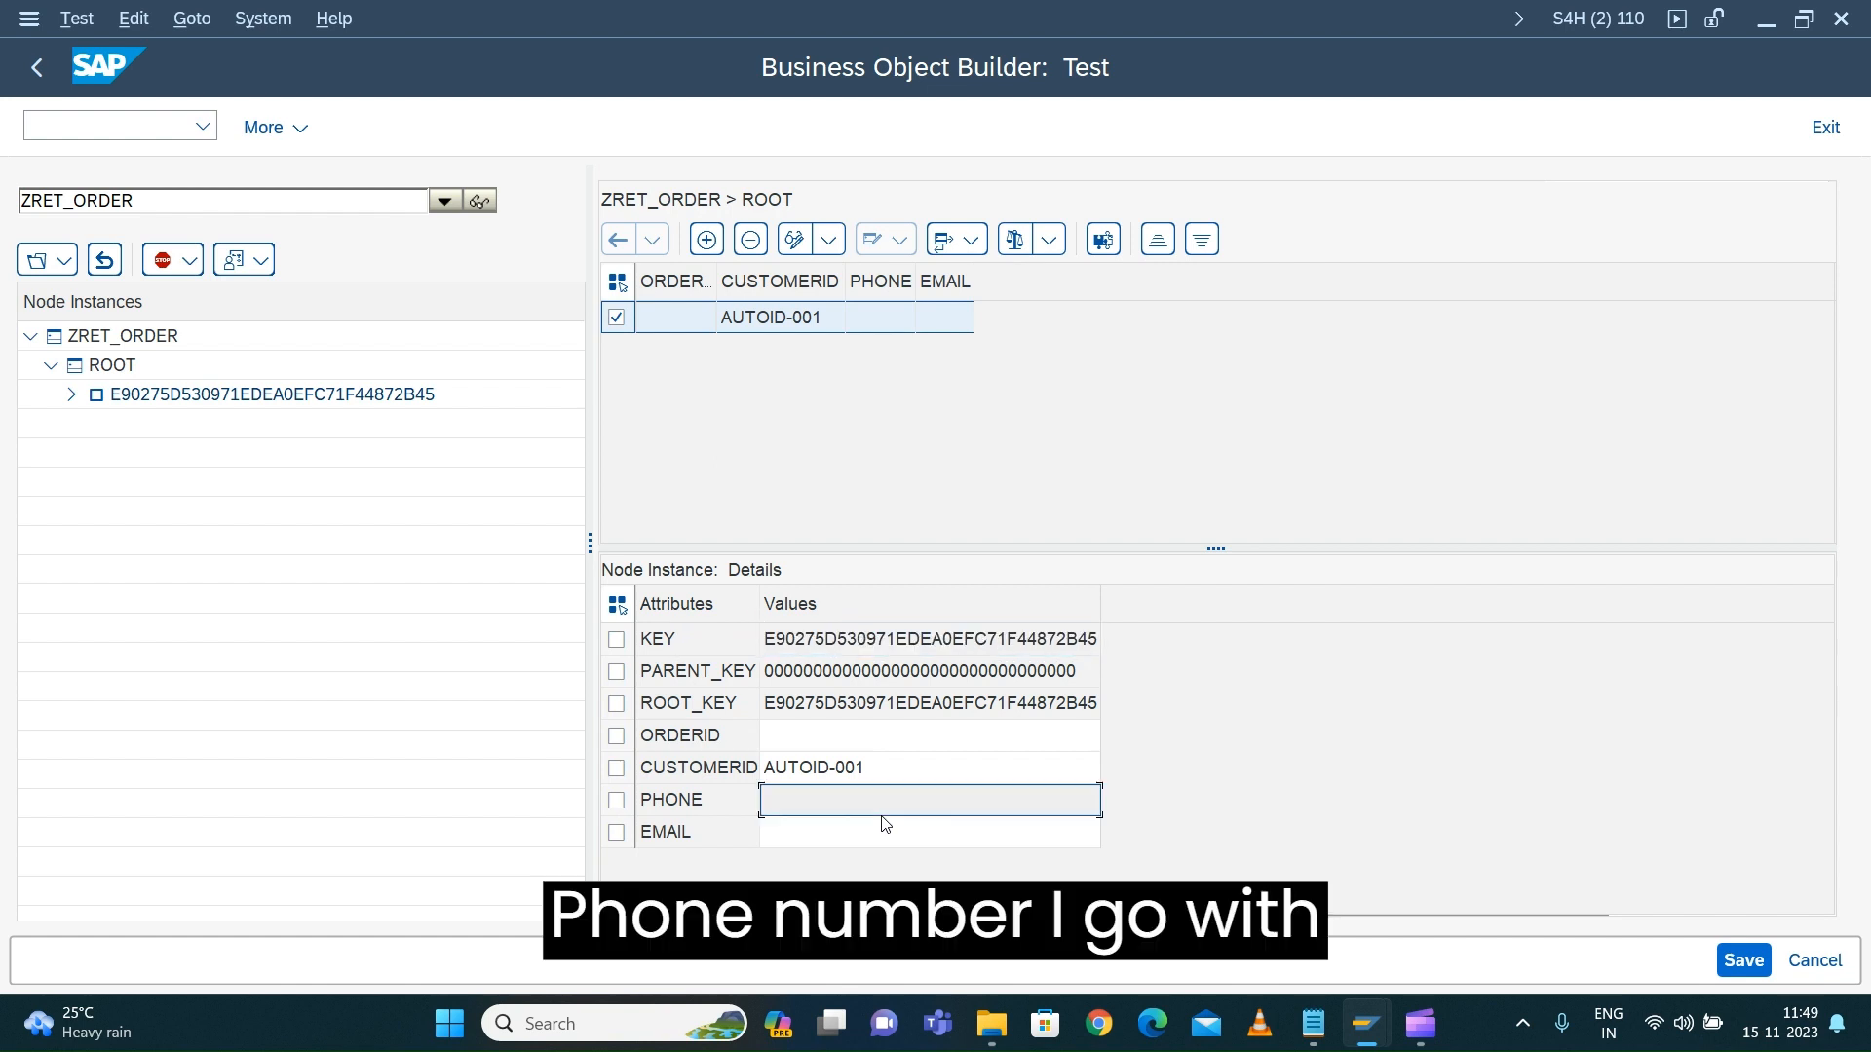
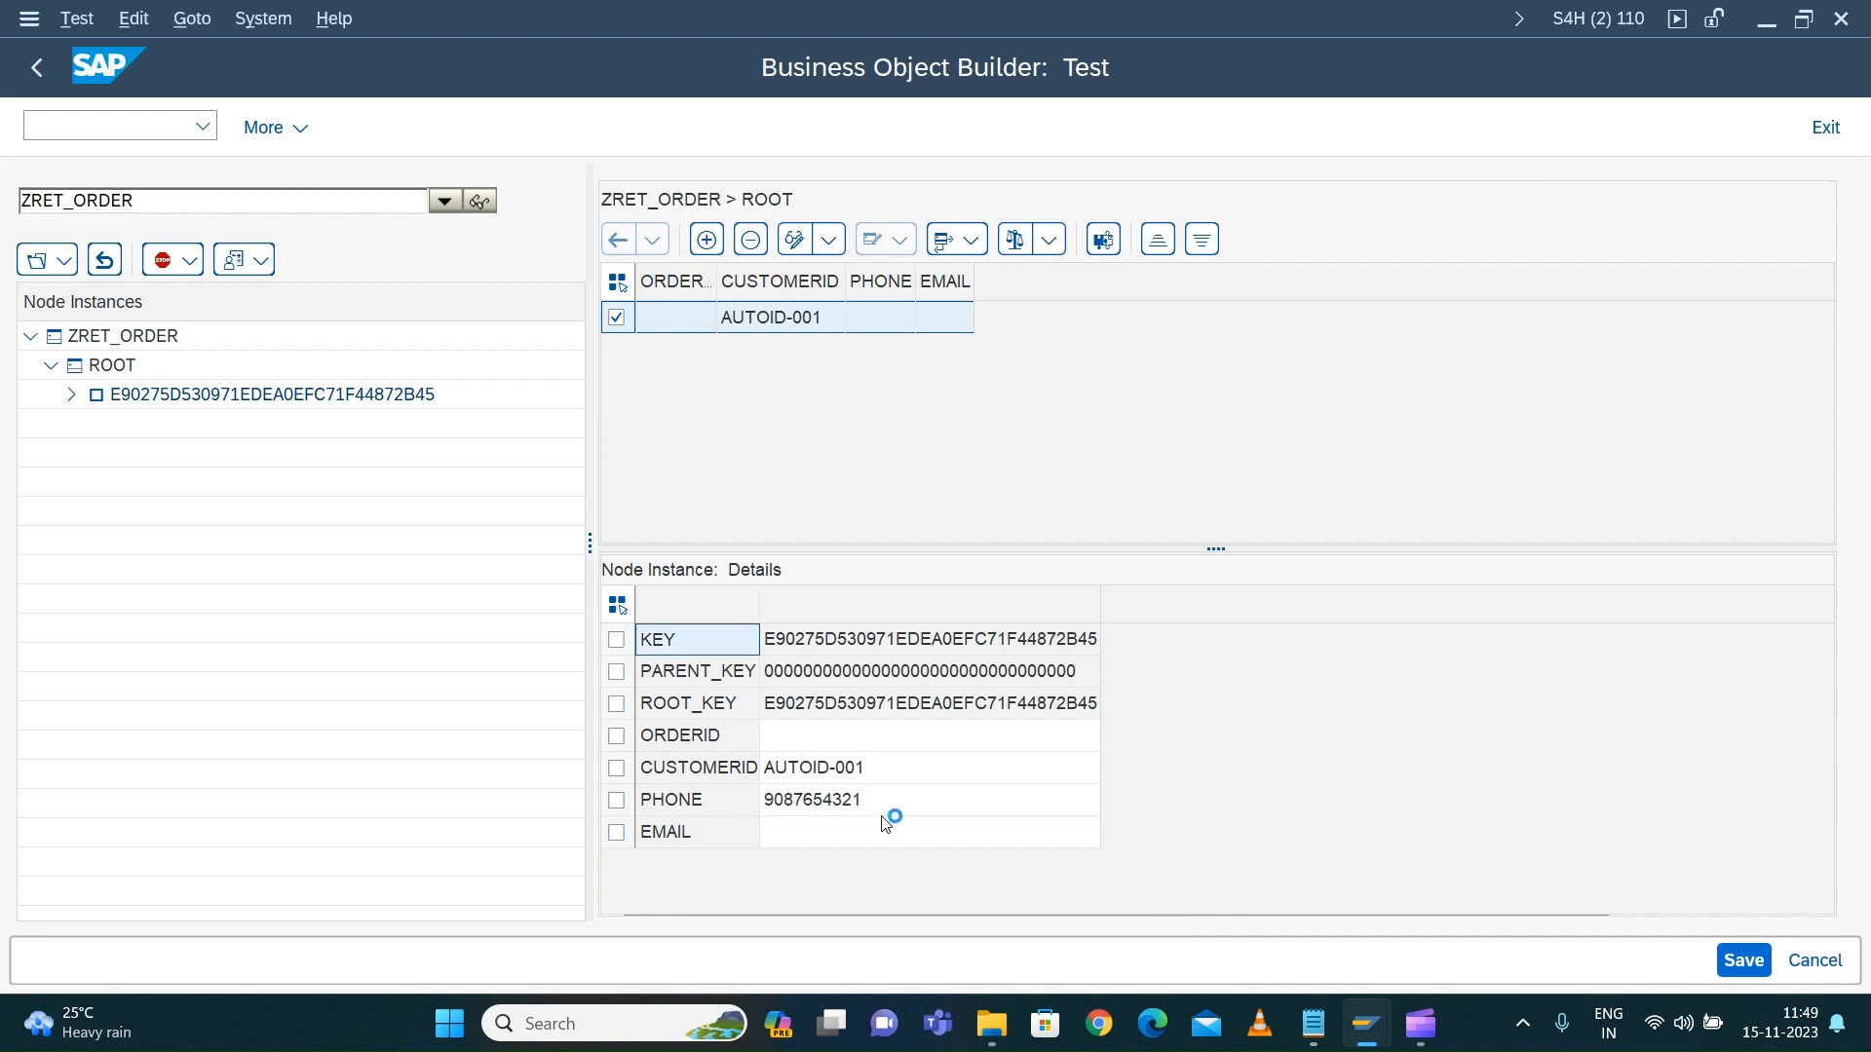
{"action": "type", "text": "Auto"}
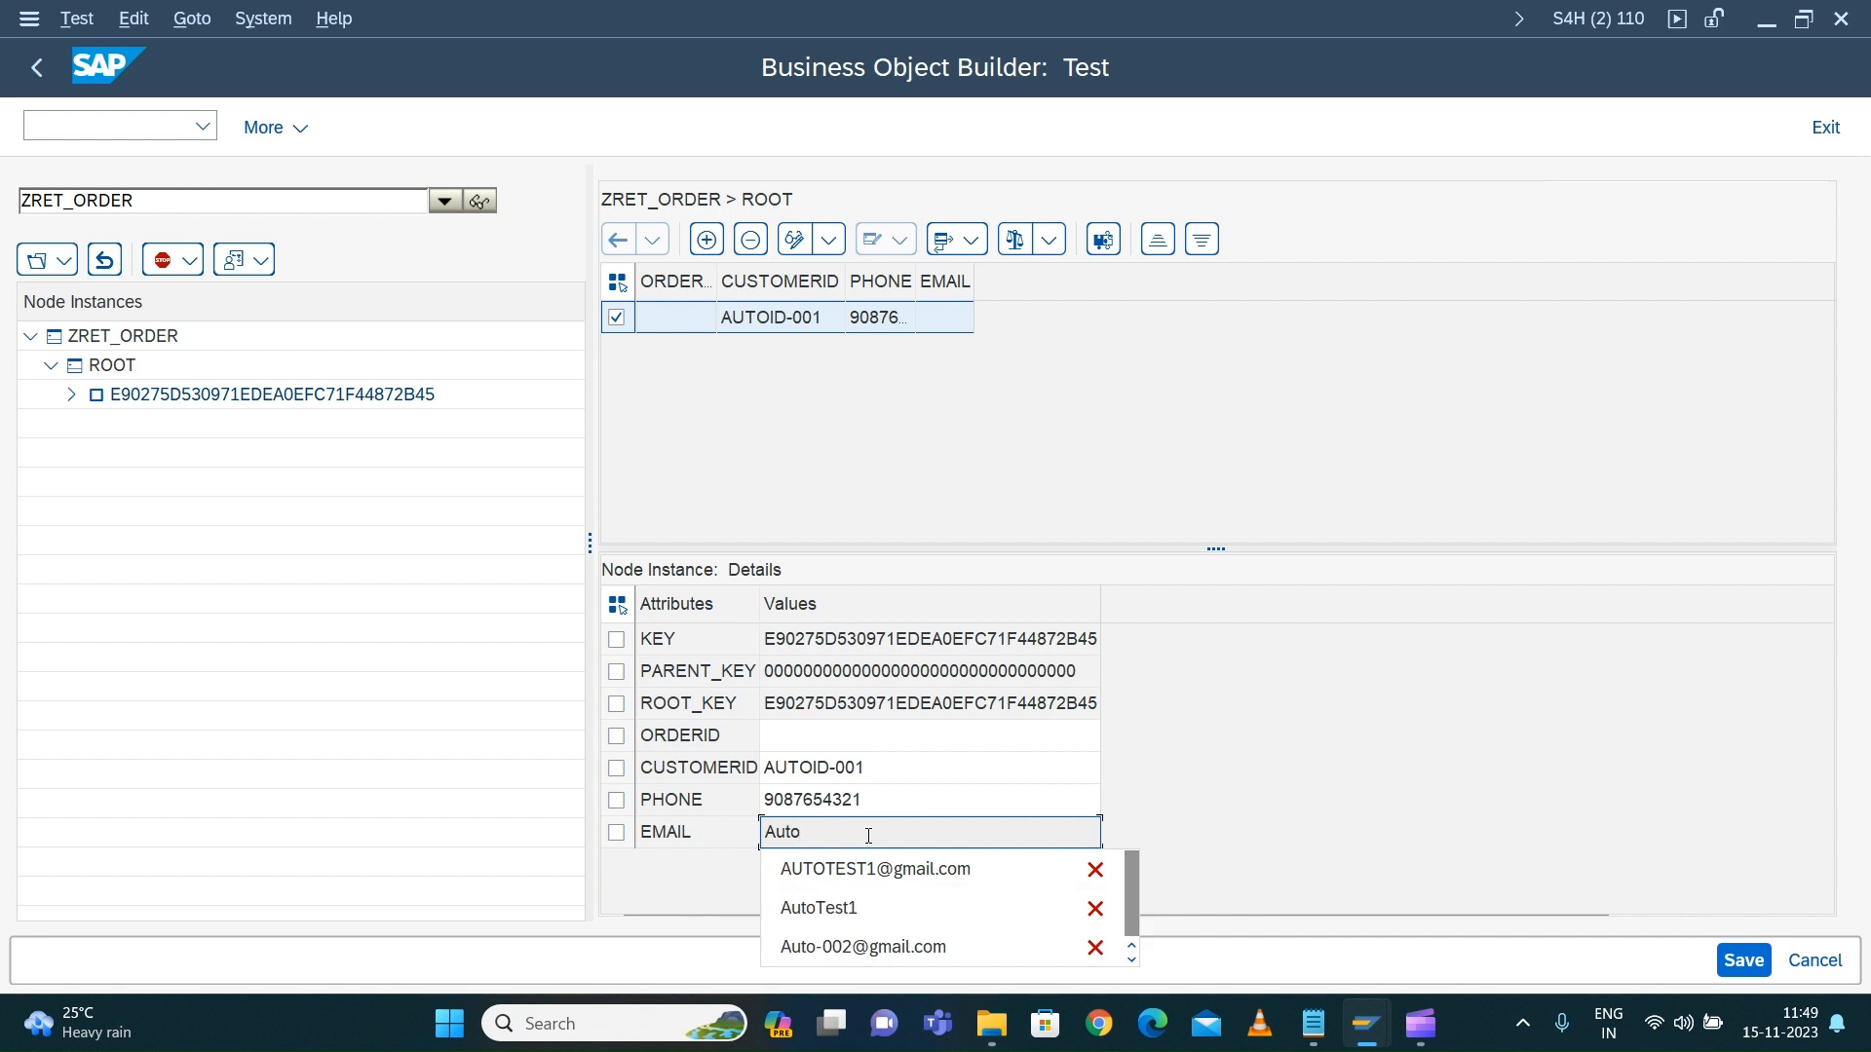
{"action": "type", "text": "id"}
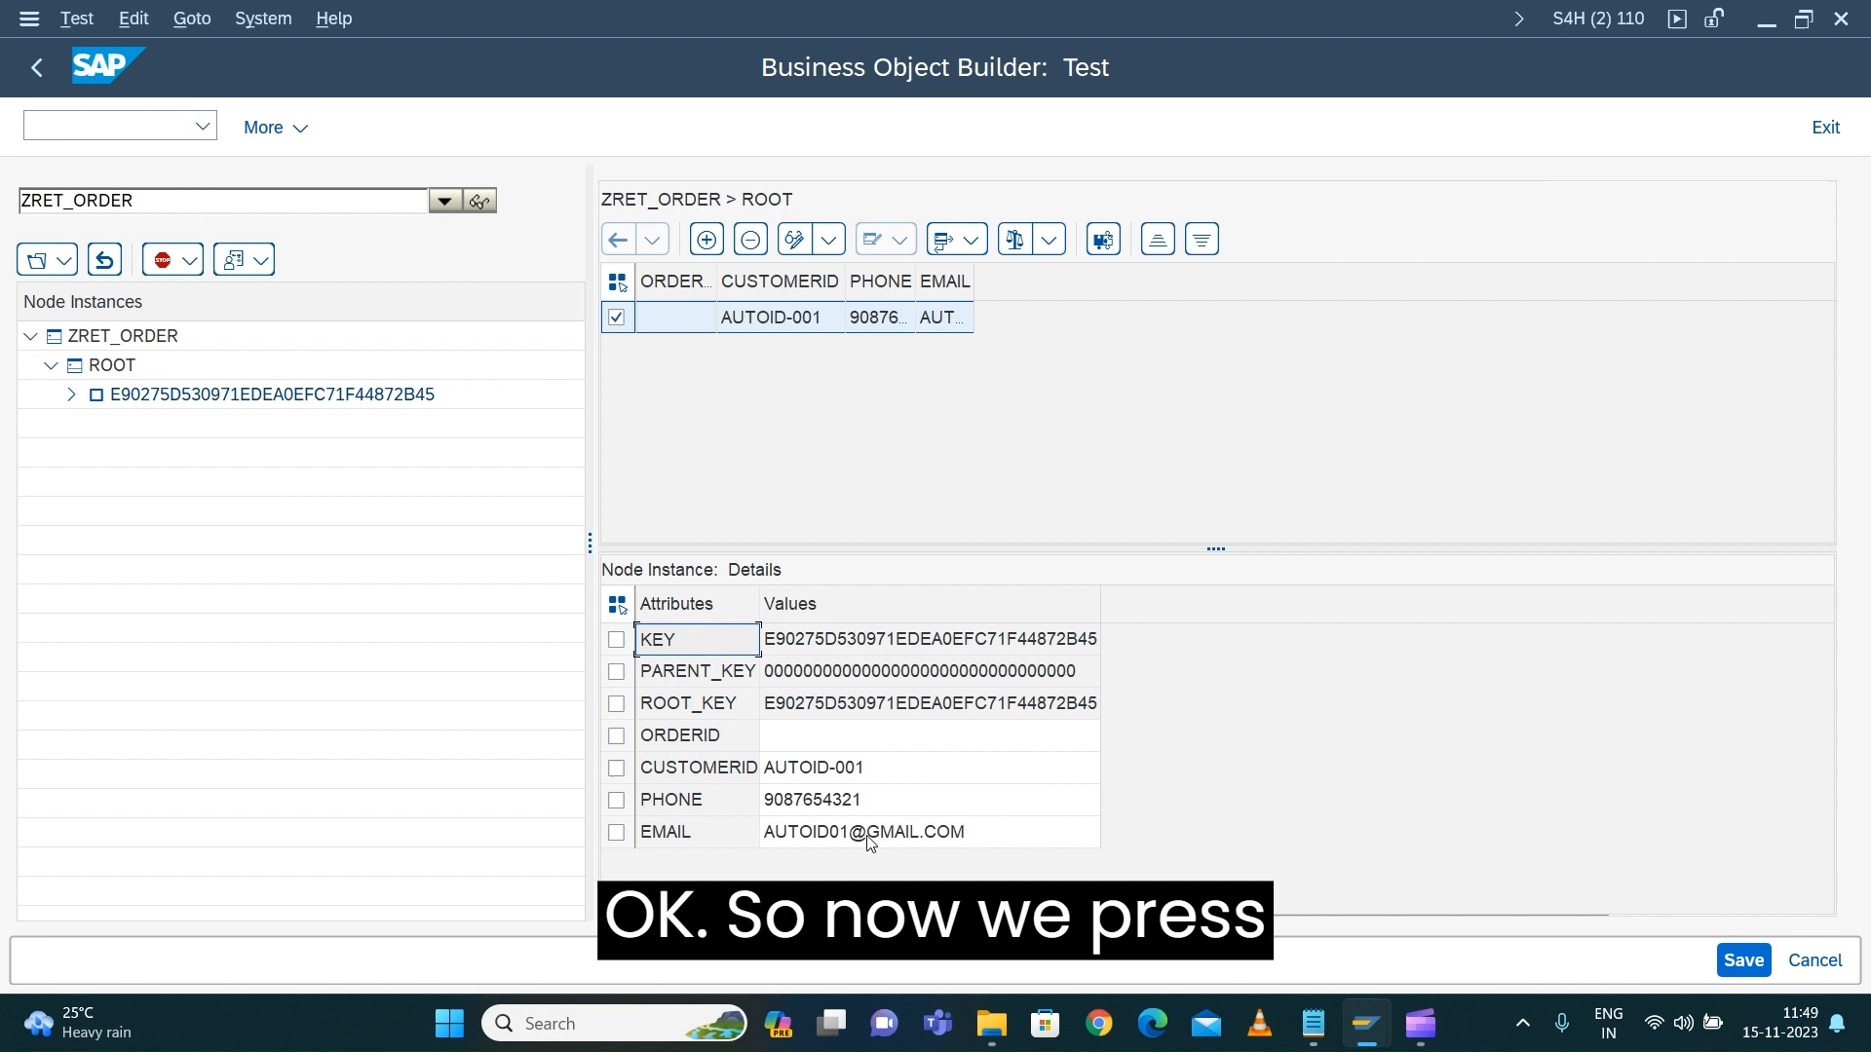
{"action": "mouse_move", "coordinate": [883, 839]}
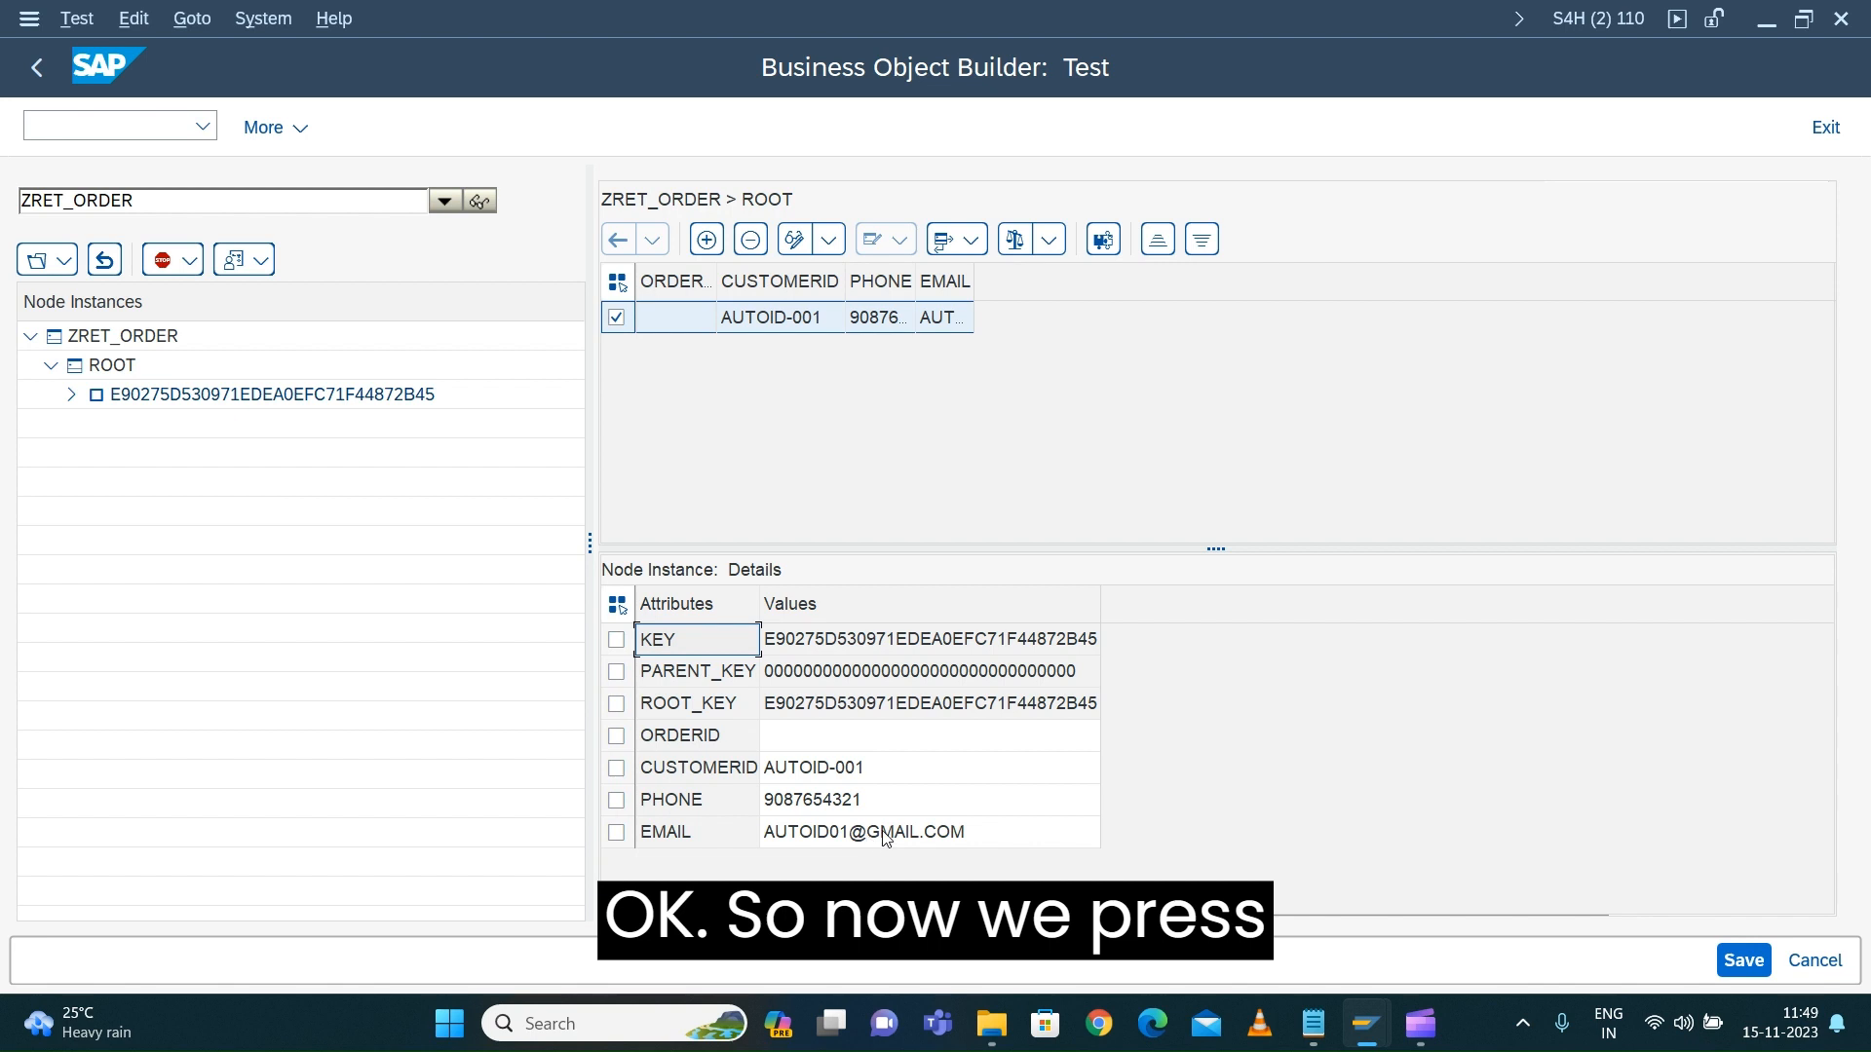
{"action": "mouse_move", "coordinate": [733, 398]}
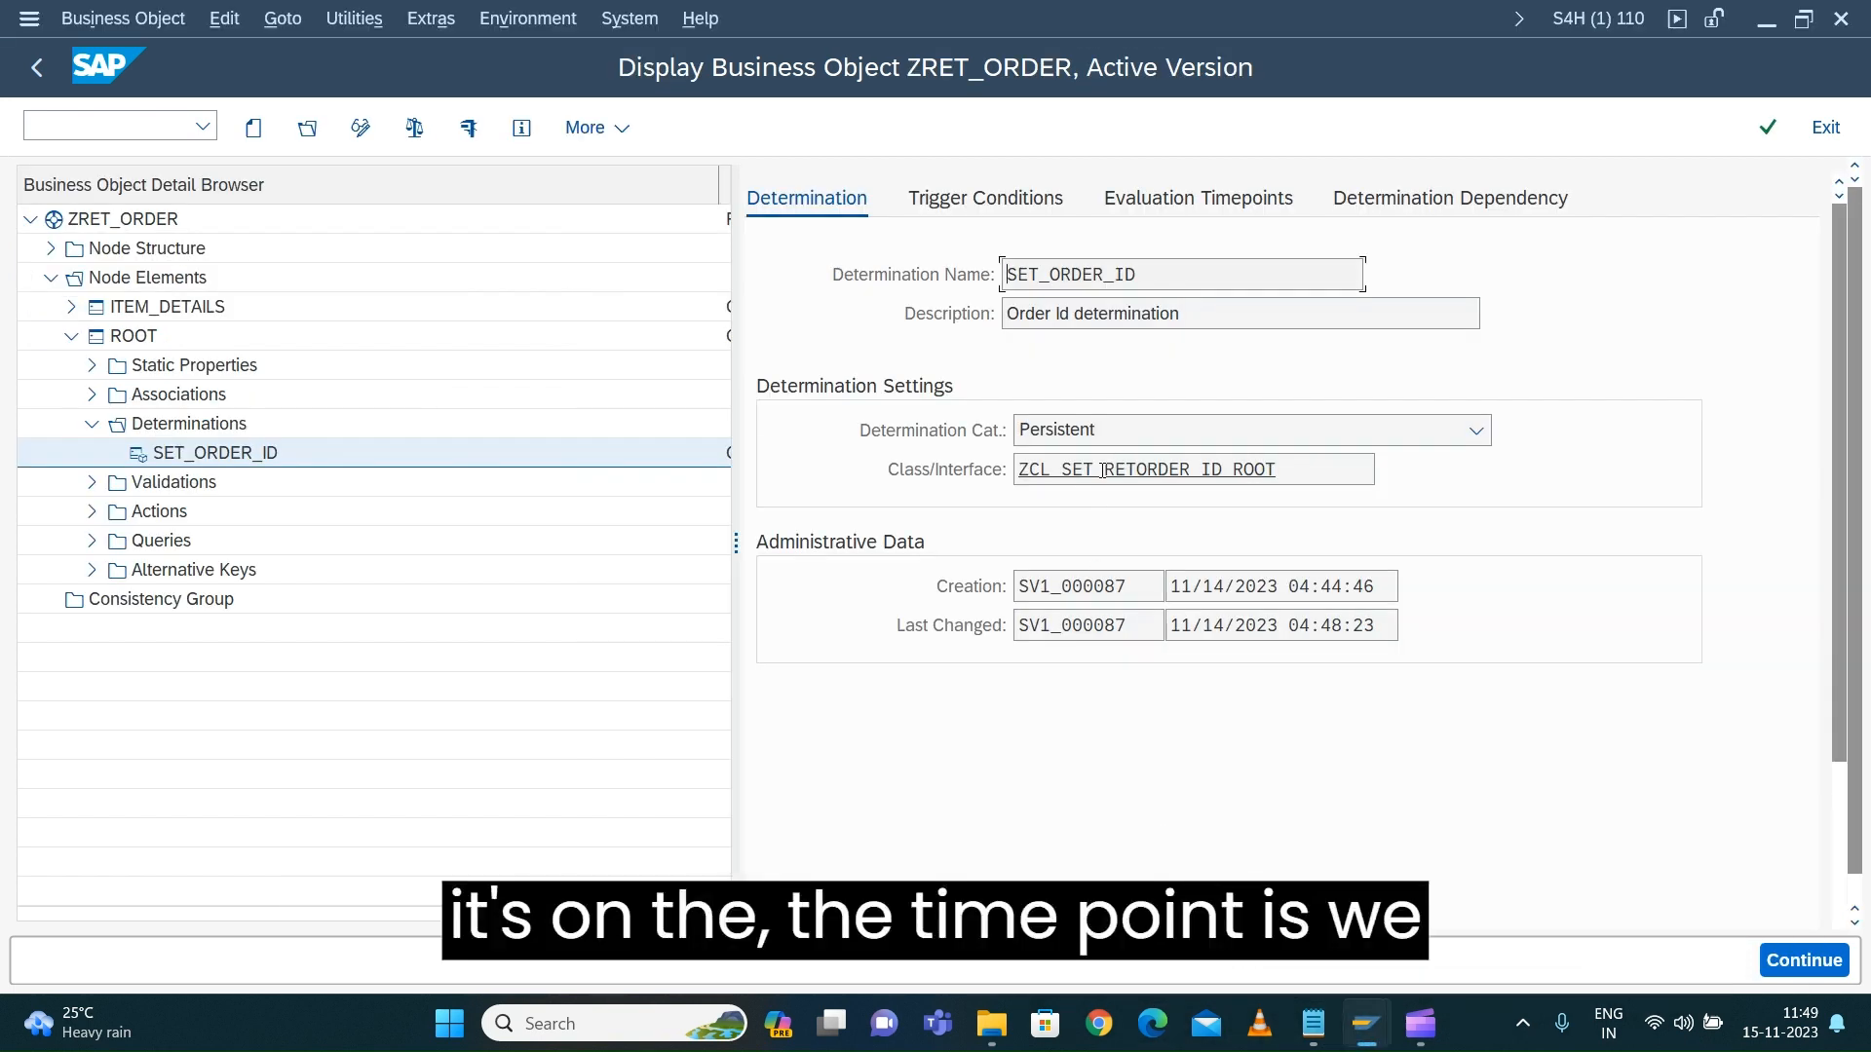
Step: Check SET_ORDER_ID's evaluation timepoints, then return to the test showing ORD-000001
{"action": "left_click", "coordinate": [1198, 198]}
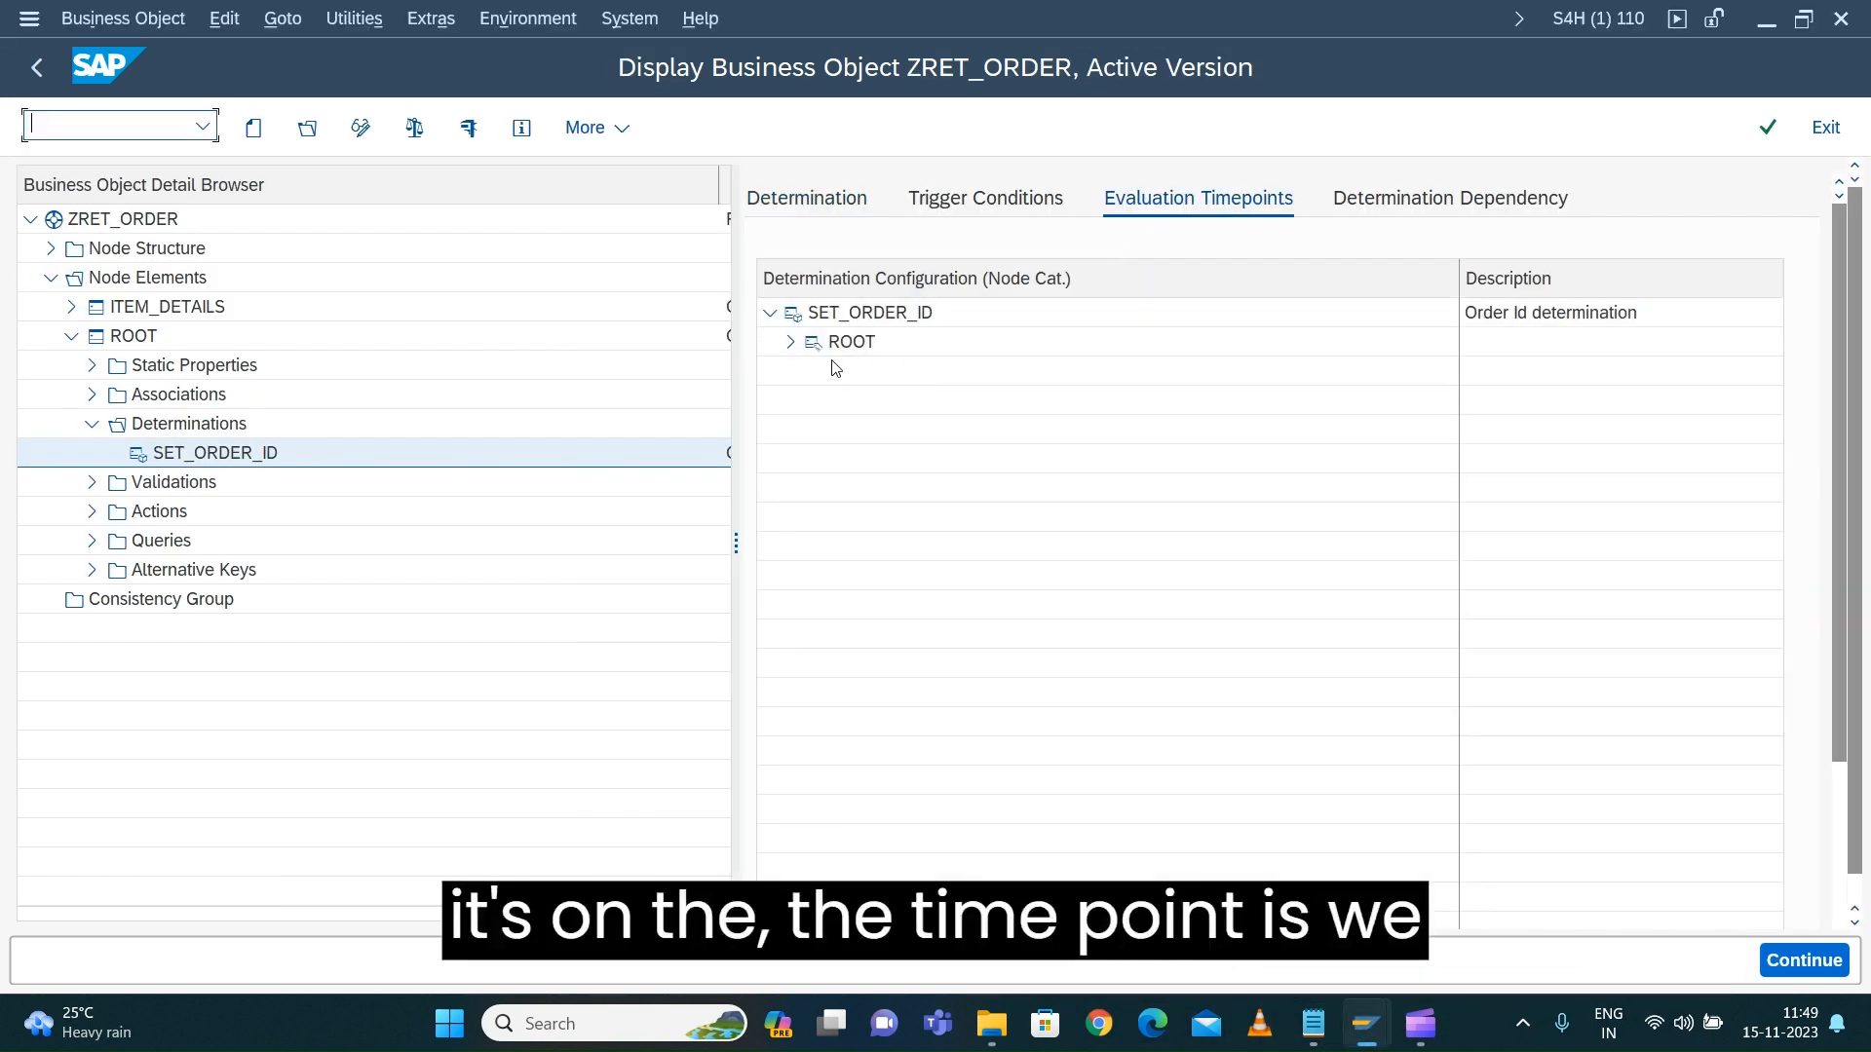
{"action": "left_click", "coordinate": [790, 342]}
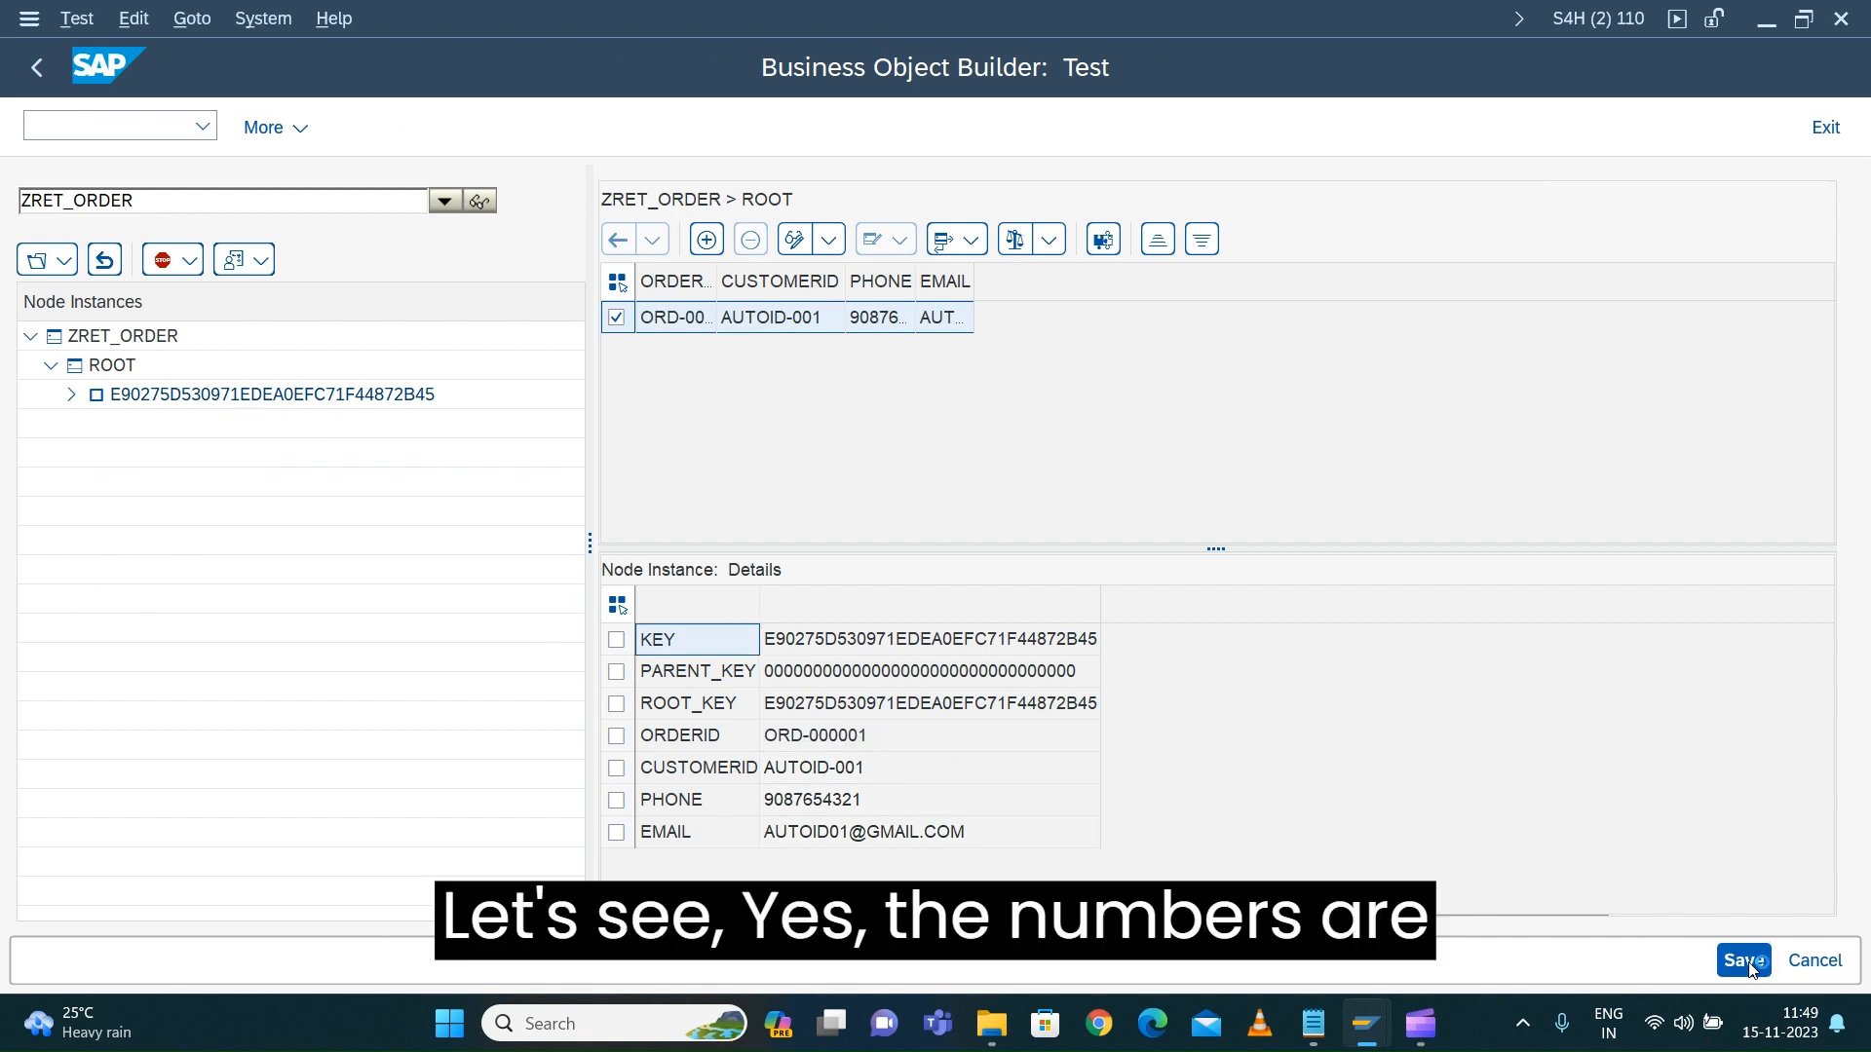
Step: Save the first order and check that its ORDERID is ORD-000001
{"action": "left_click", "coordinate": [1741, 959]}
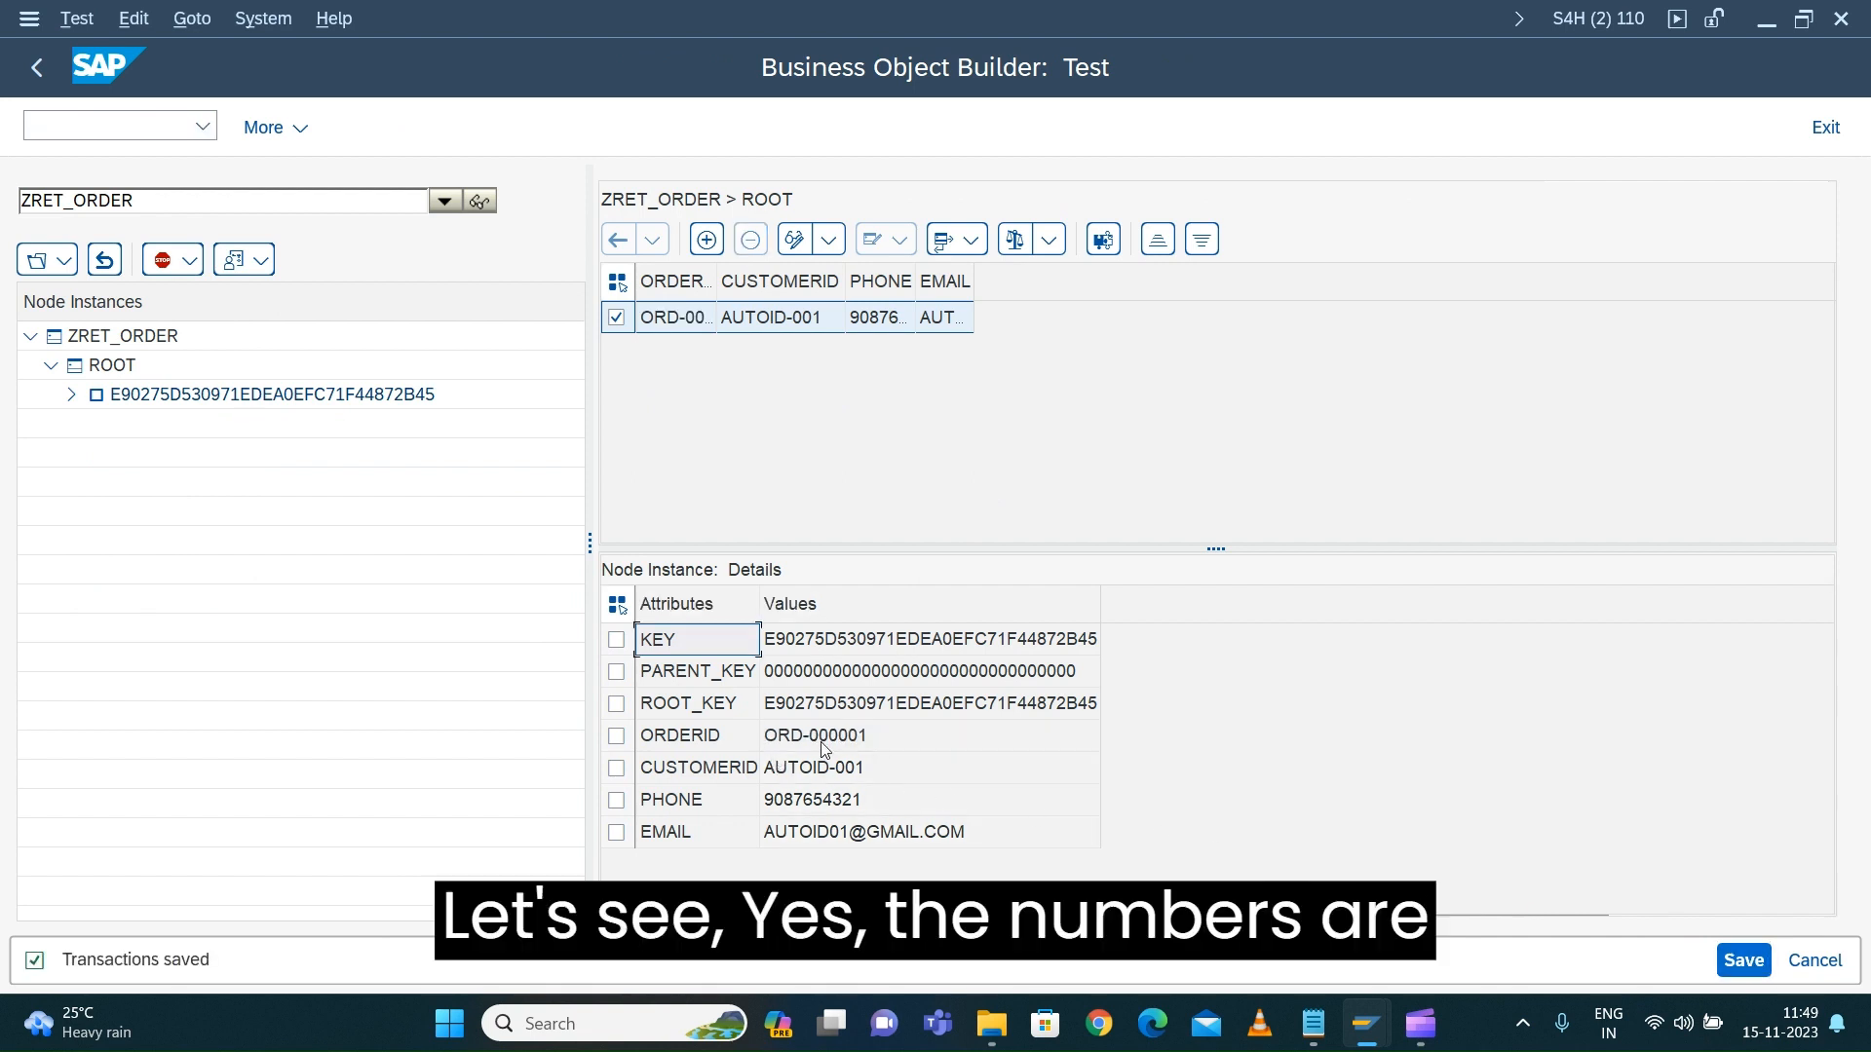
{"action": "left_click", "coordinate": [929, 735]}
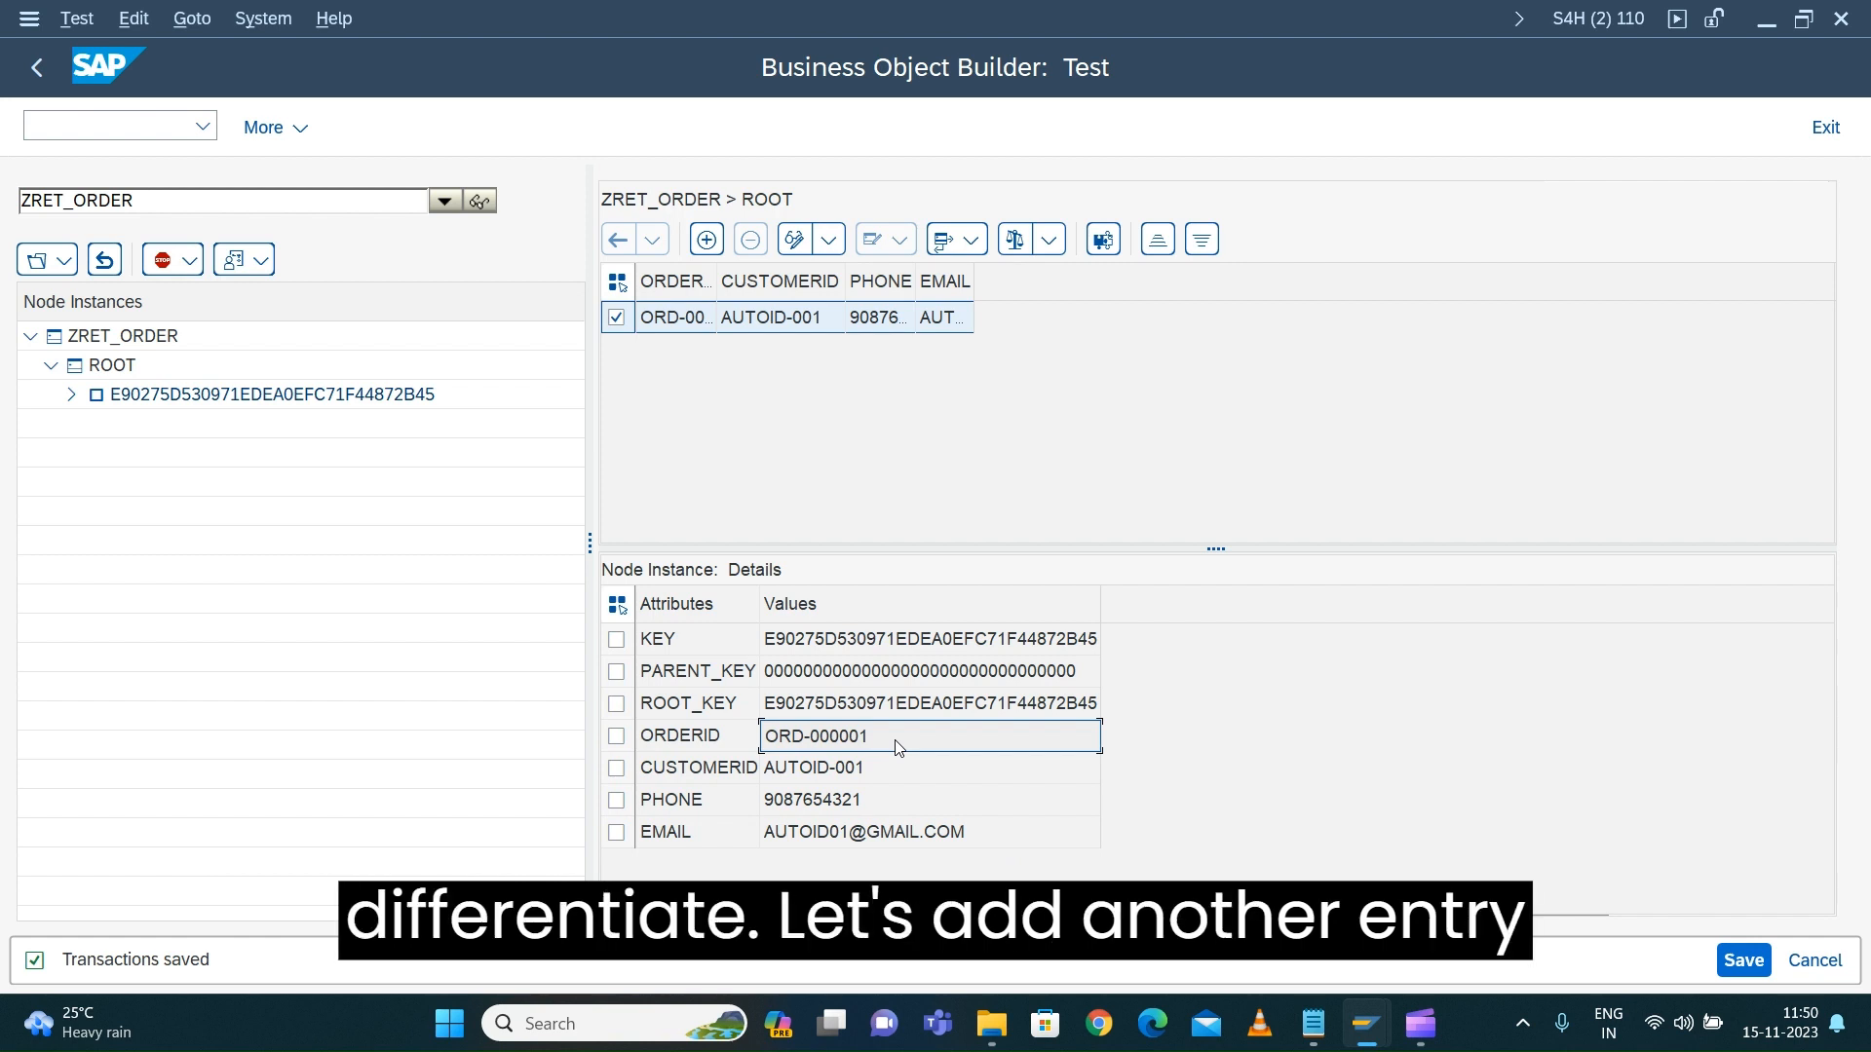
{"action": "mouse_move", "coordinate": [748, 319]}
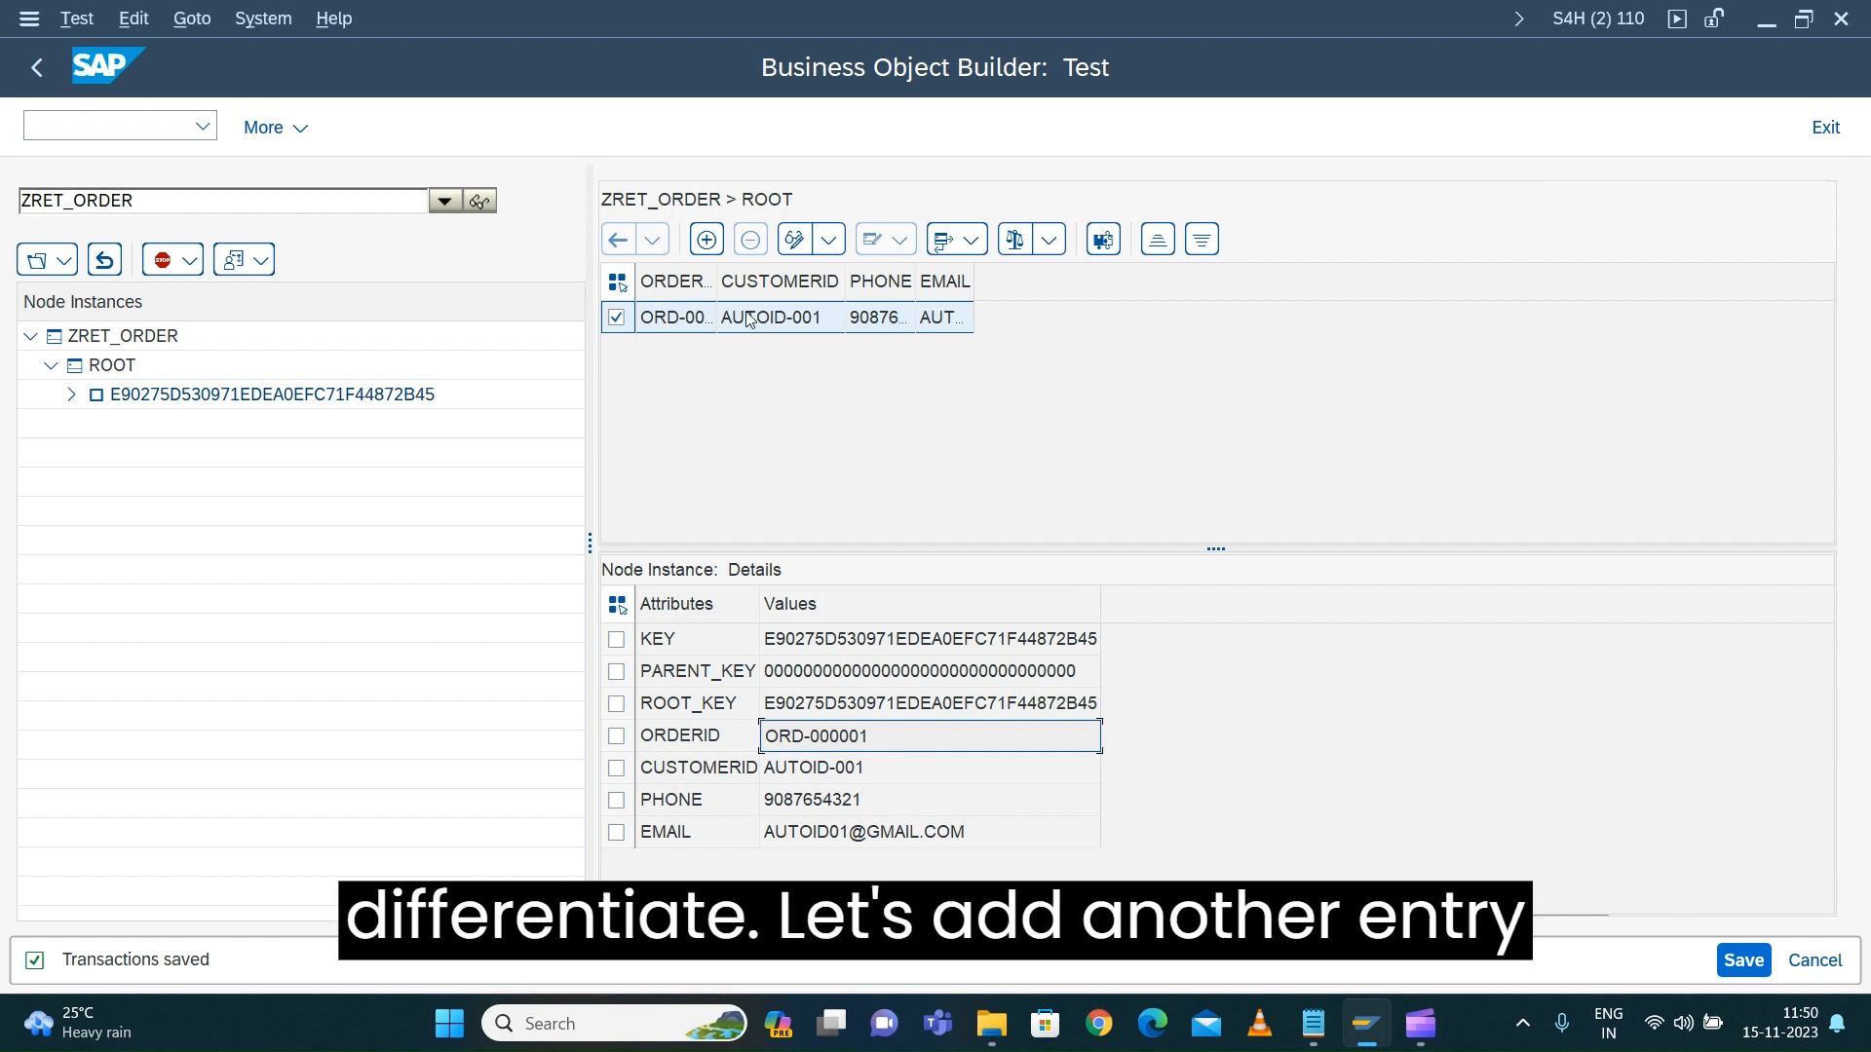
{"action": "mouse_move", "coordinate": [704, 239]}
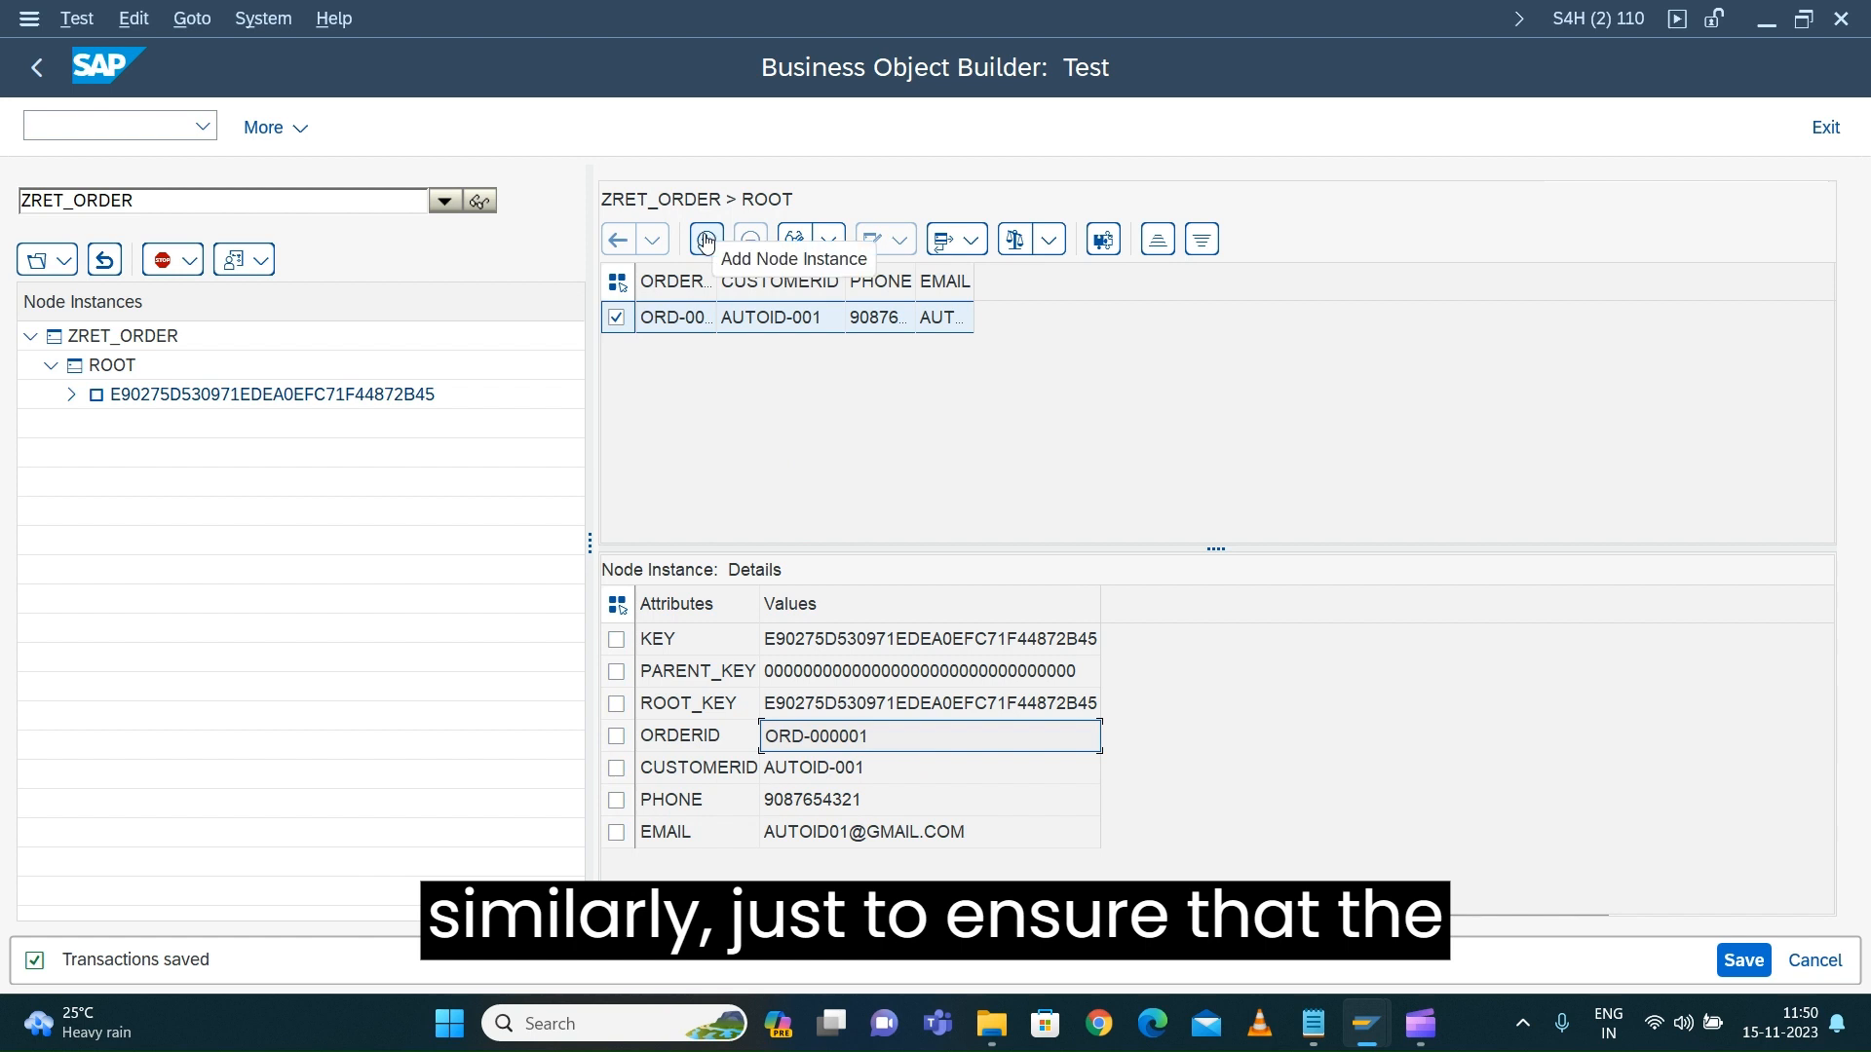
{"action": "left_click", "coordinate": [704, 238]}
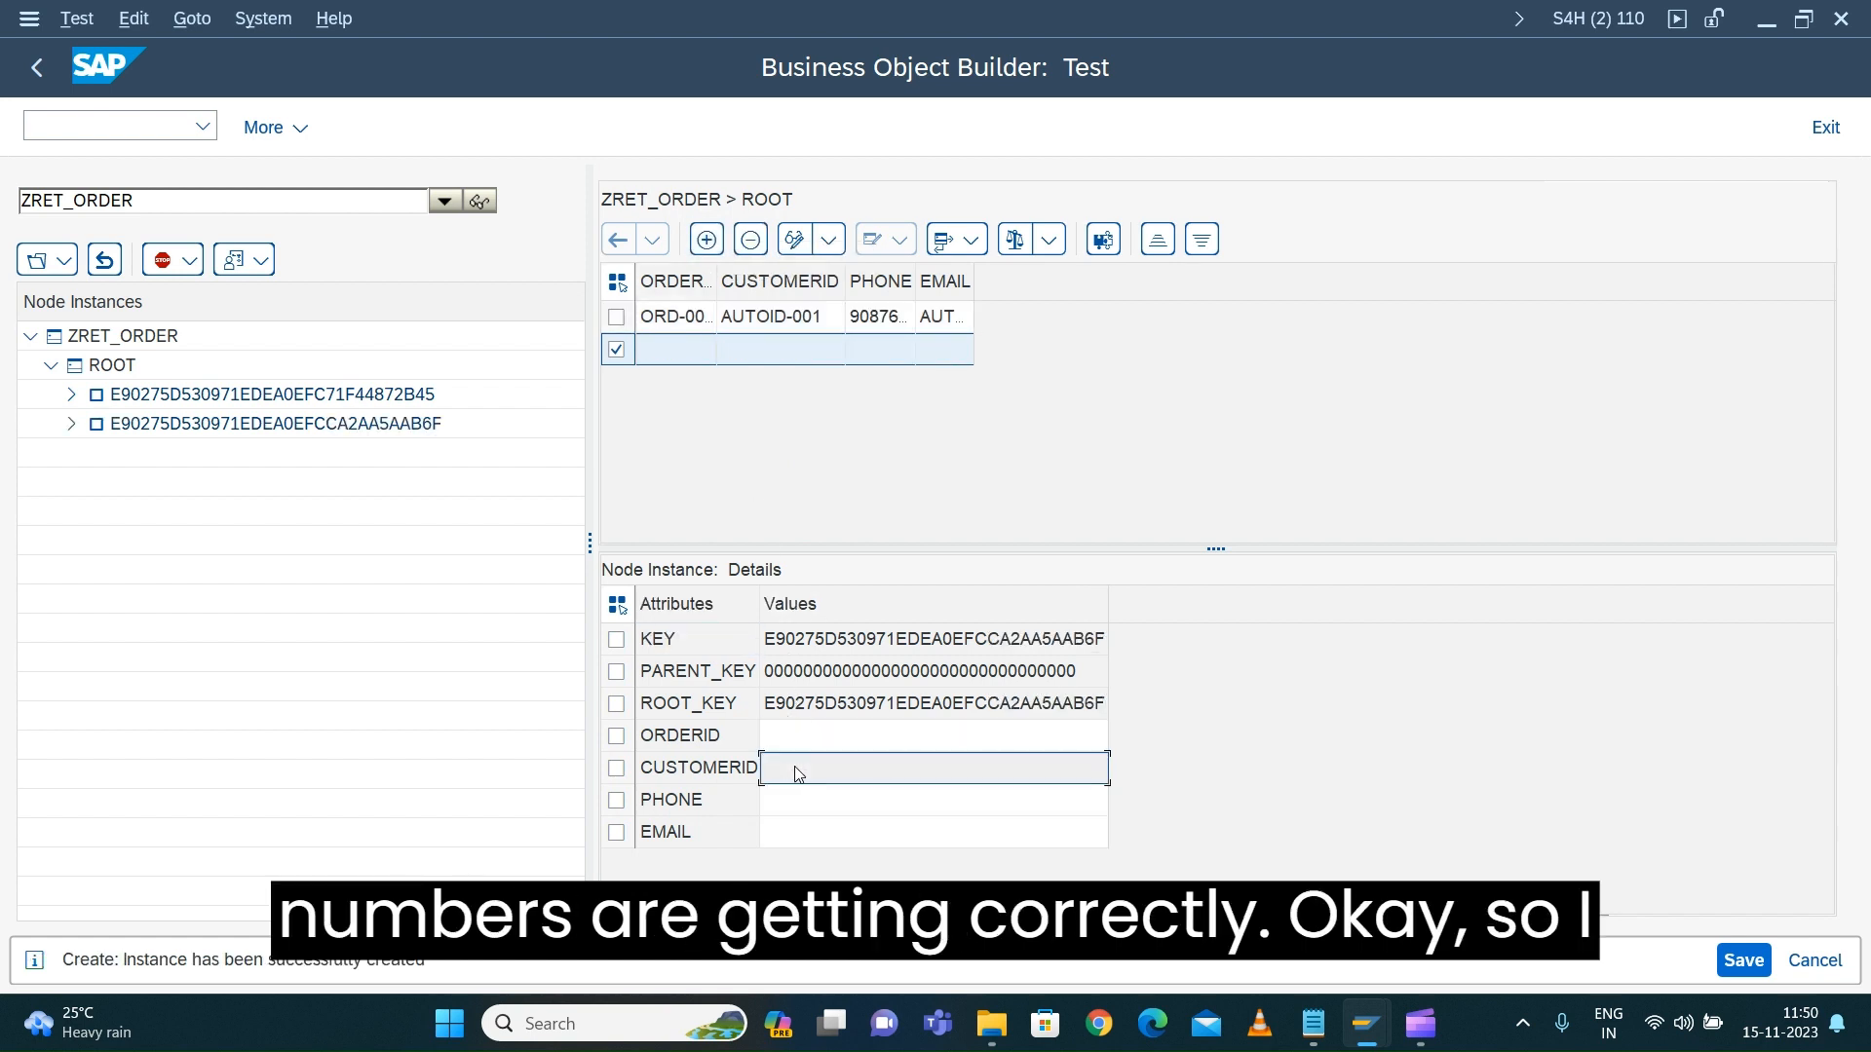
{"action": "type", "text": "auto"}
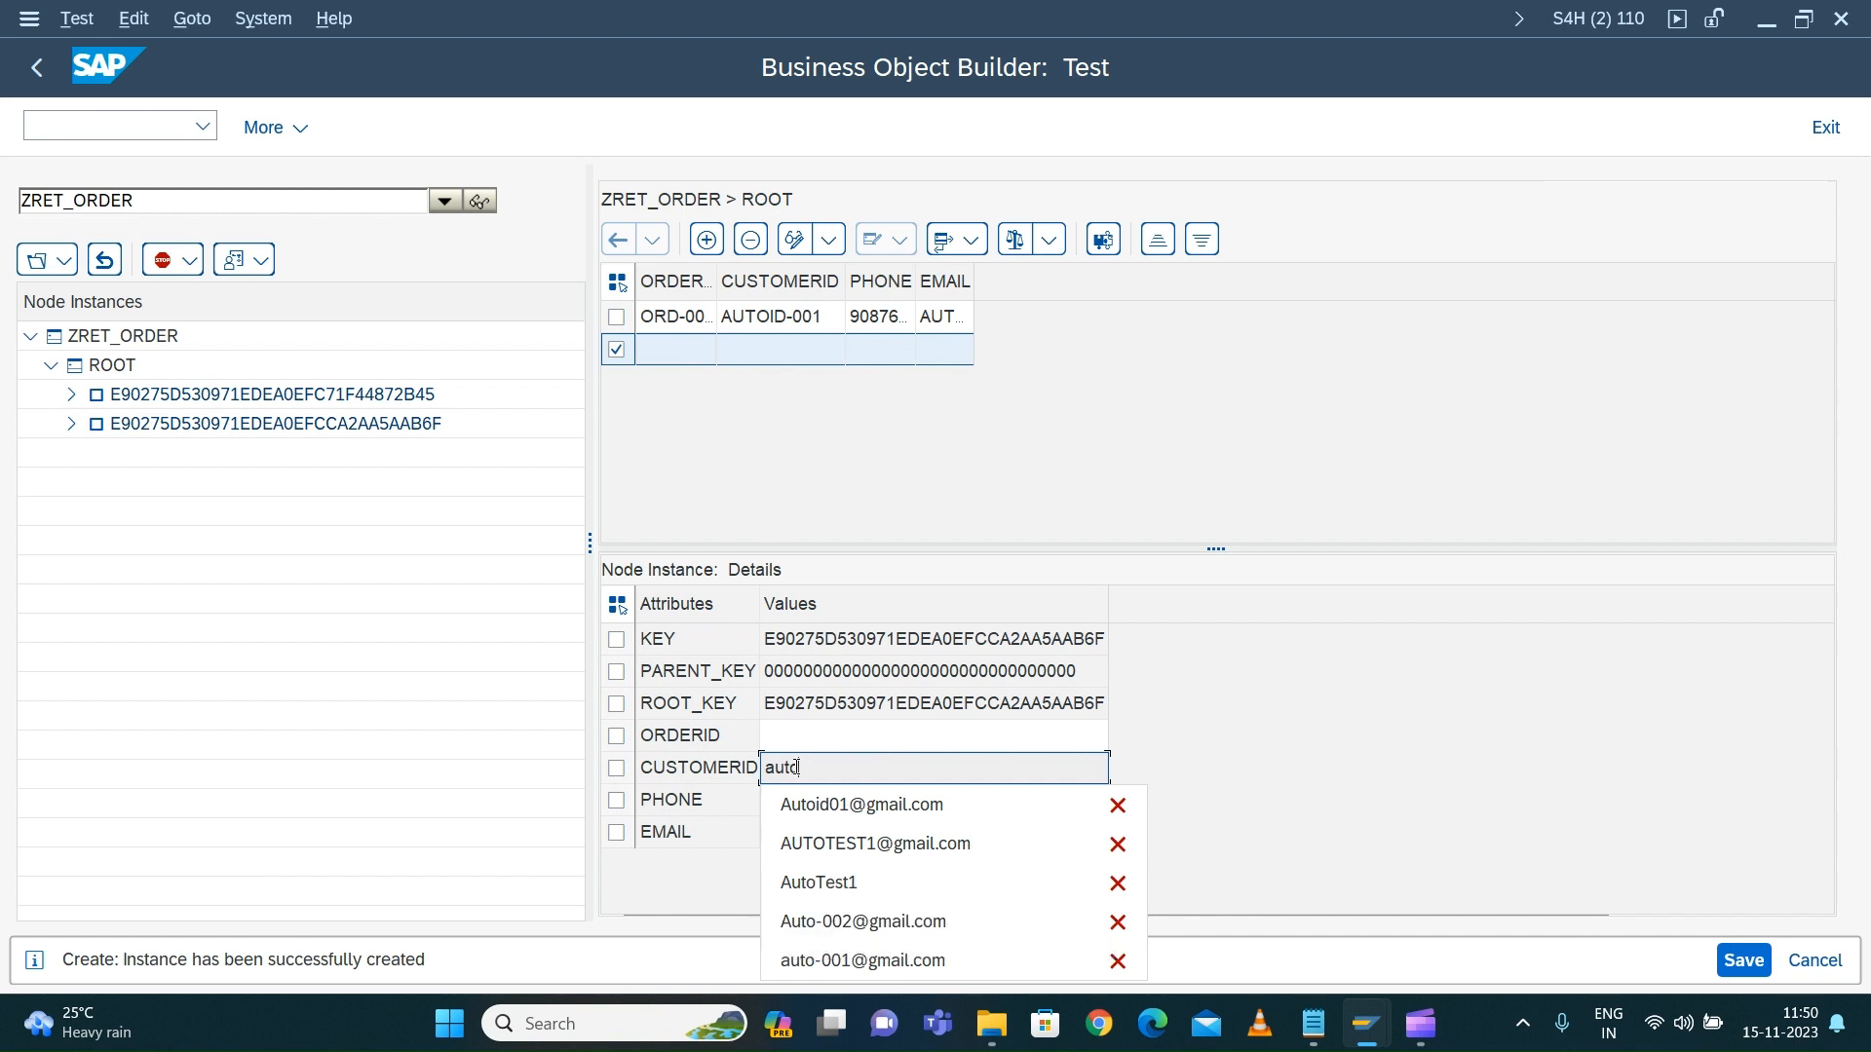
{"action": "type", "text": "id"}
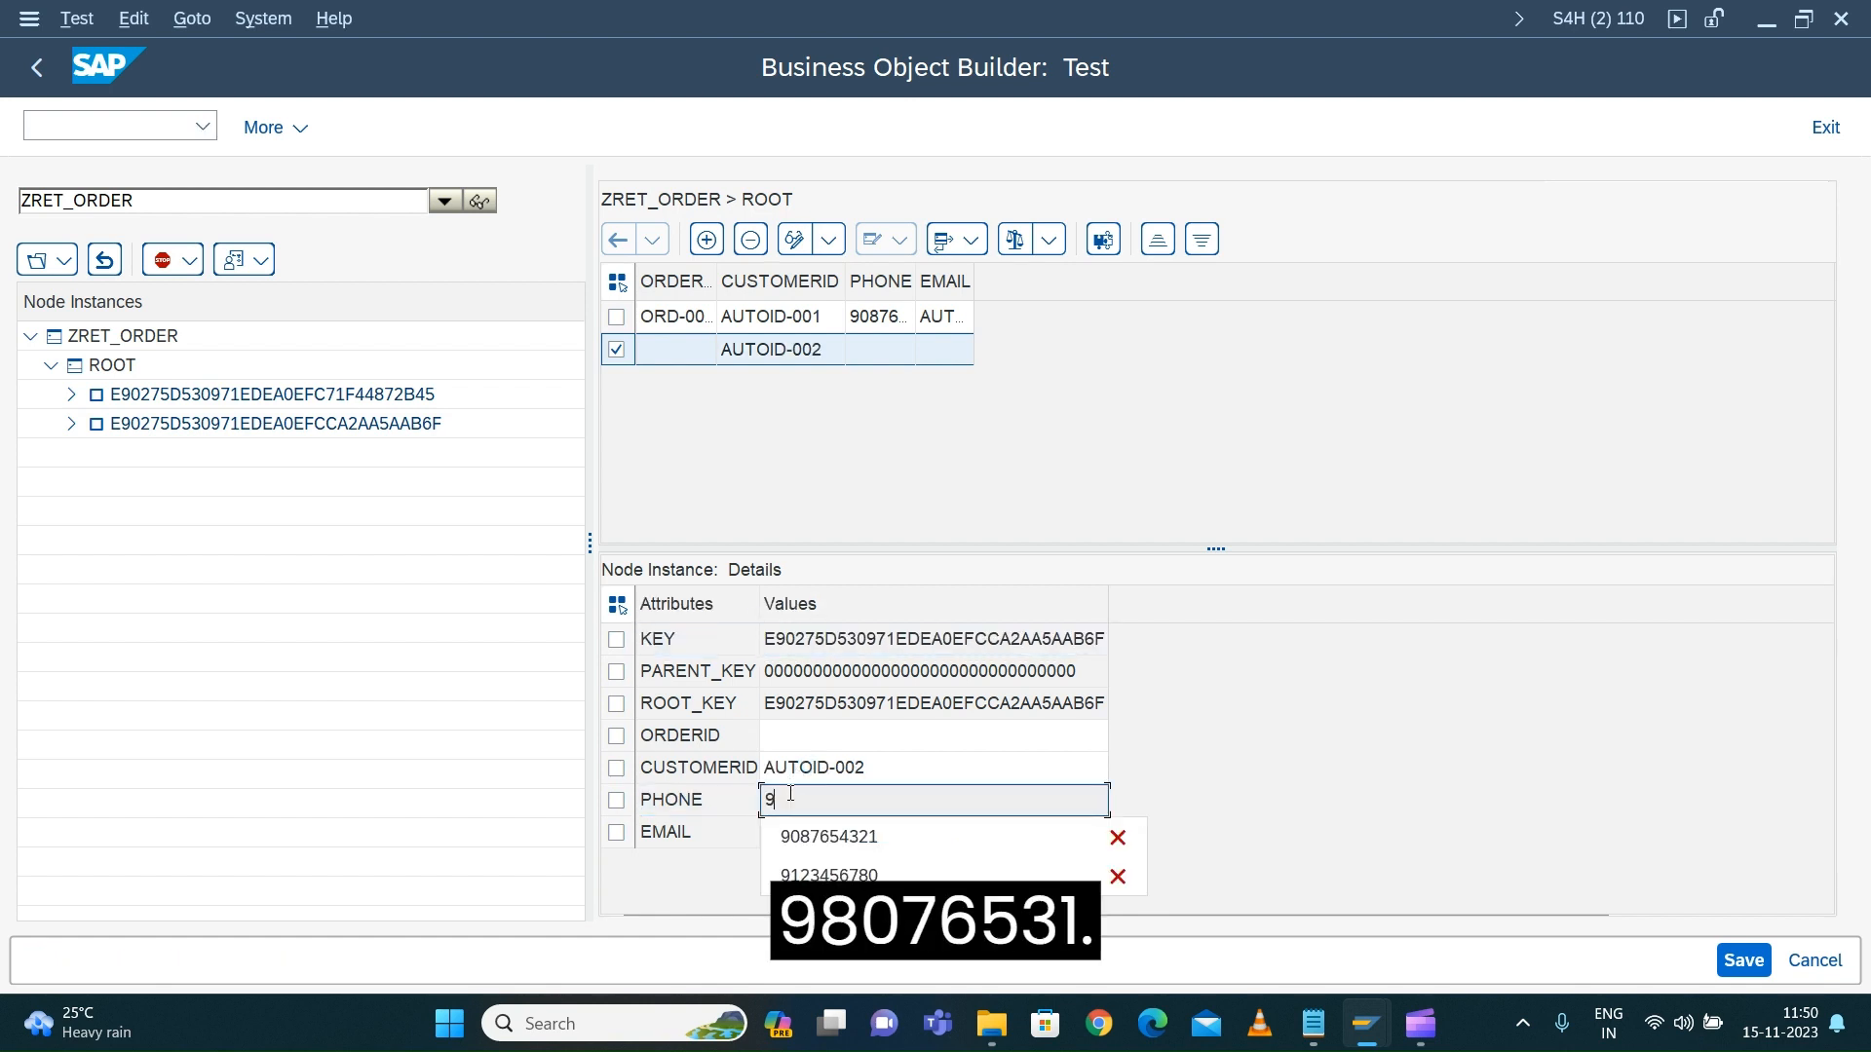
{"action": "type", "text": "807654321"}
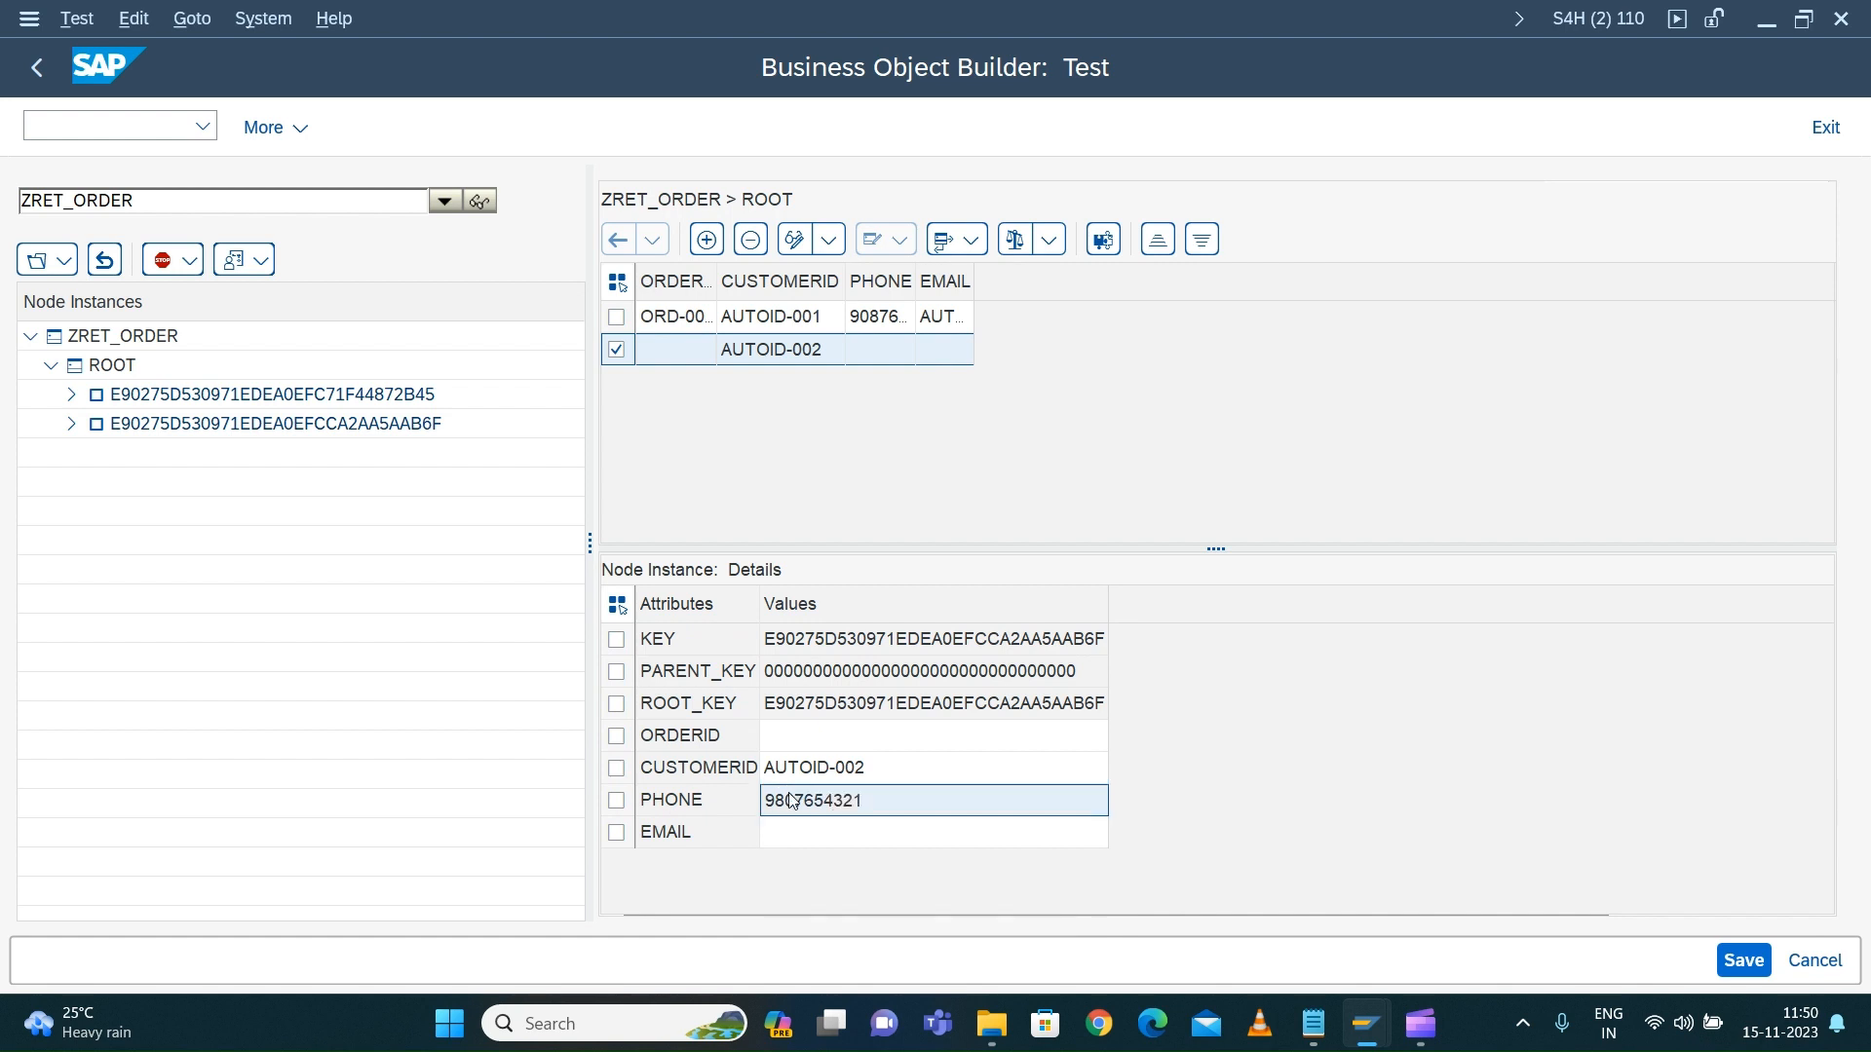
Step: Enter the second order's Gmail email address
{"action": "left_click", "coordinate": [930, 831]}
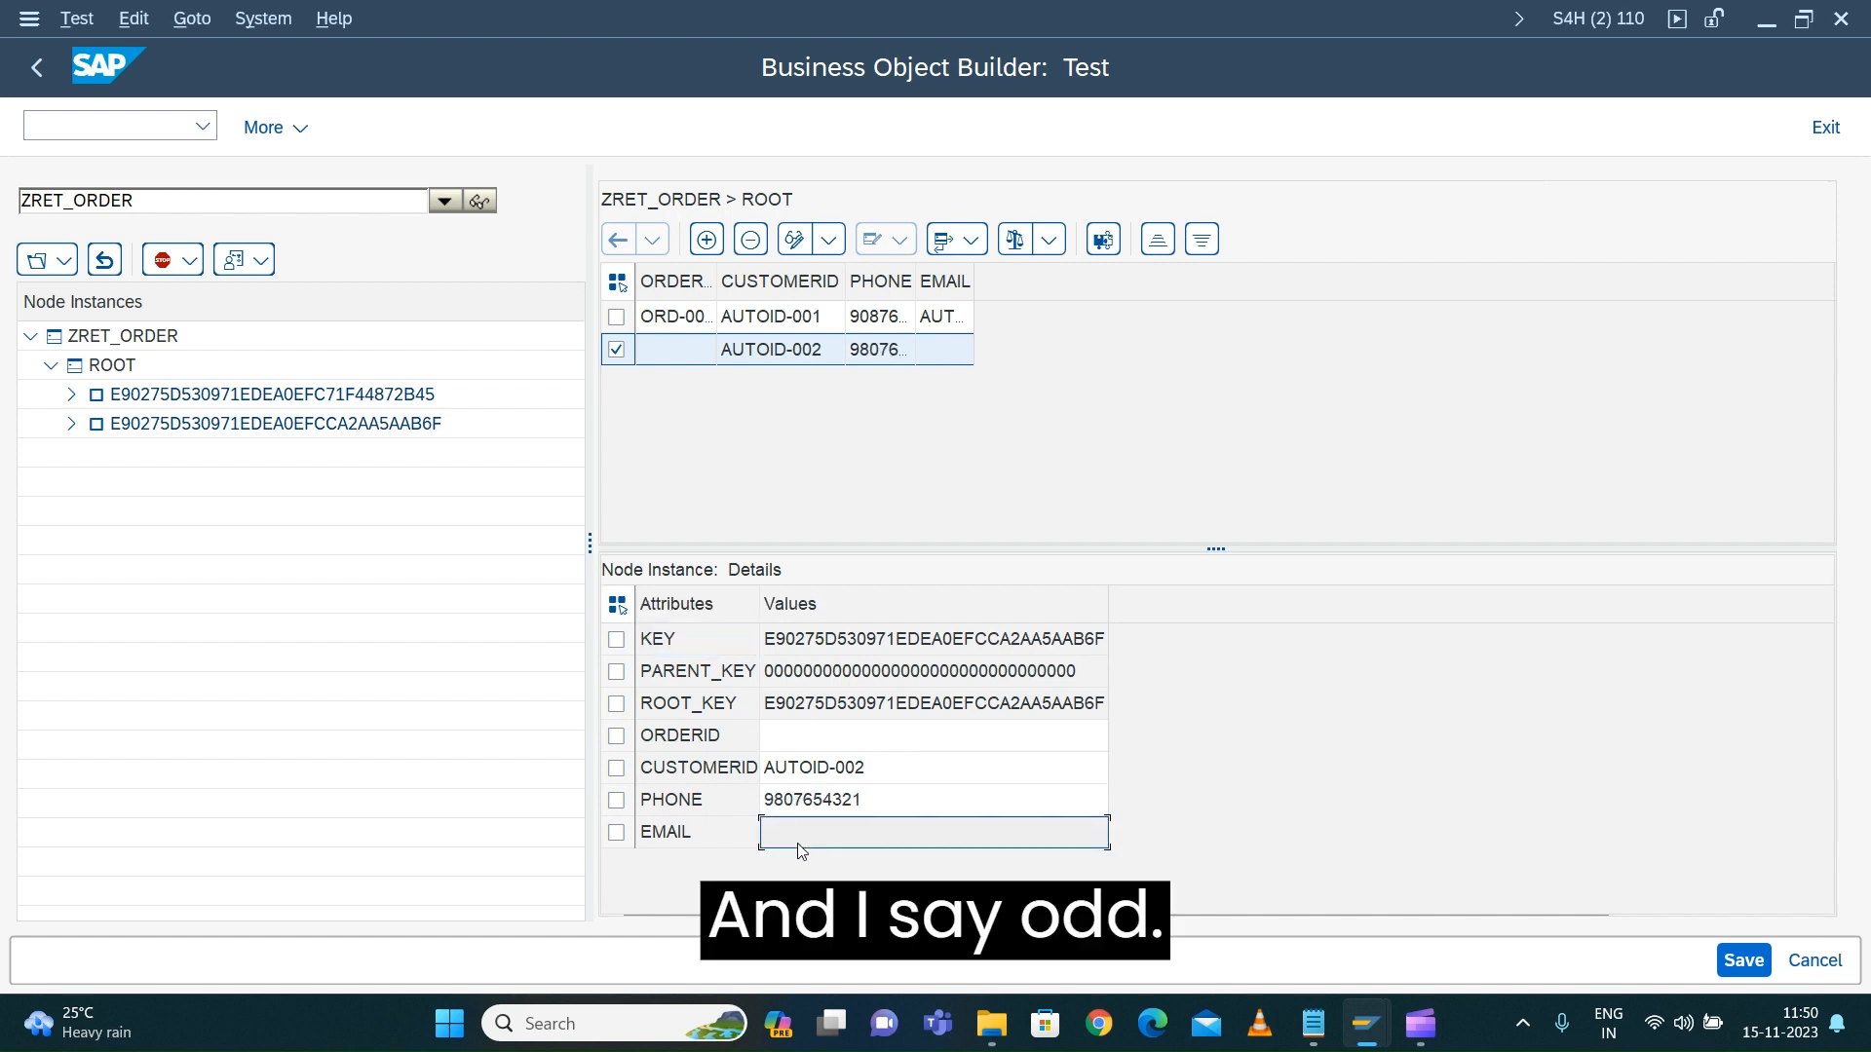
{"action": "type", "text": "A"}
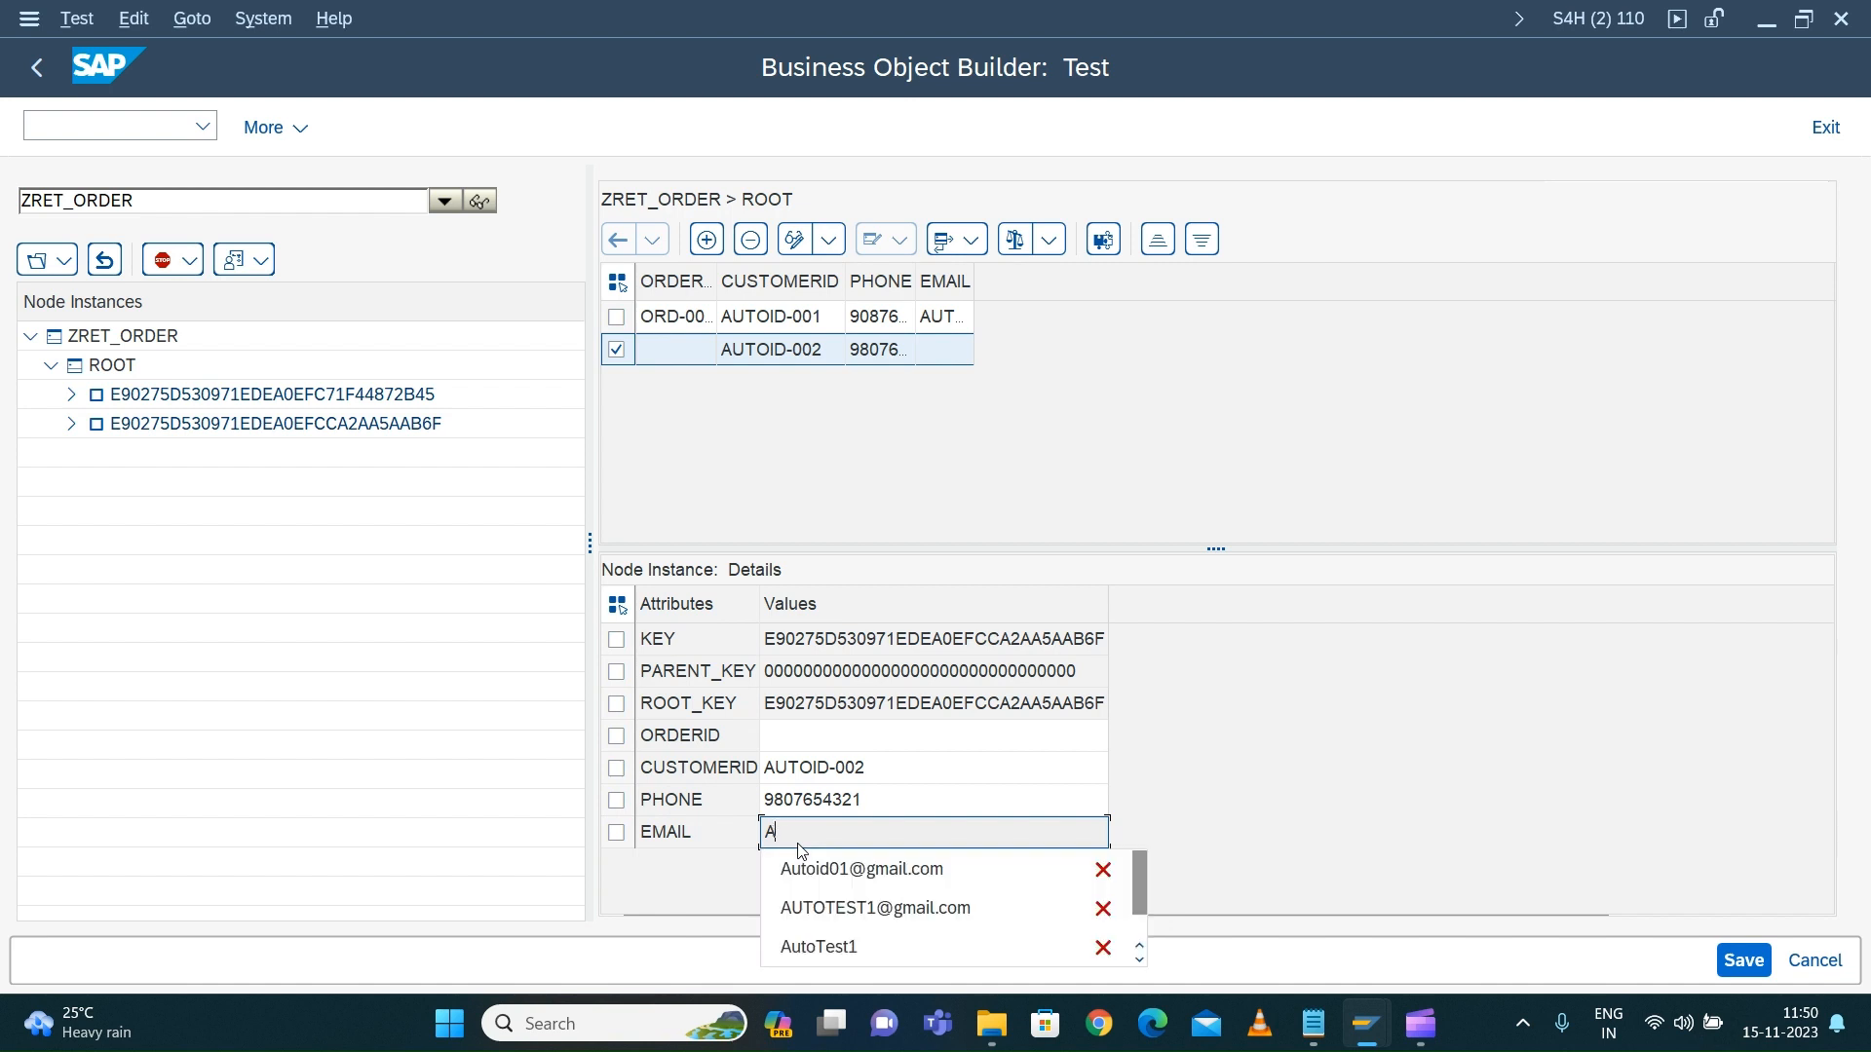
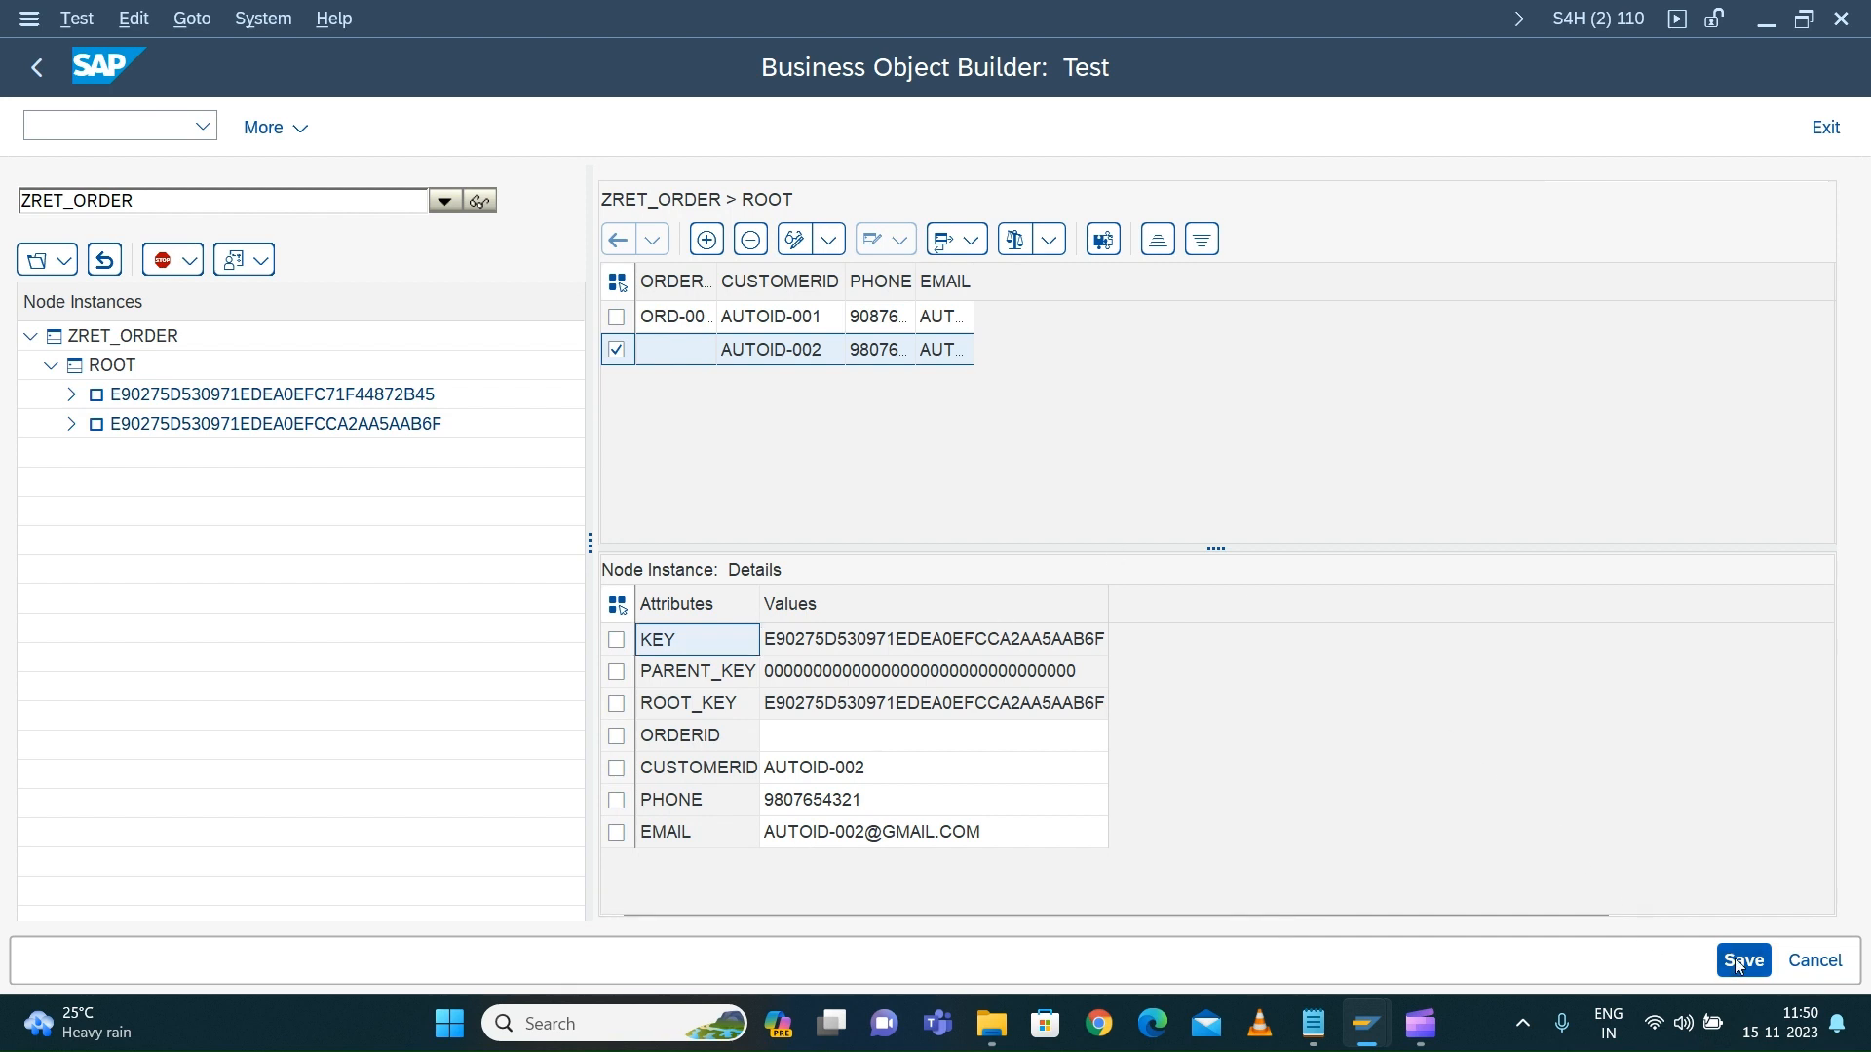
Step: Save the second order, which receives order ID ORD-000002
{"action": "left_click", "coordinate": [1742, 961]}
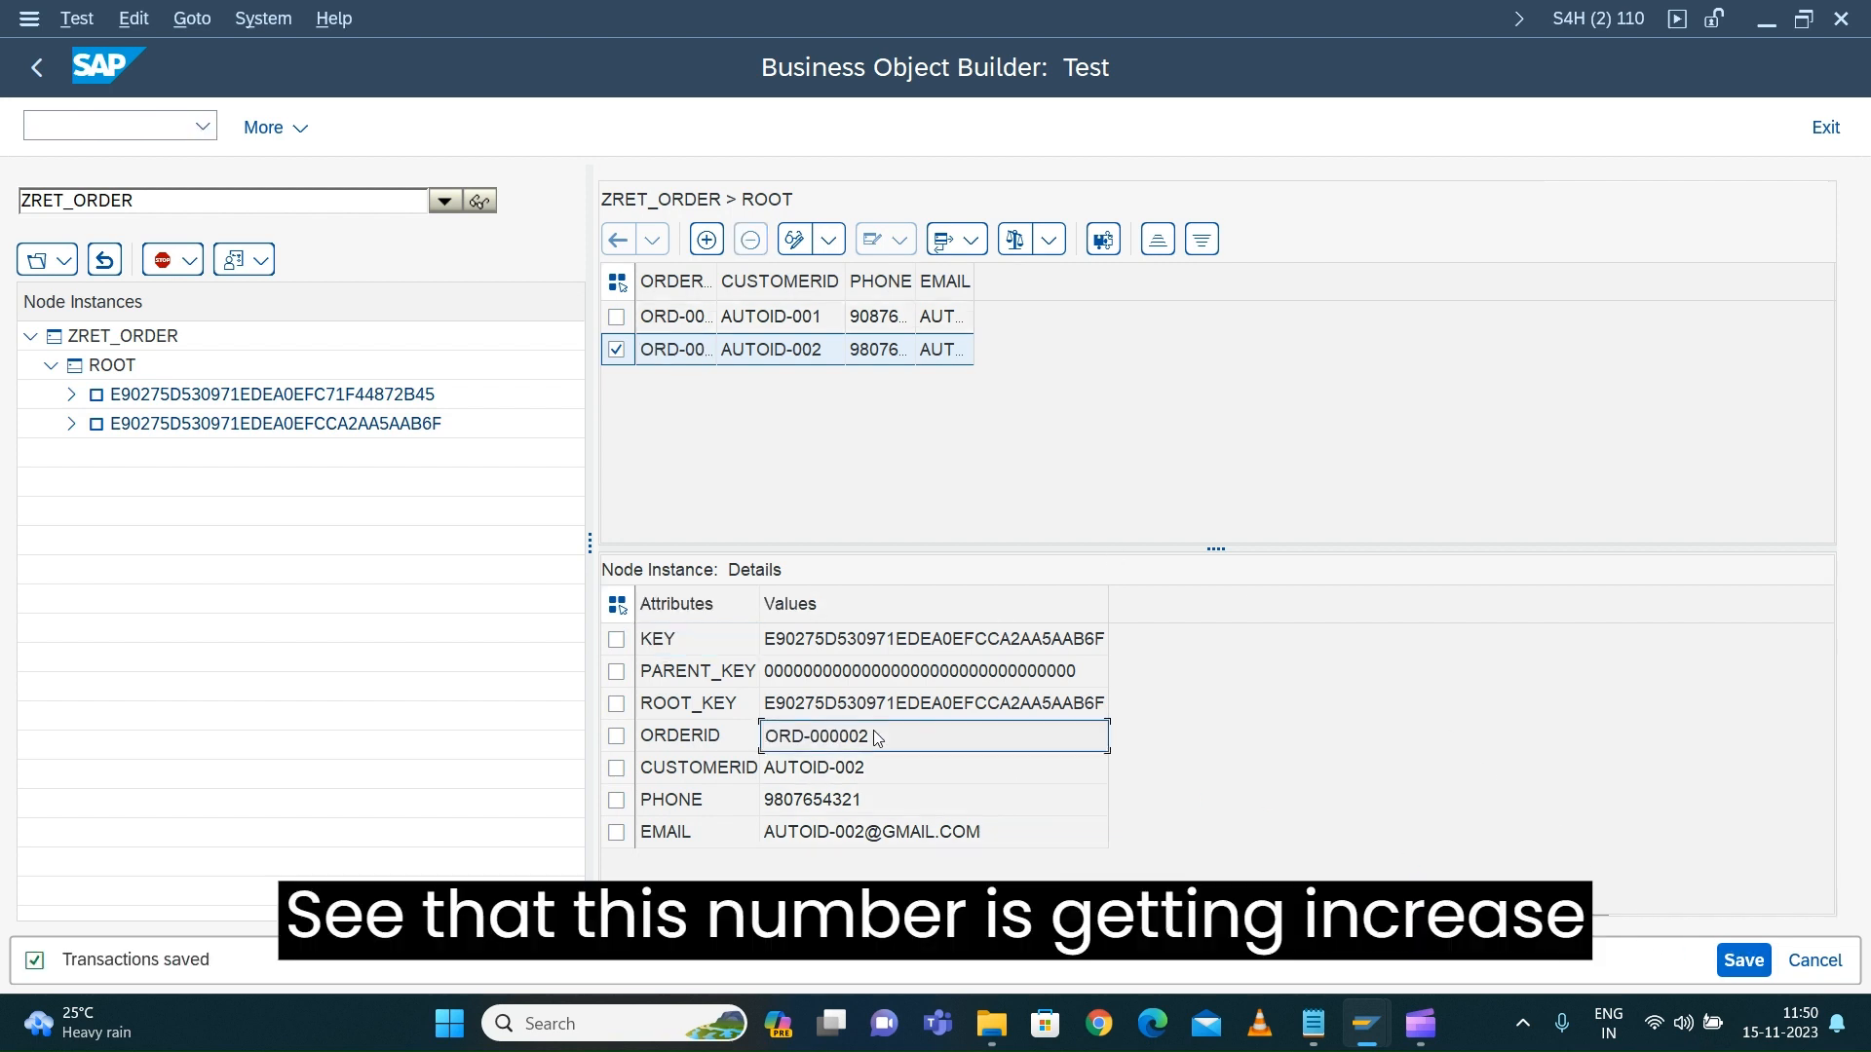
{"action": "mouse_move", "coordinate": [716, 292]}
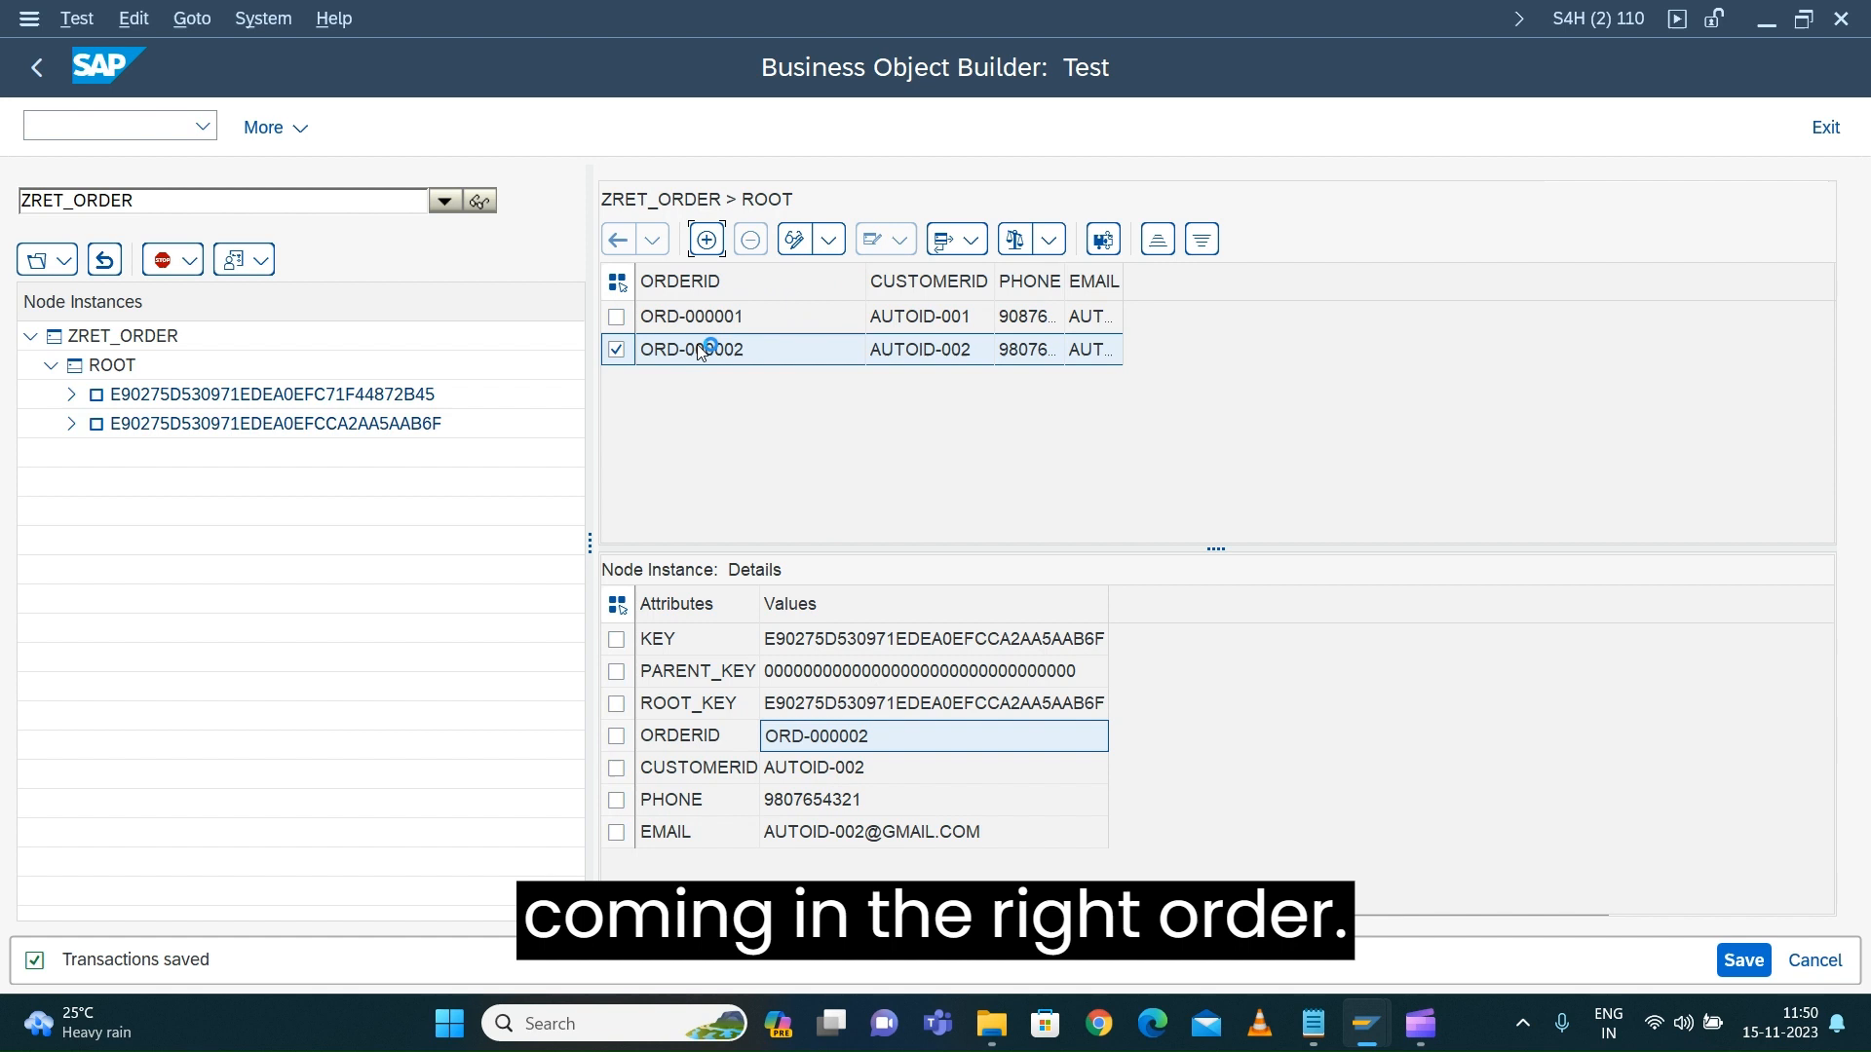
Step: Add a third root instance with customer AUTOID-003 and a phone number
{"action": "left_click", "coordinate": [706, 238]}
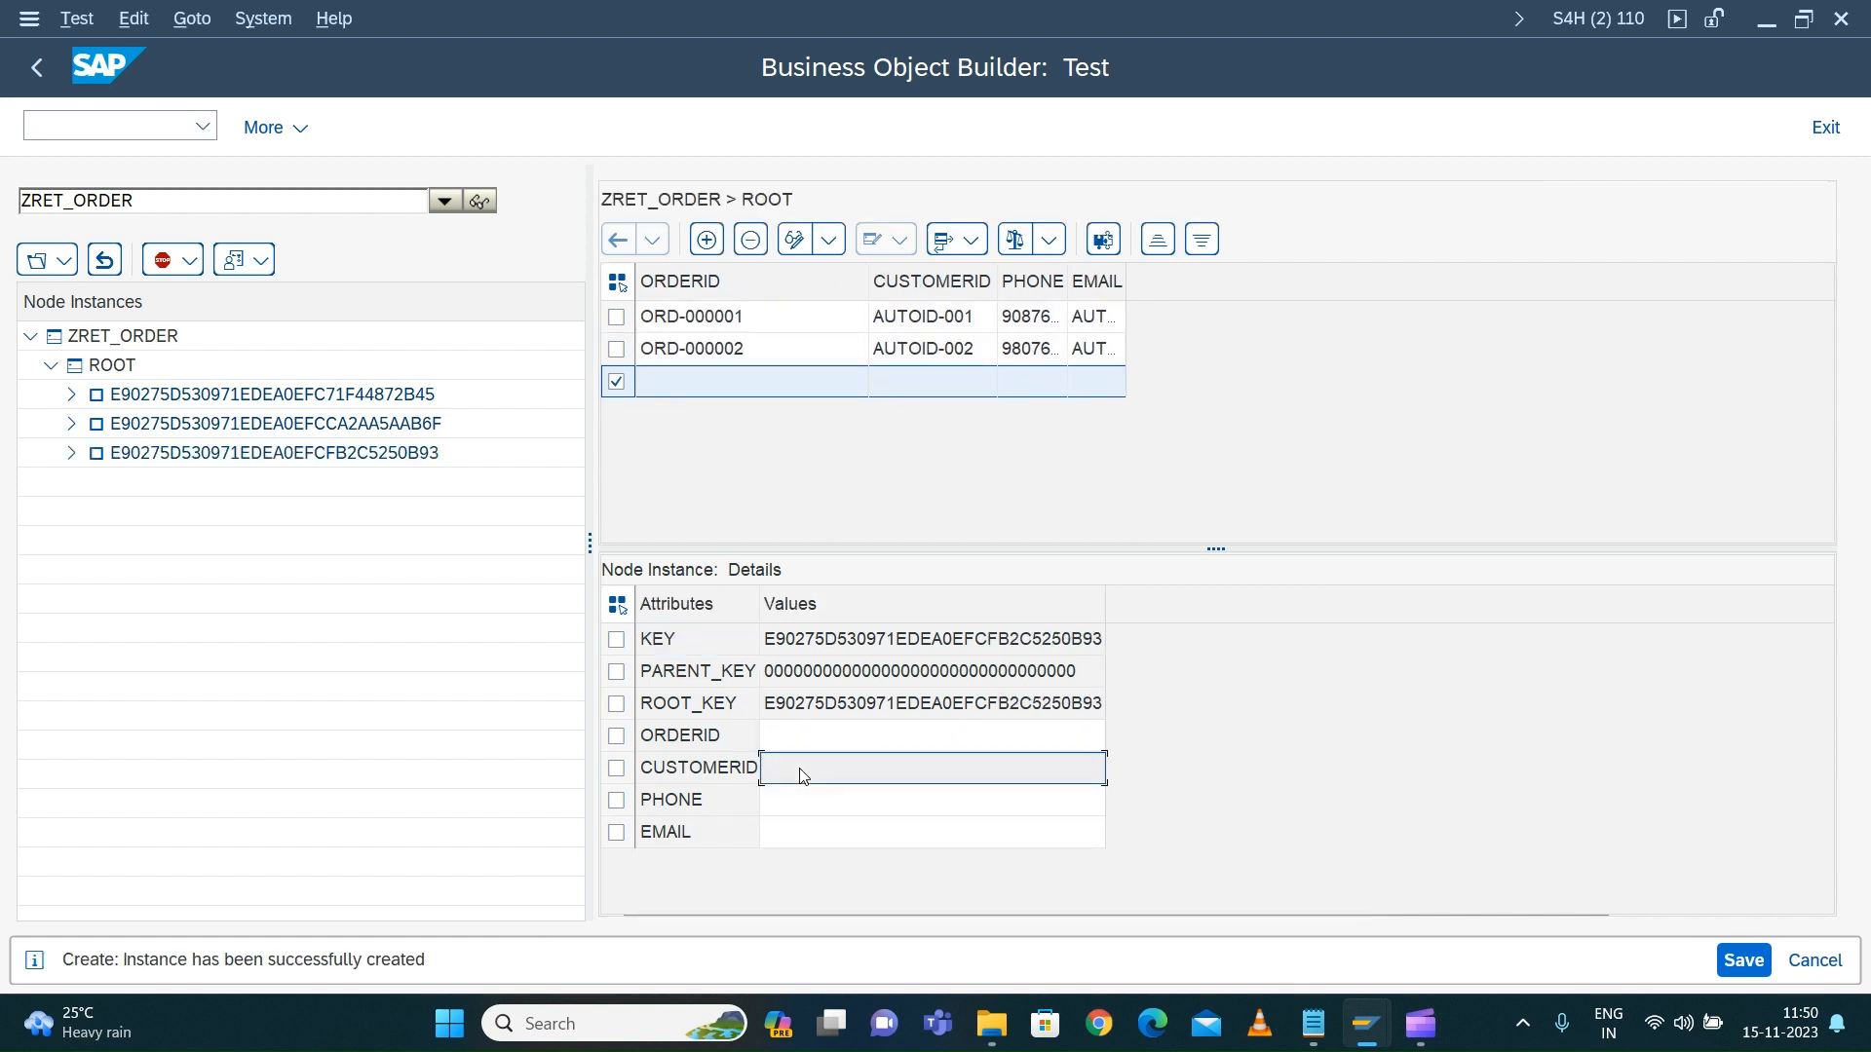
{"action": "type", "text": "Auto"}
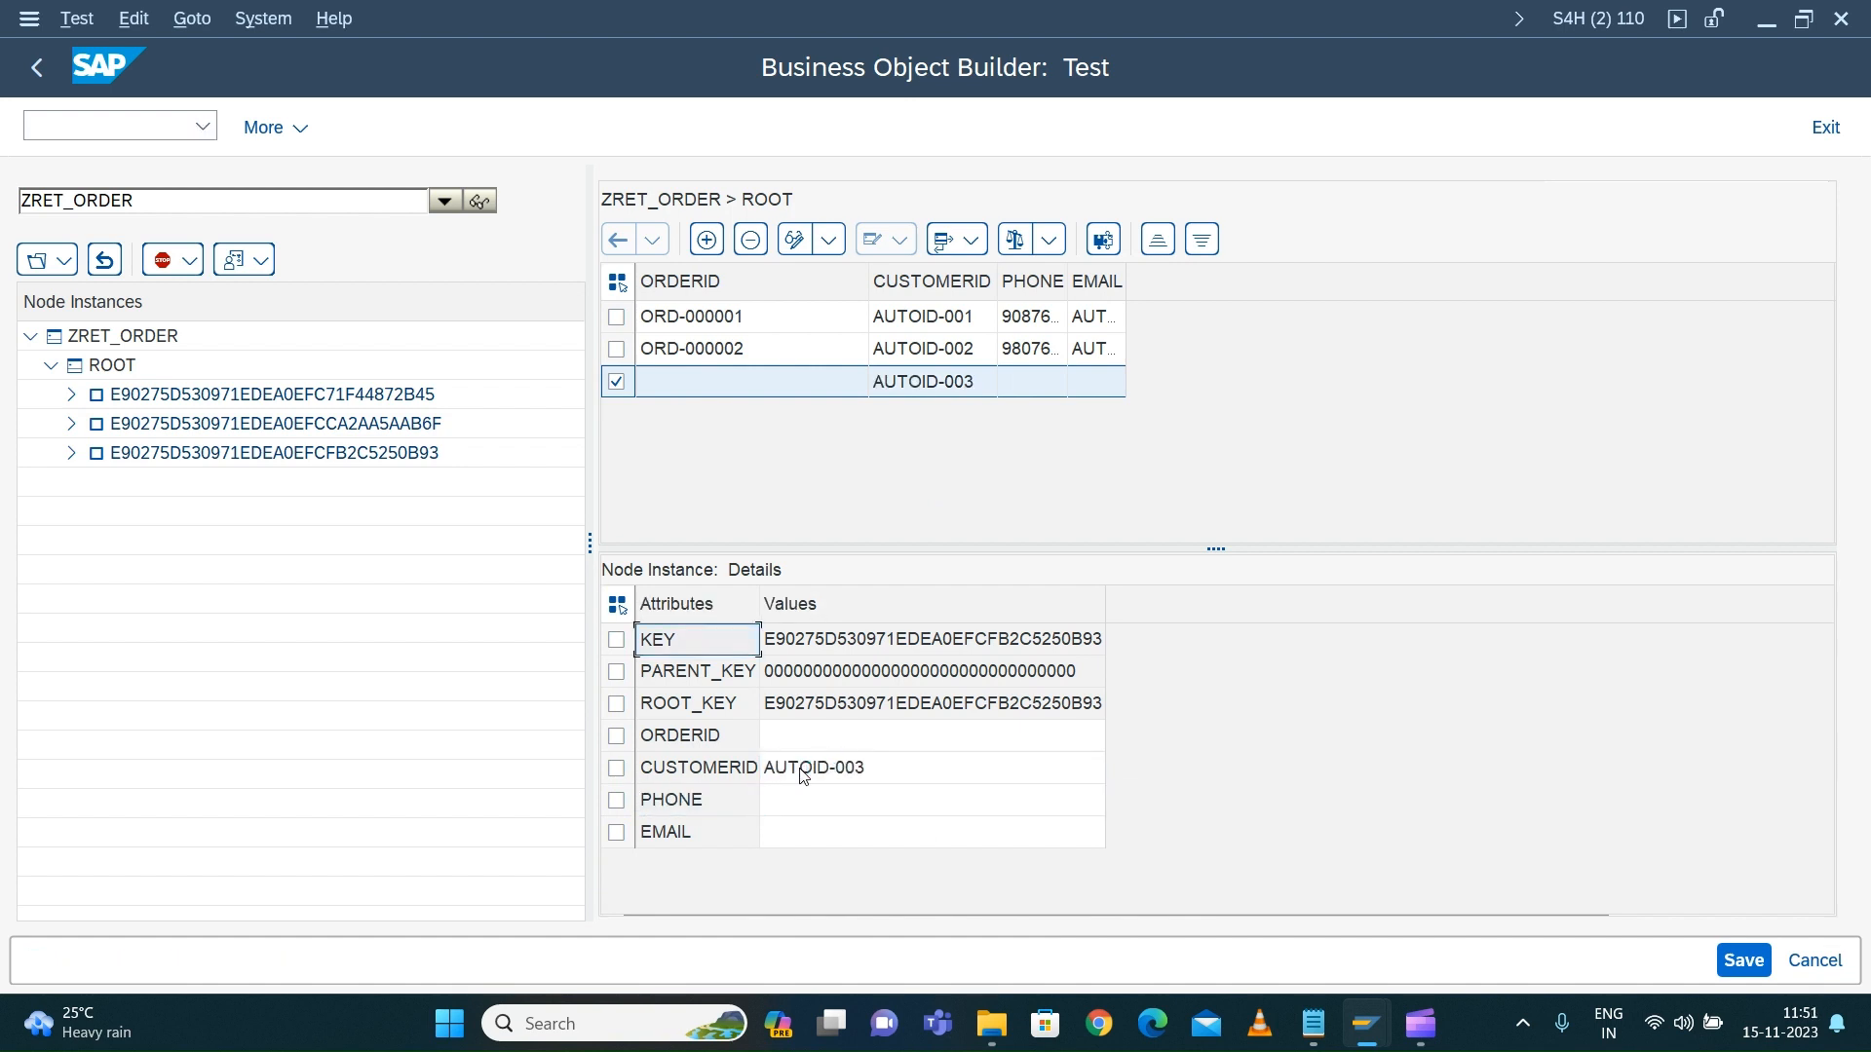
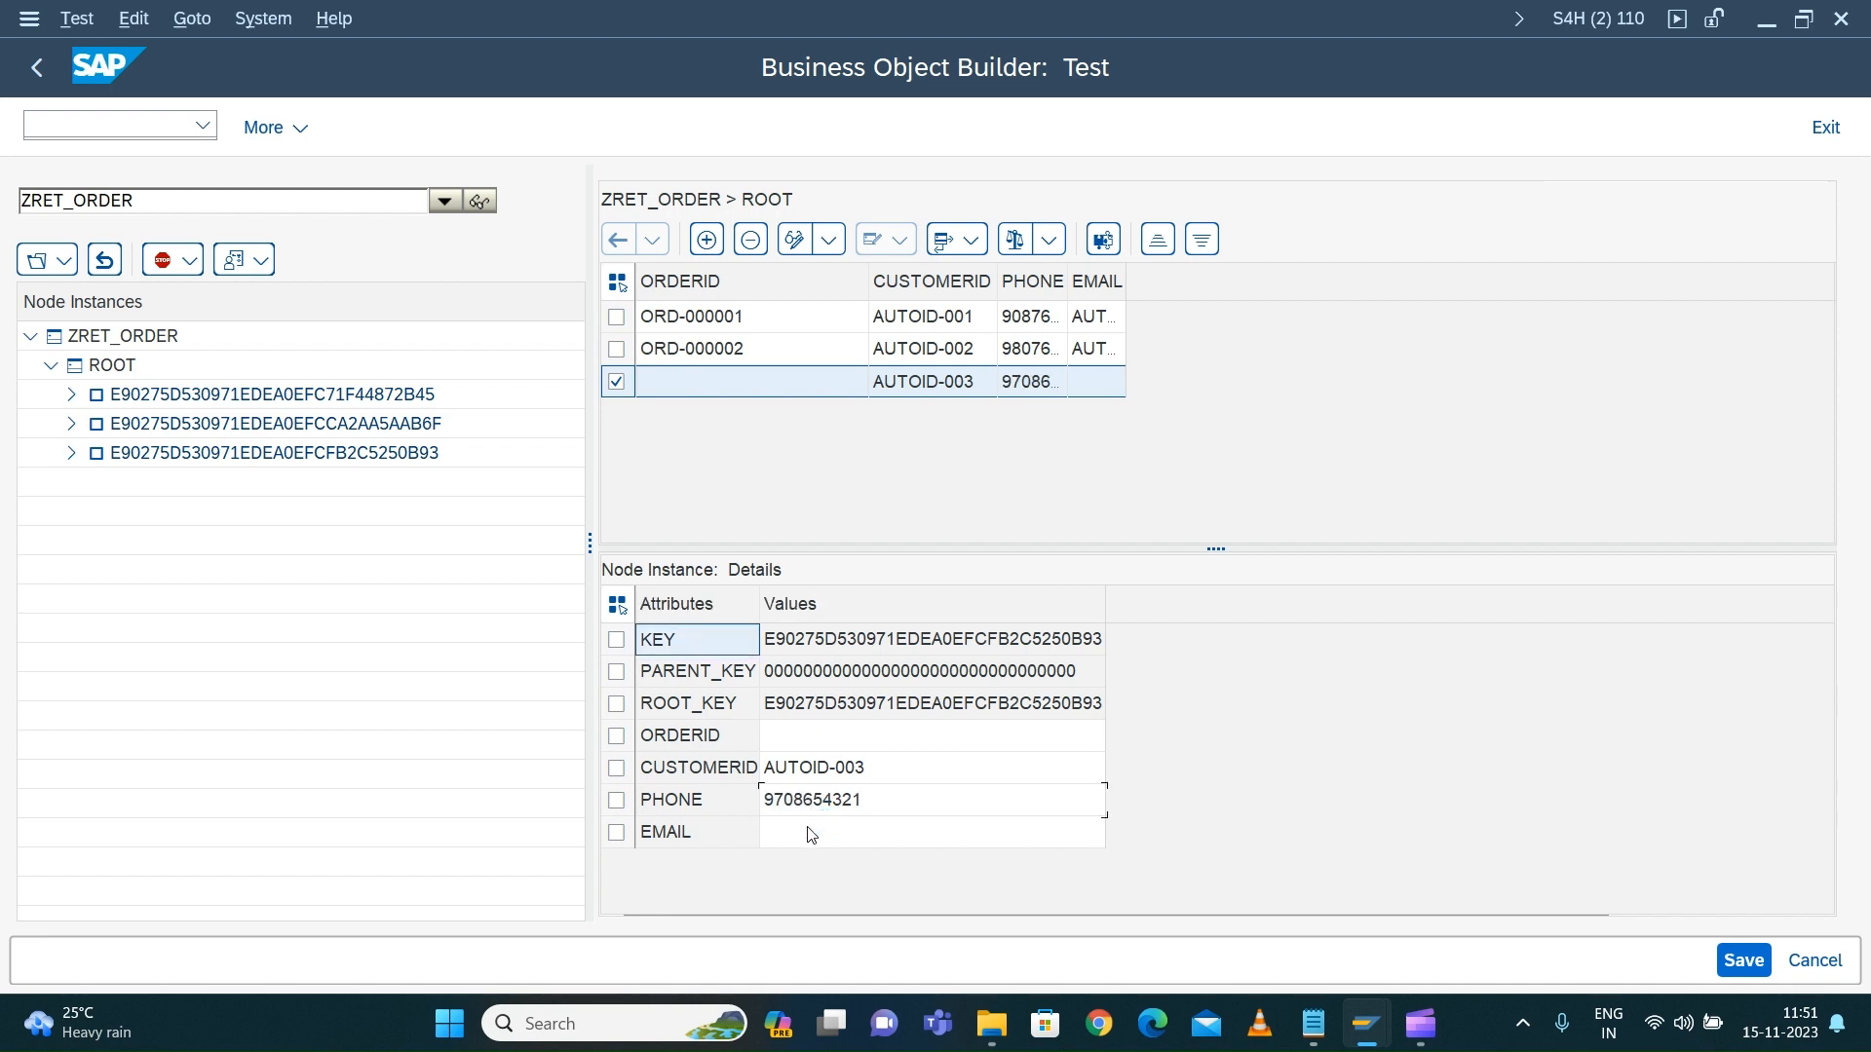
{"action": "type", "text": "auto"}
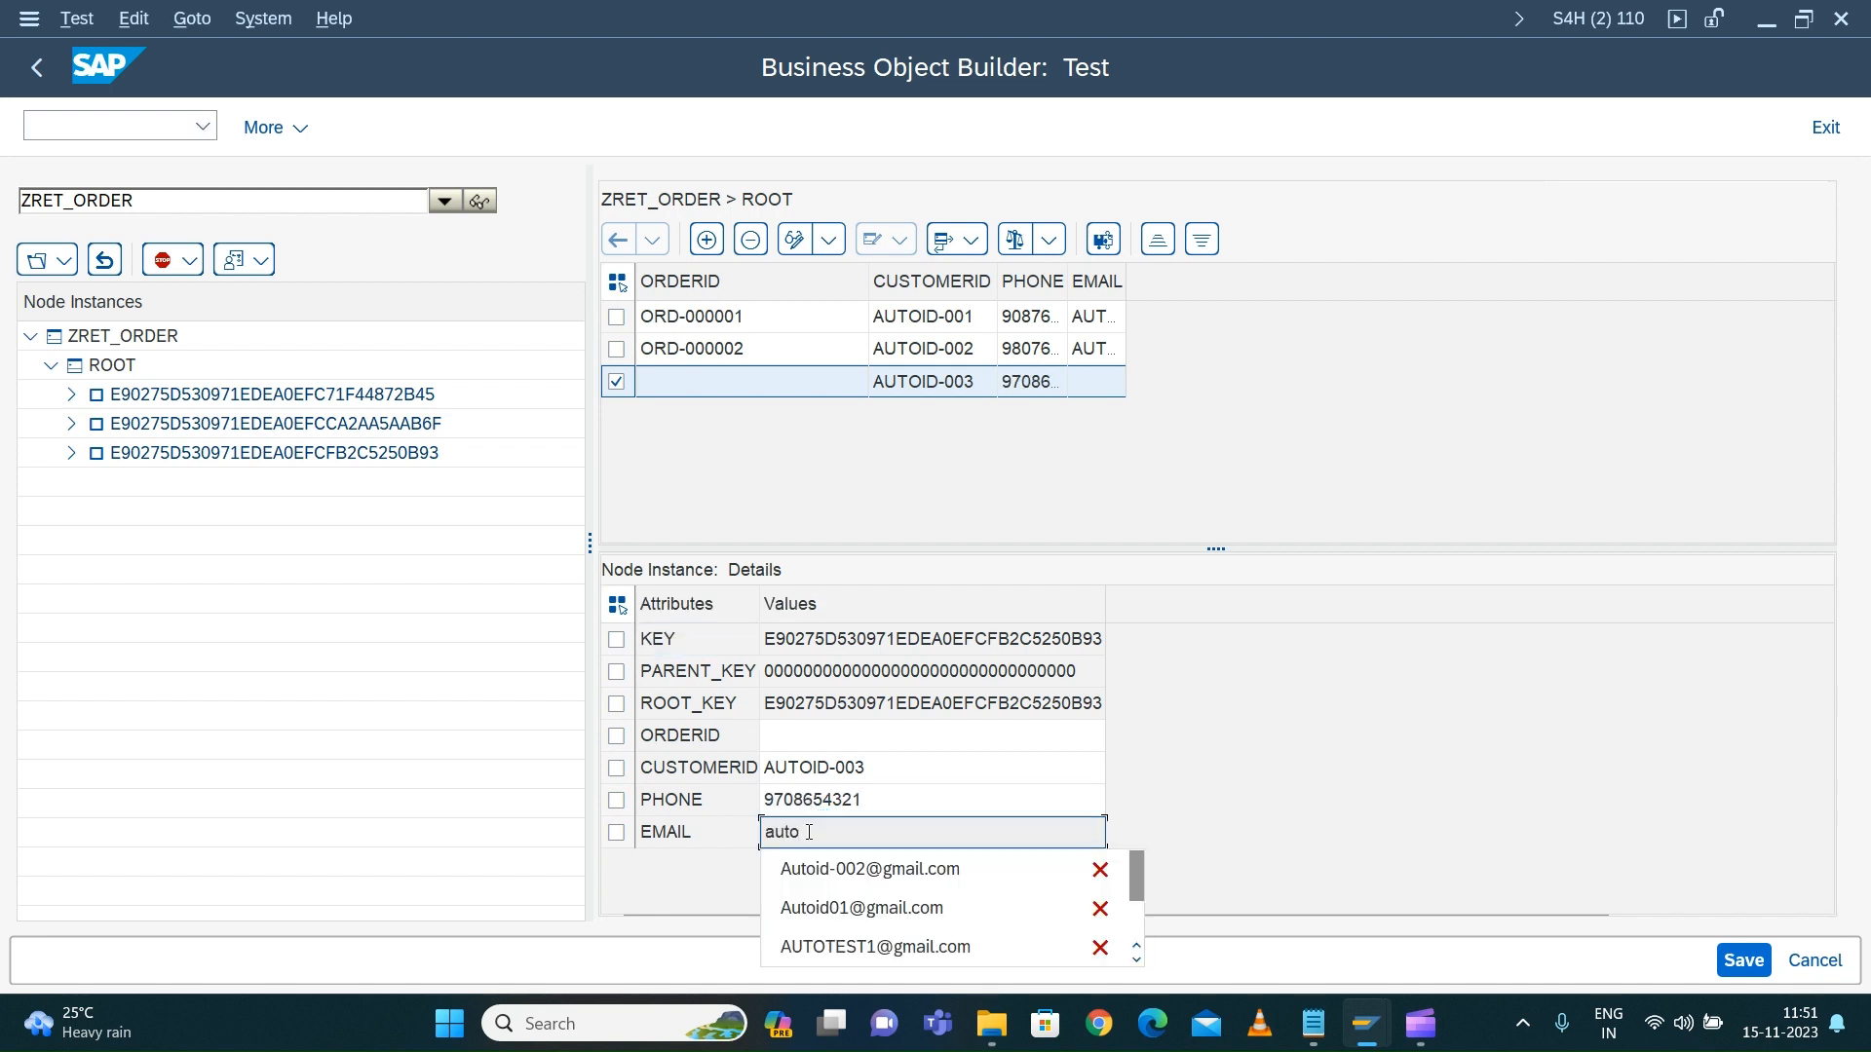
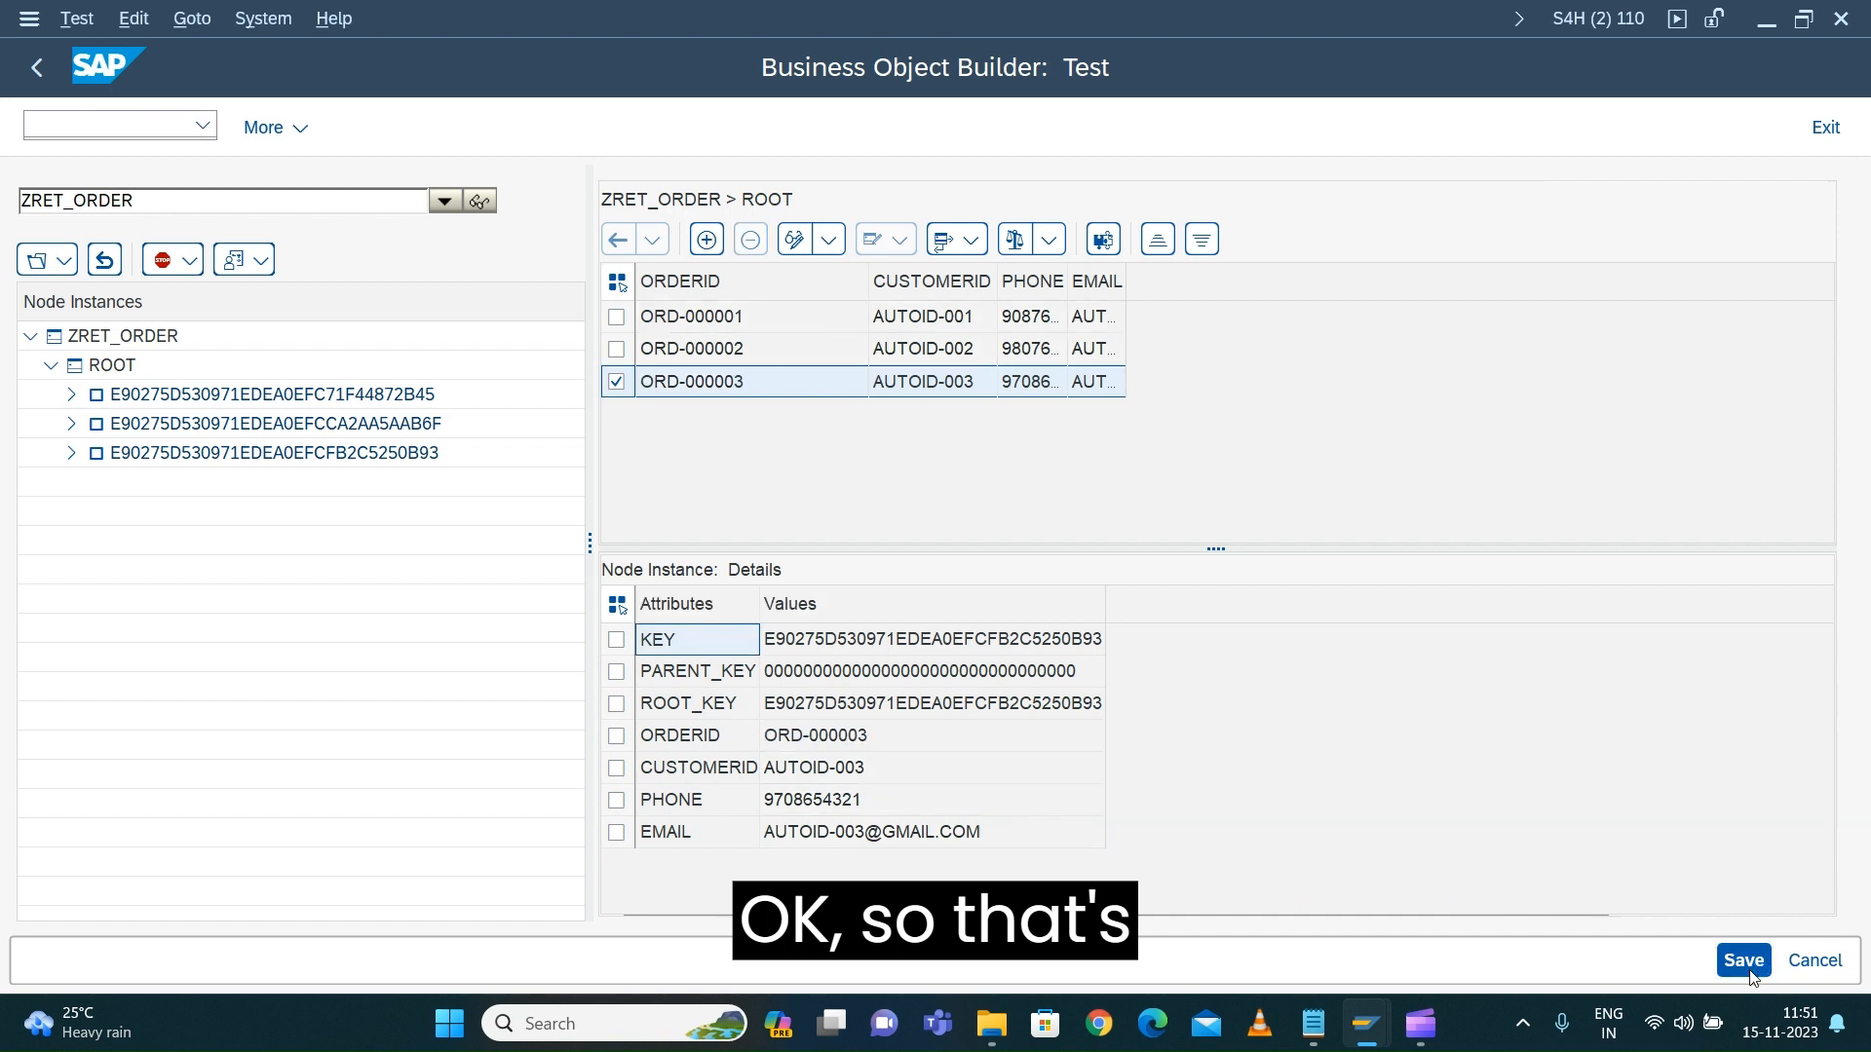
Step: Save the three order instances in BOBT, giving AUTOID-003's order the ID ORD-000003
{"action": "left_click", "coordinate": [1741, 959]}
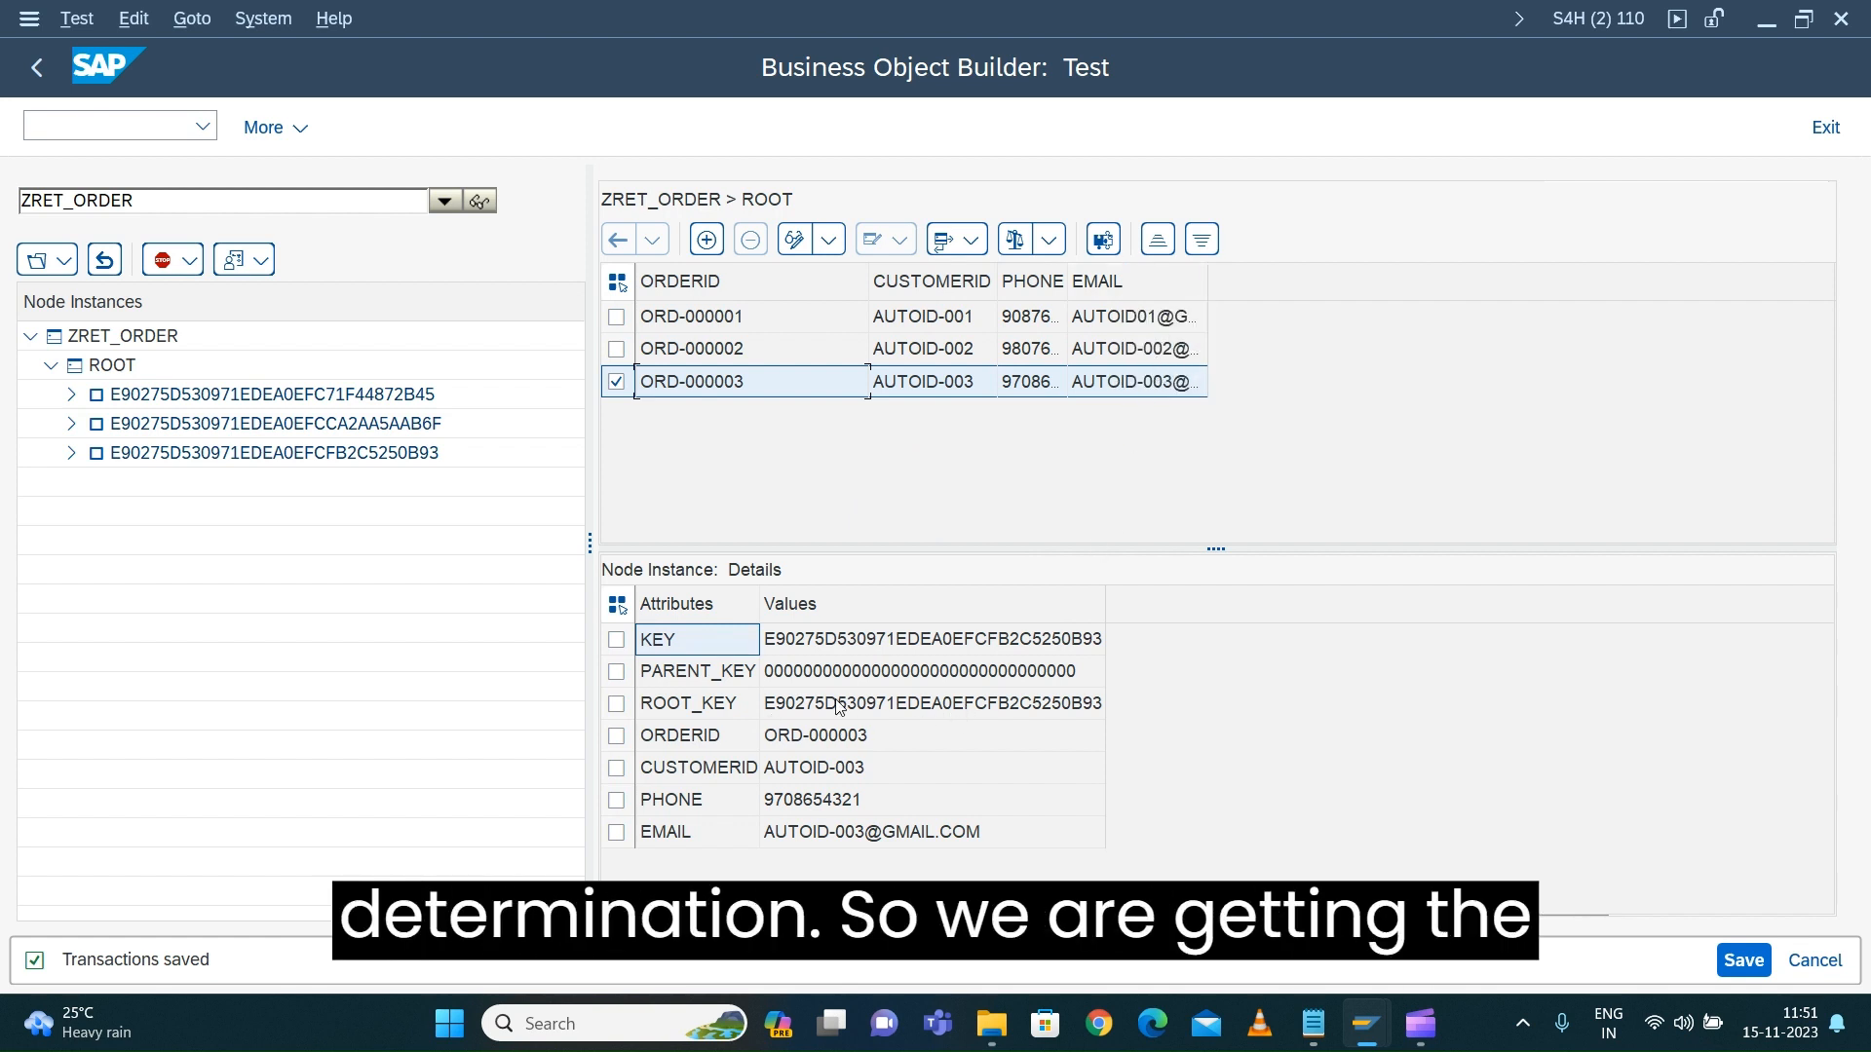
{"action": "mouse_move", "coordinate": [738, 498]}
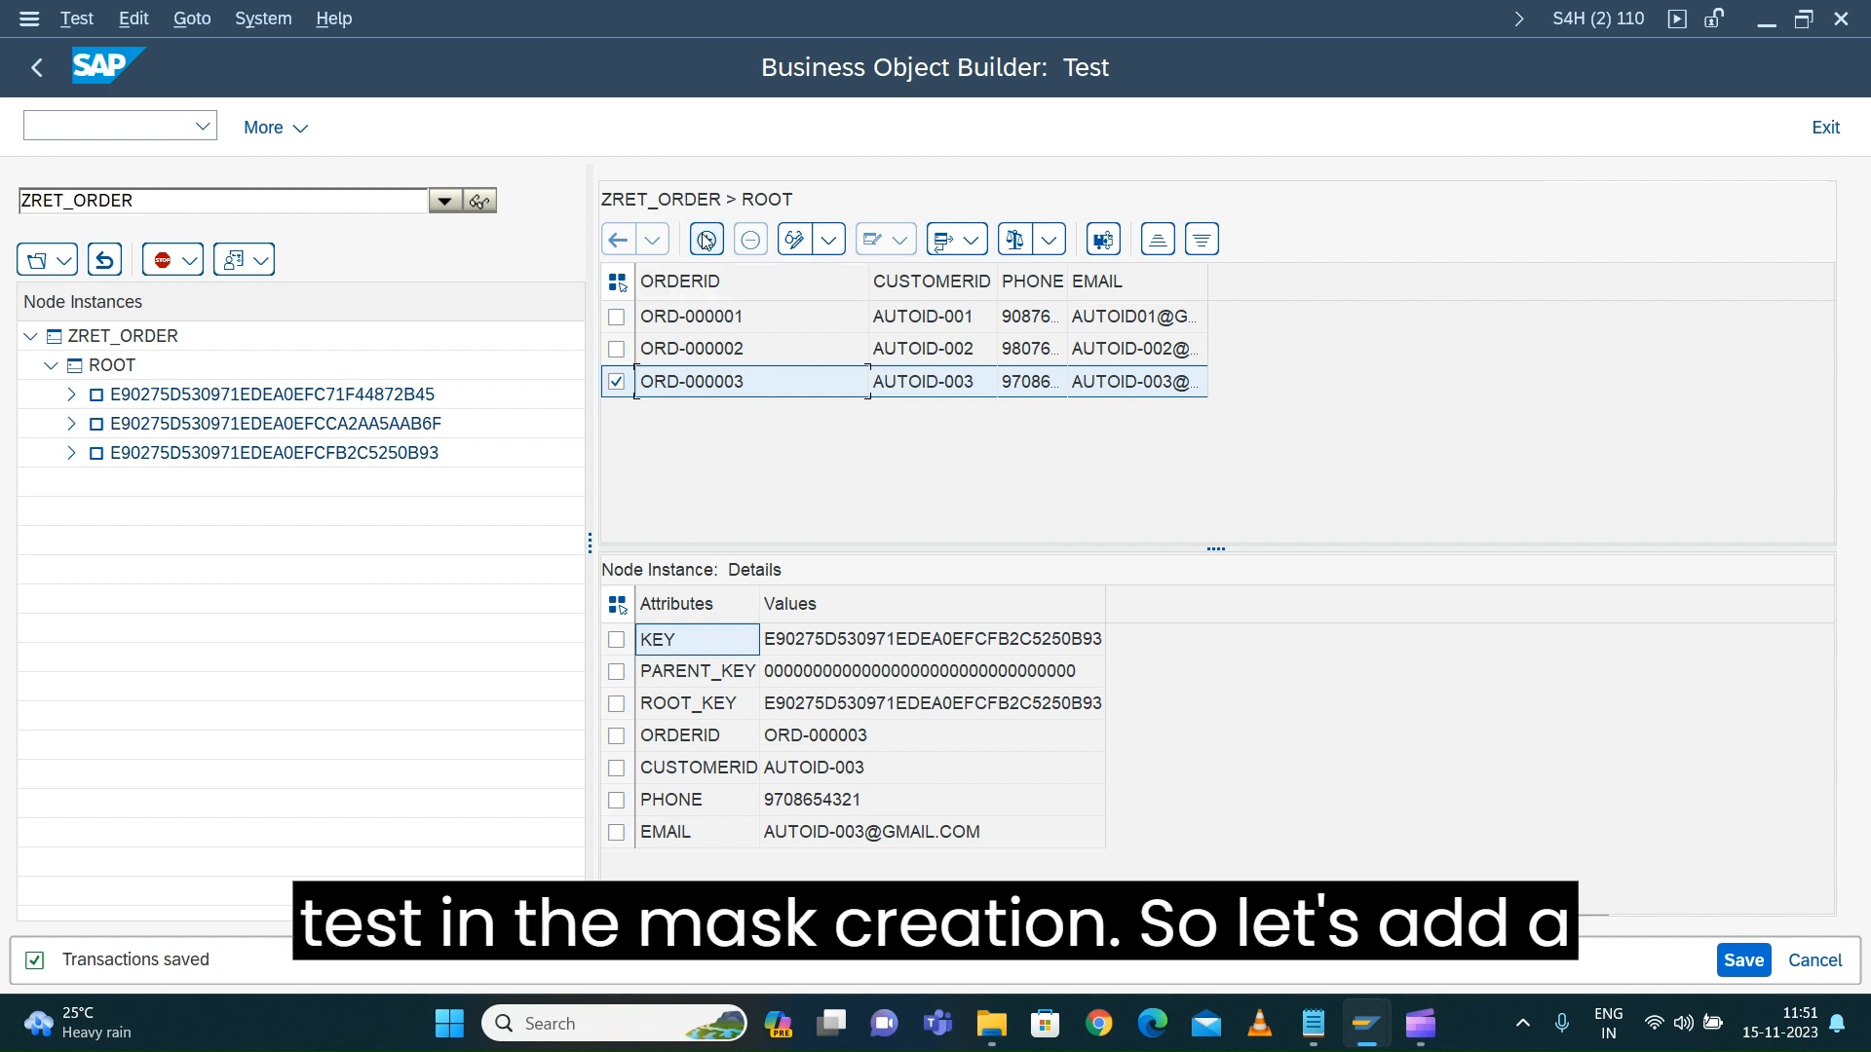
Step: Add three new ZRET_ORDER ROOT rows using the Create Instance (+) button
{"action": "left_click", "coordinate": [705, 238]}
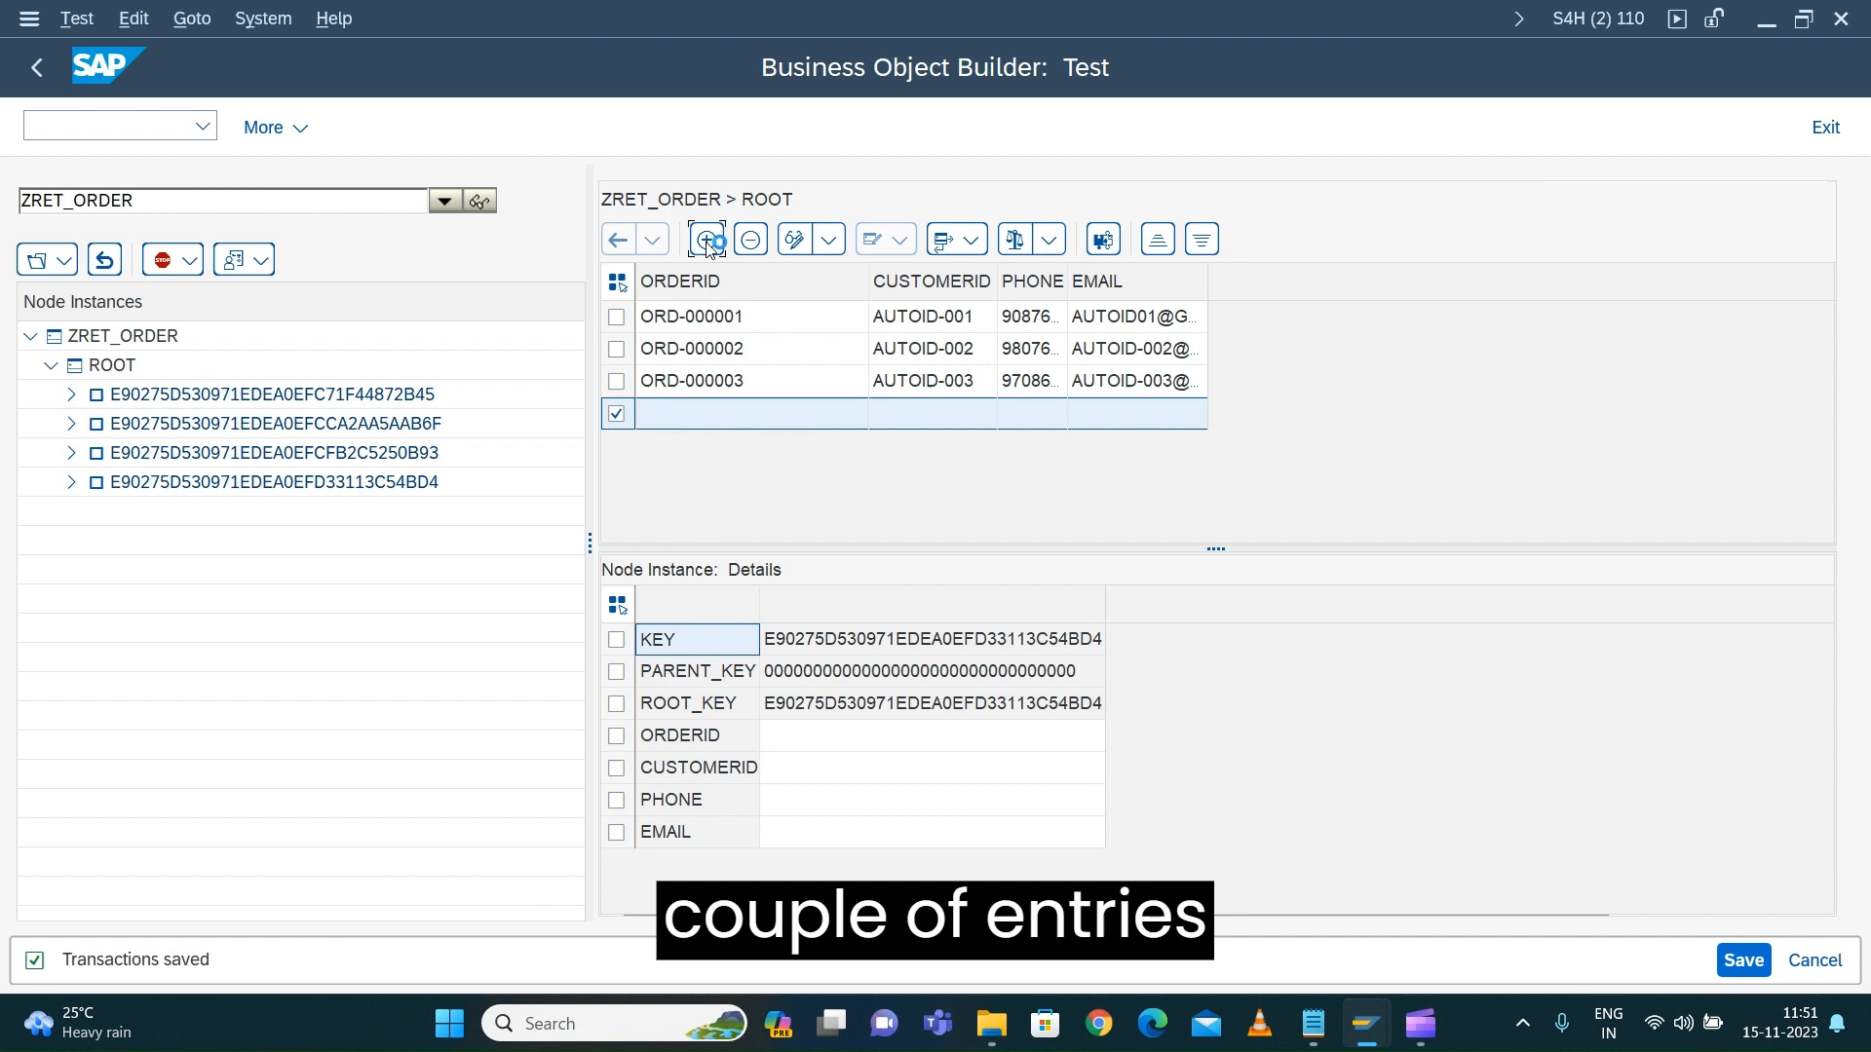
{"action": "left_click", "coordinate": [708, 239]}
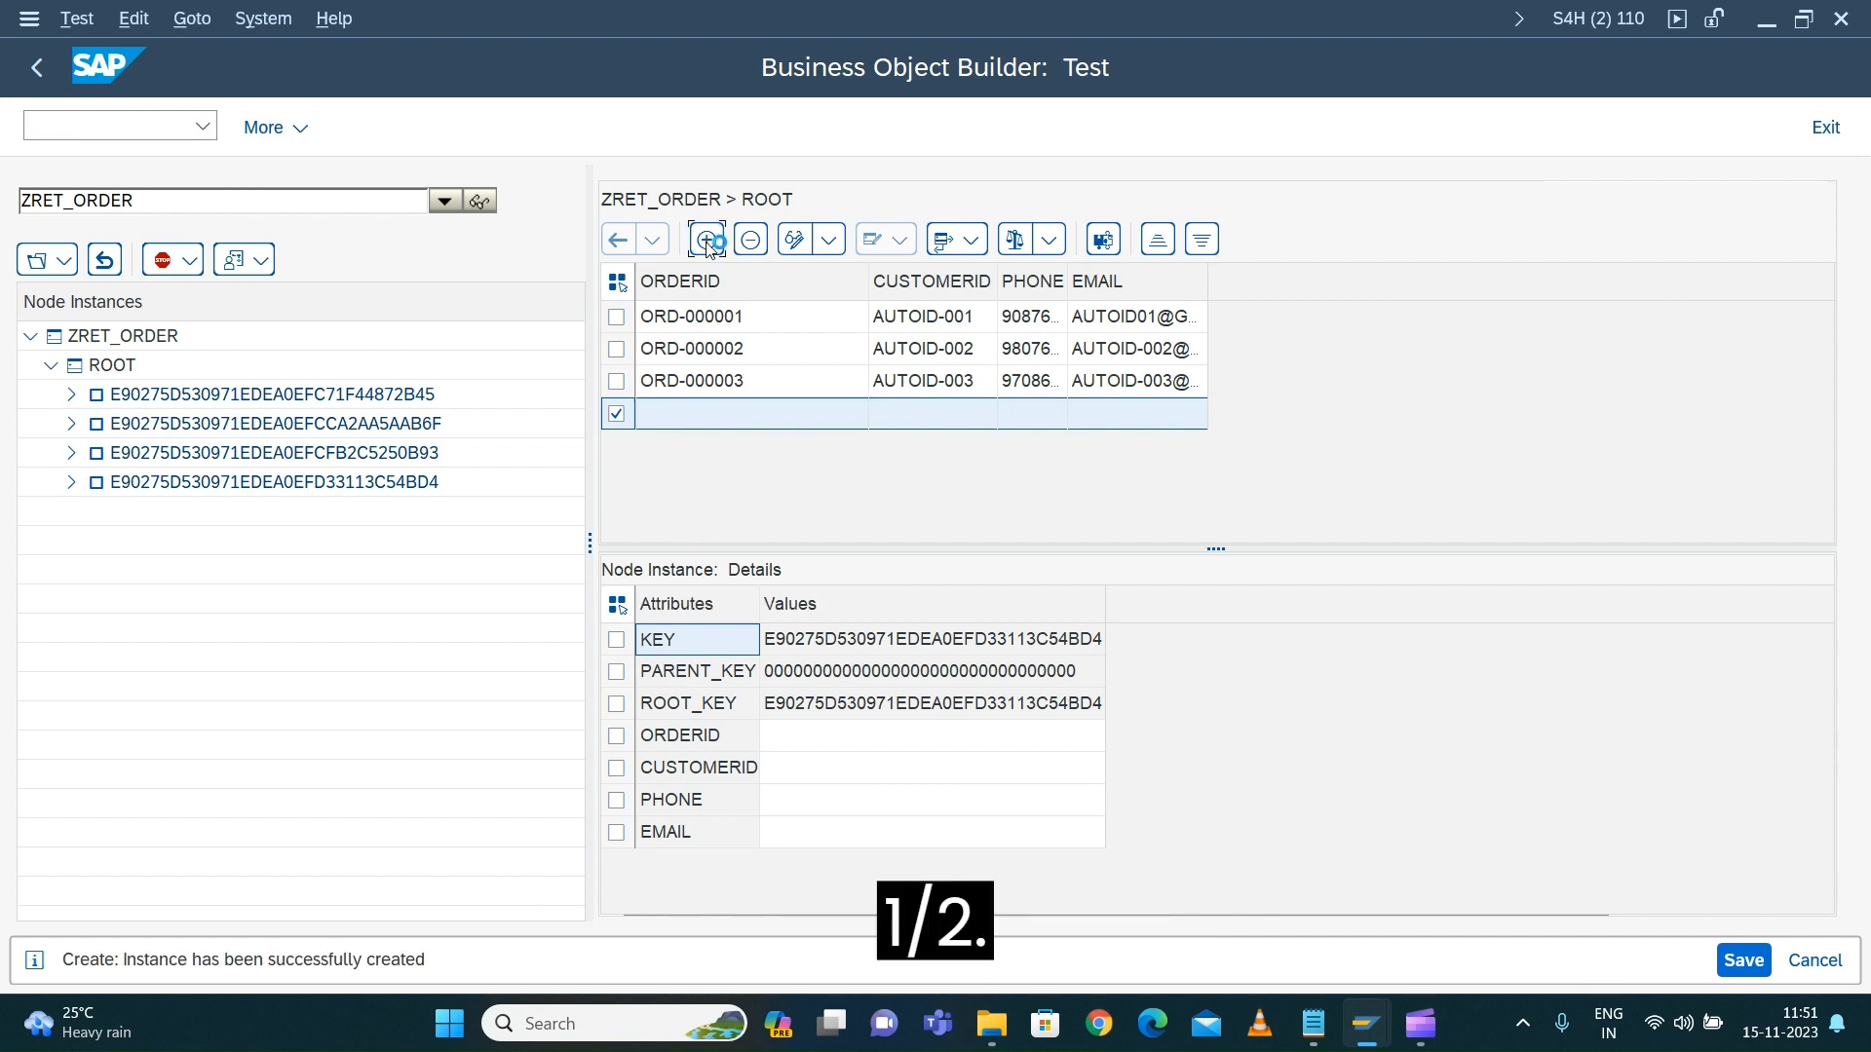
{"action": "left_click", "coordinate": [706, 239]}
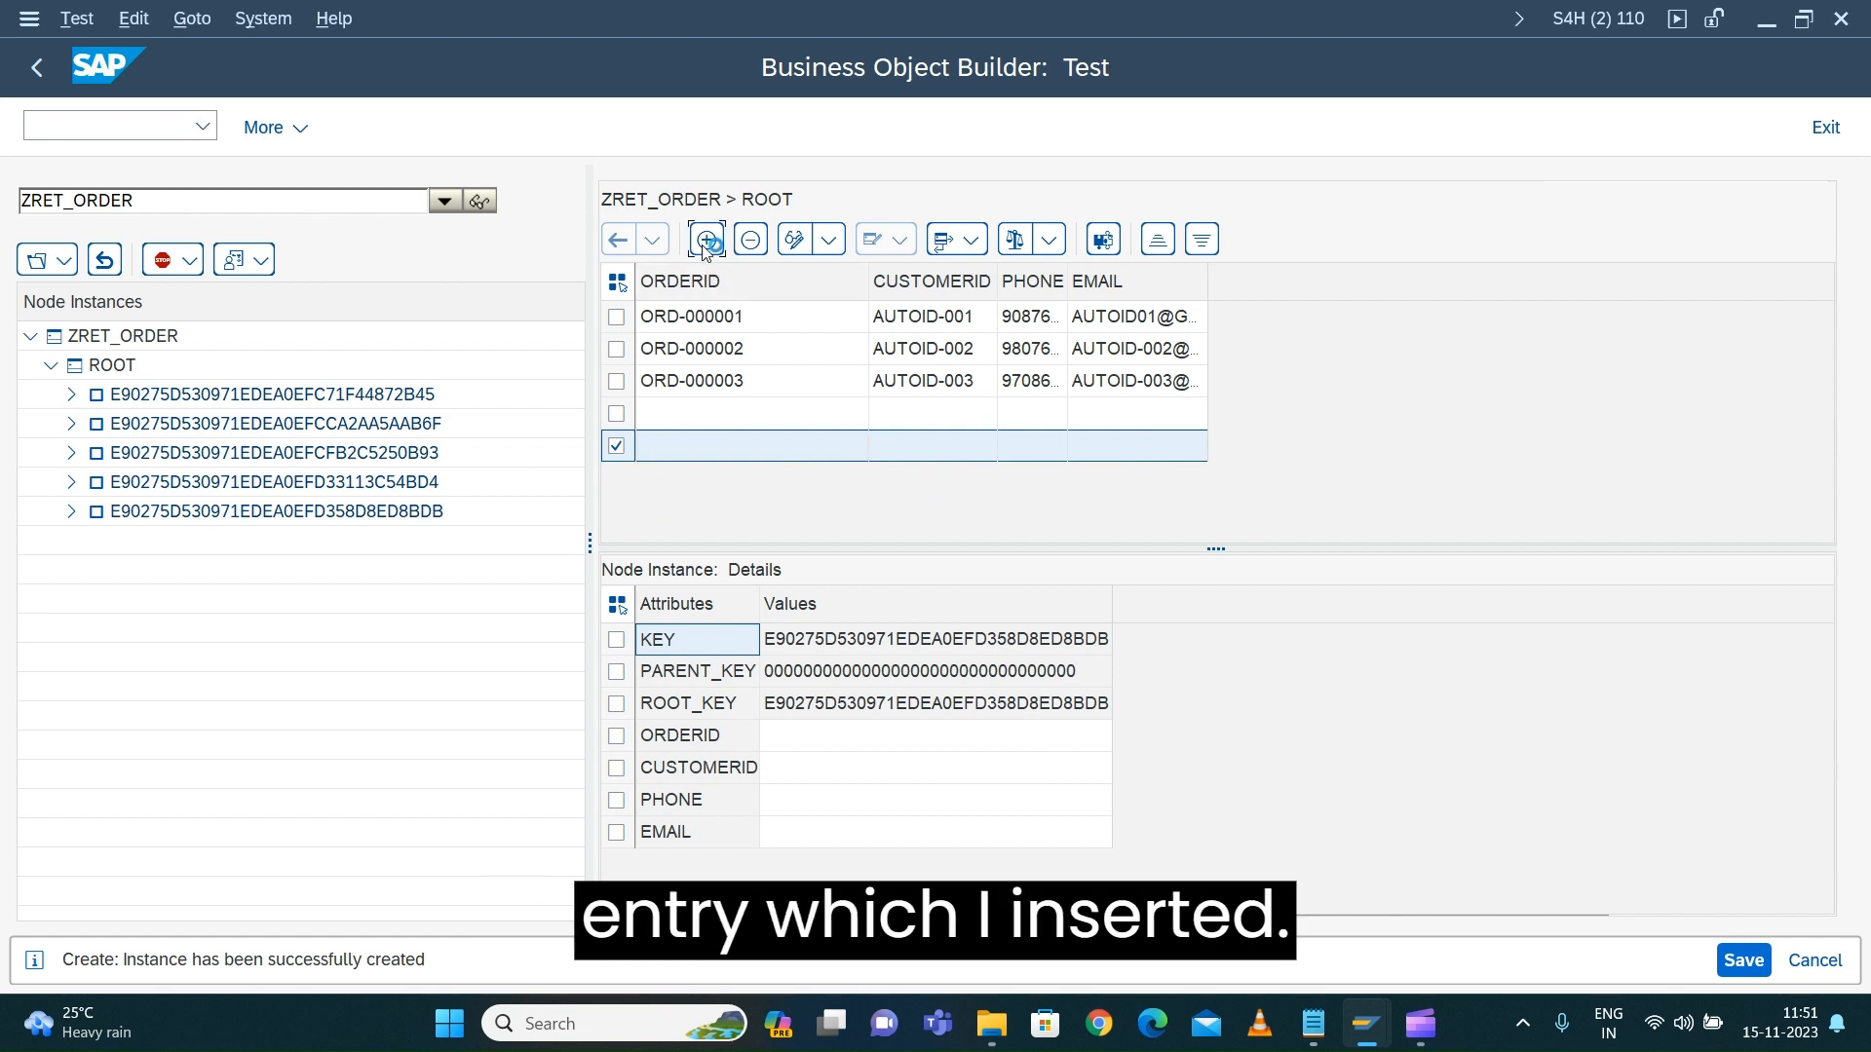
{"action": "left_click", "coordinate": [707, 238]}
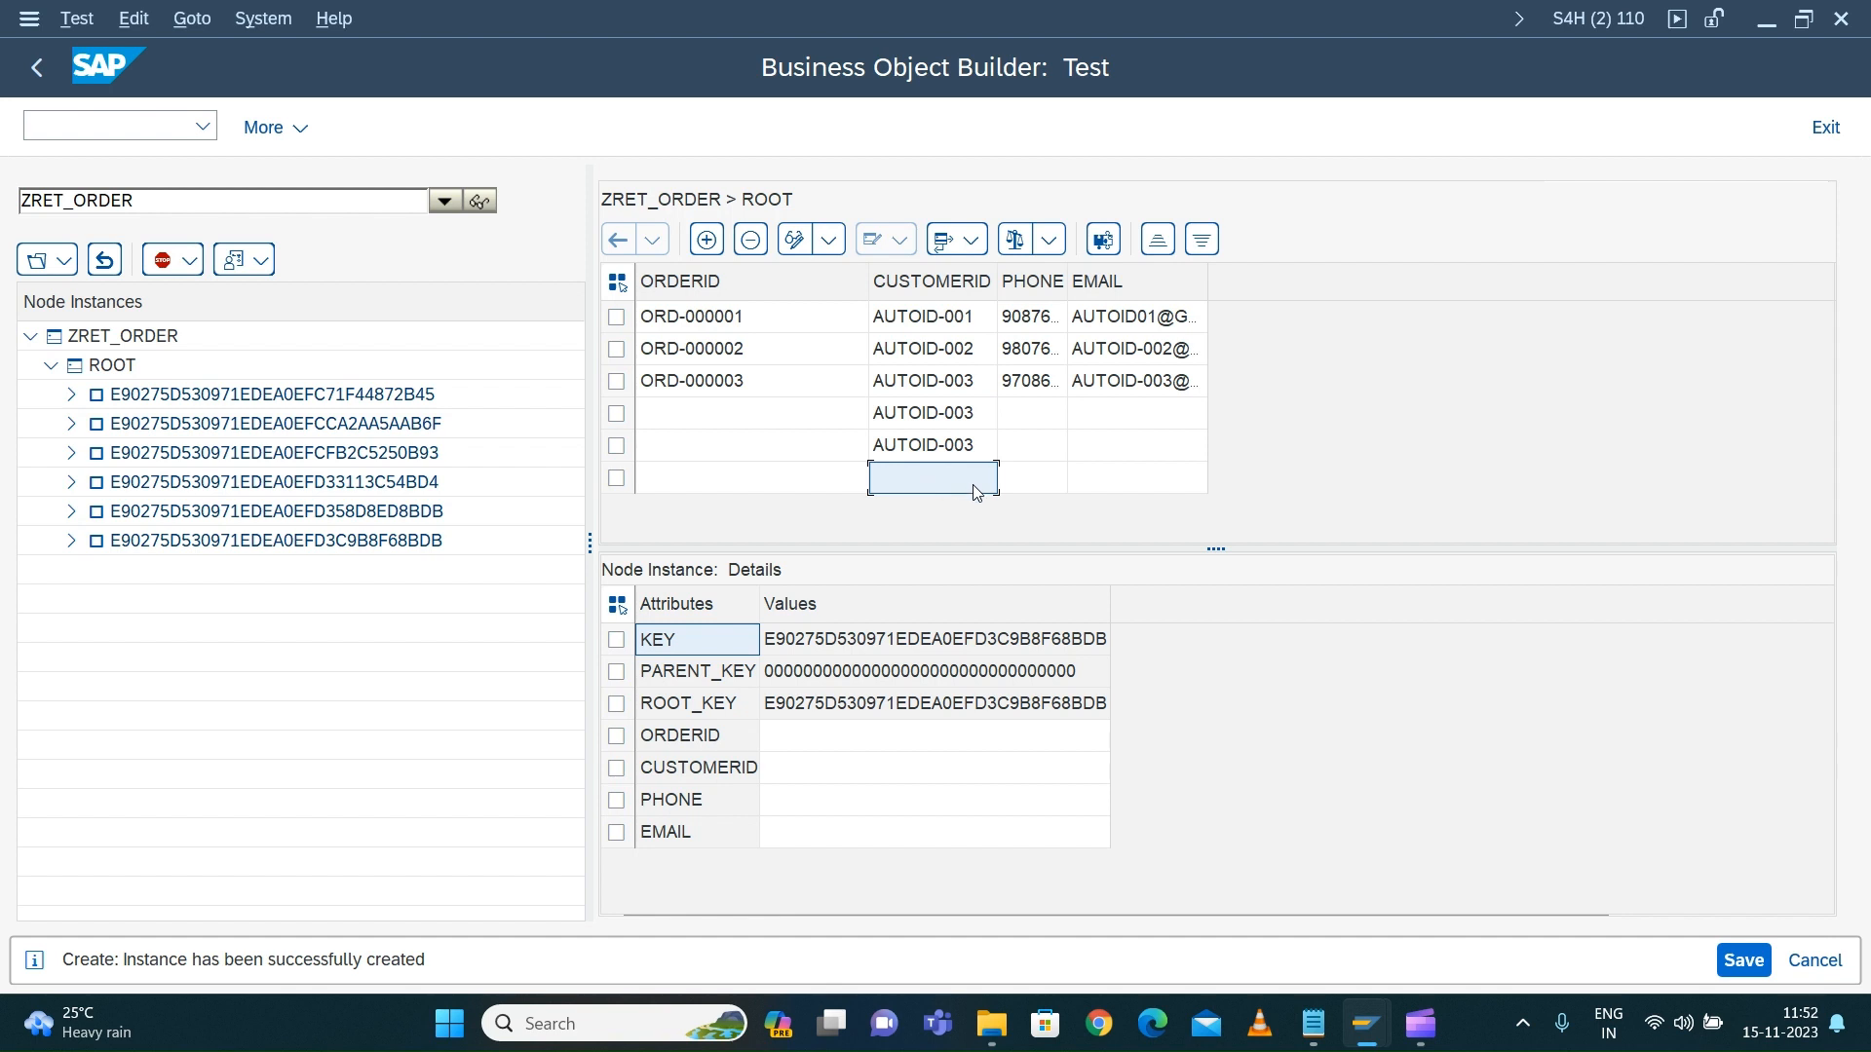
{"action": "type", "text": "AUTOID-003"}
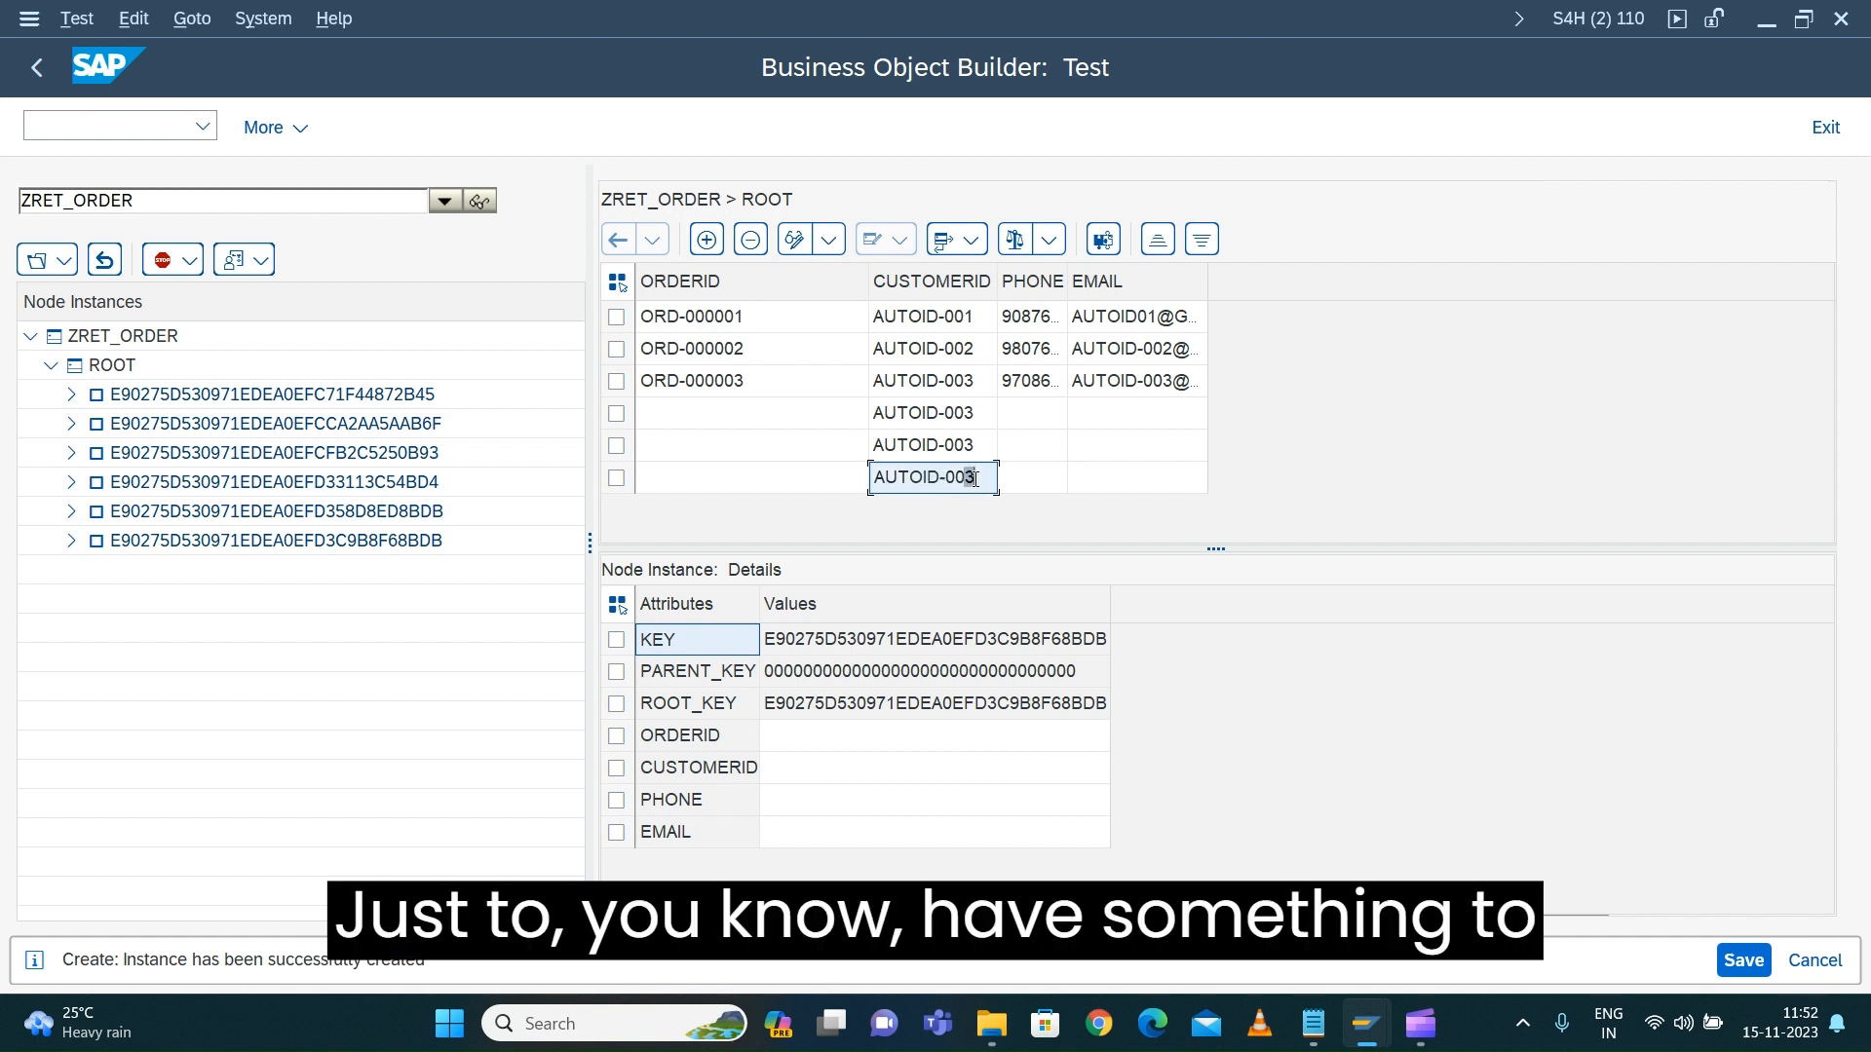
{"action": "type", "text": "AUTOID-004"}
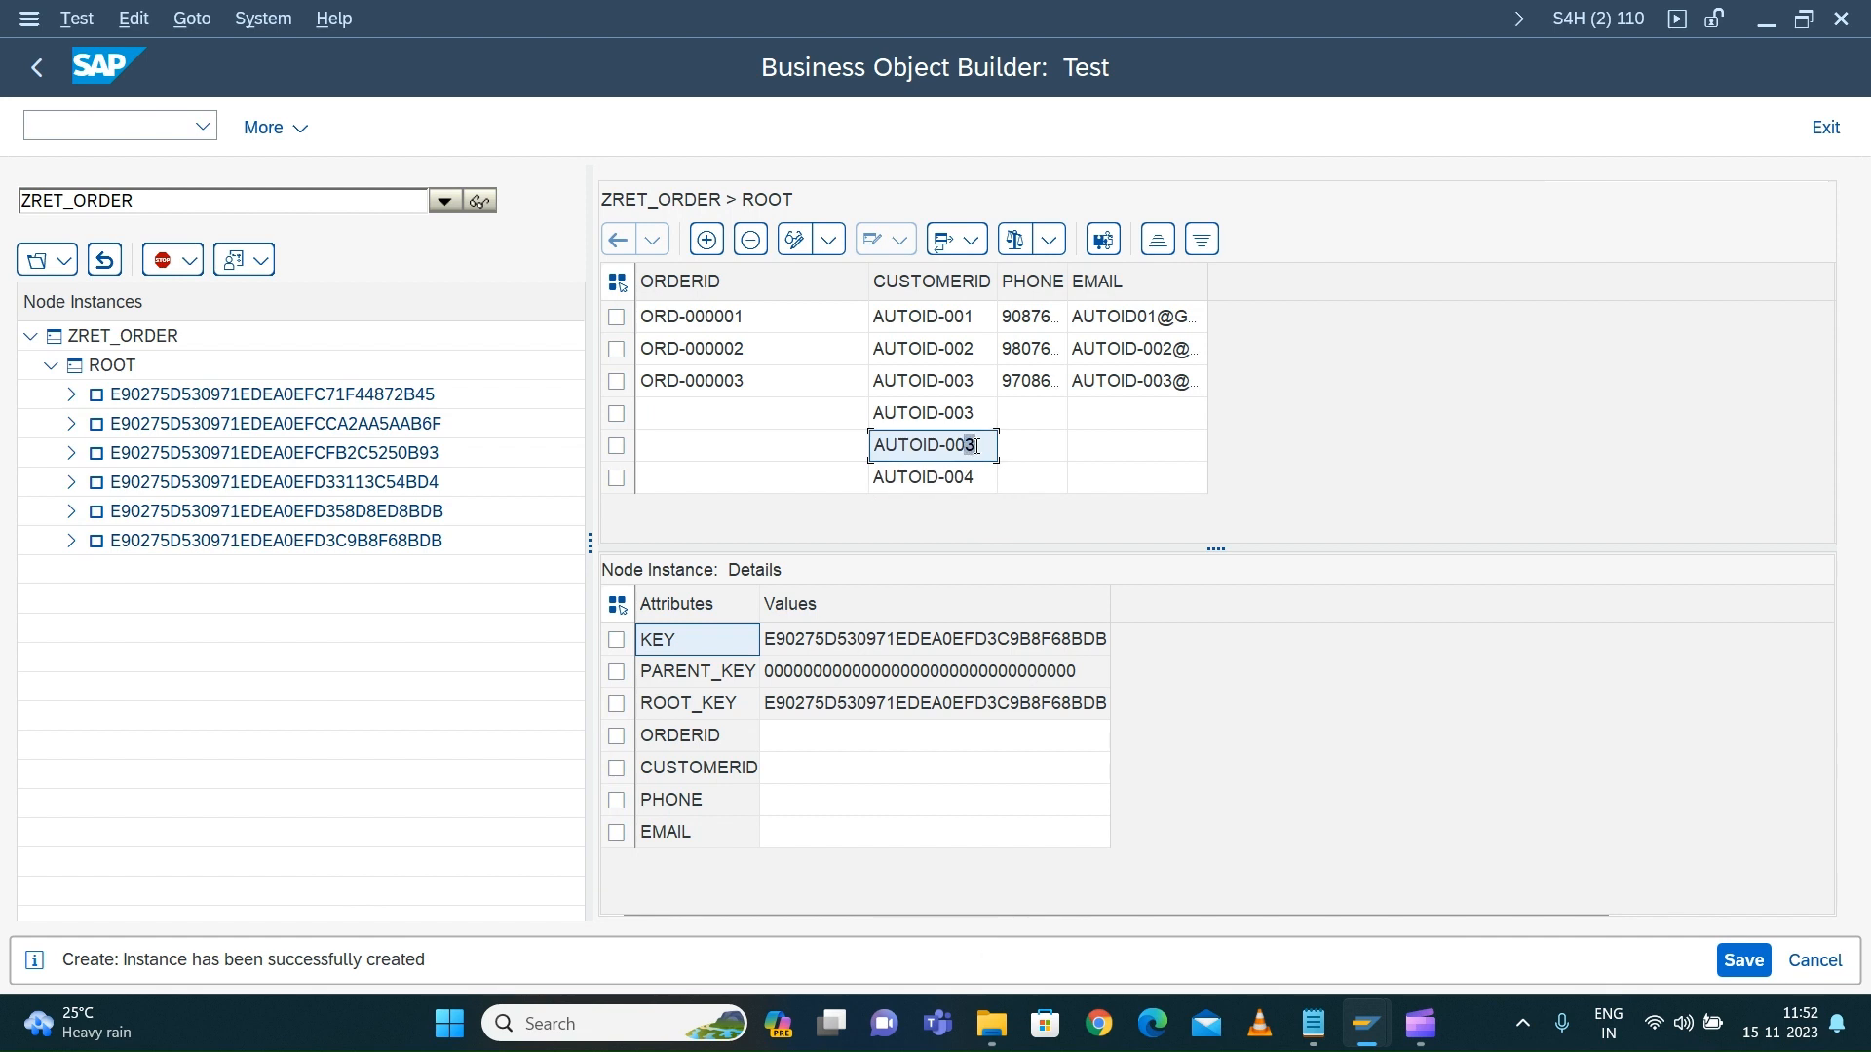
{"action": "type", "text": "AUTOID-005"}
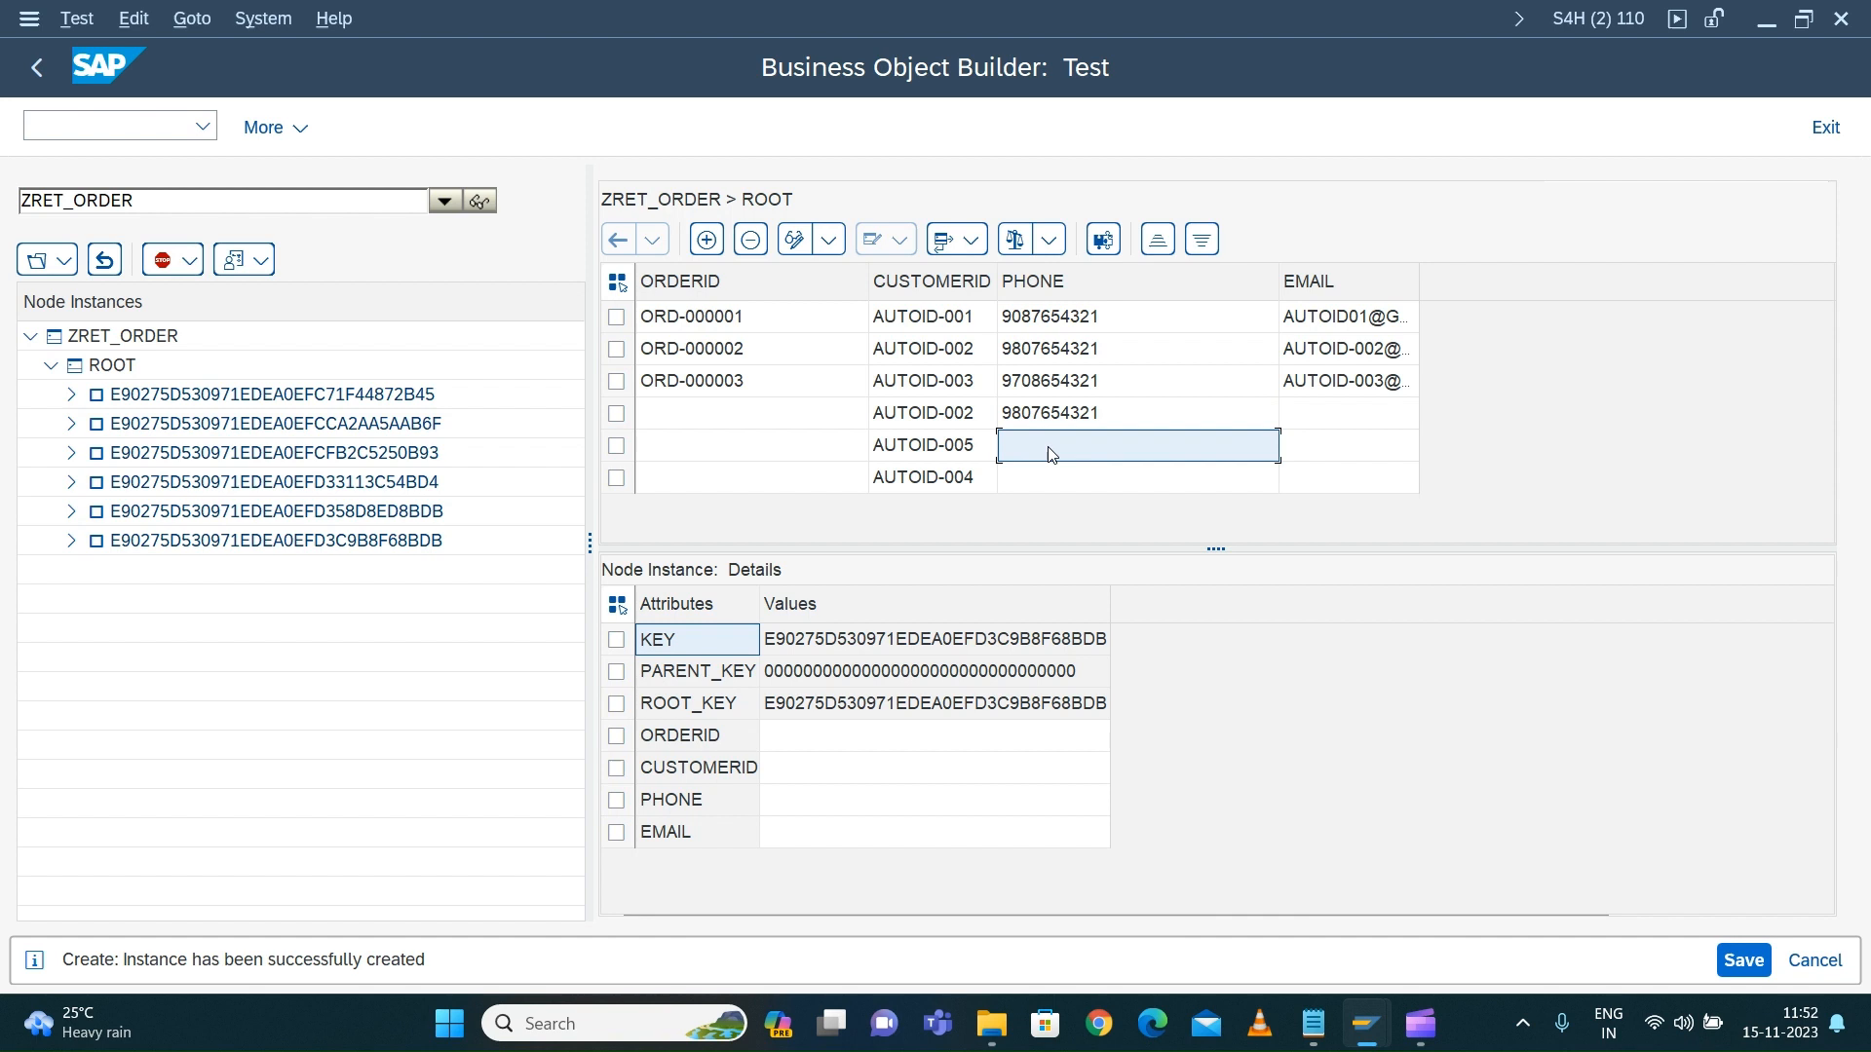
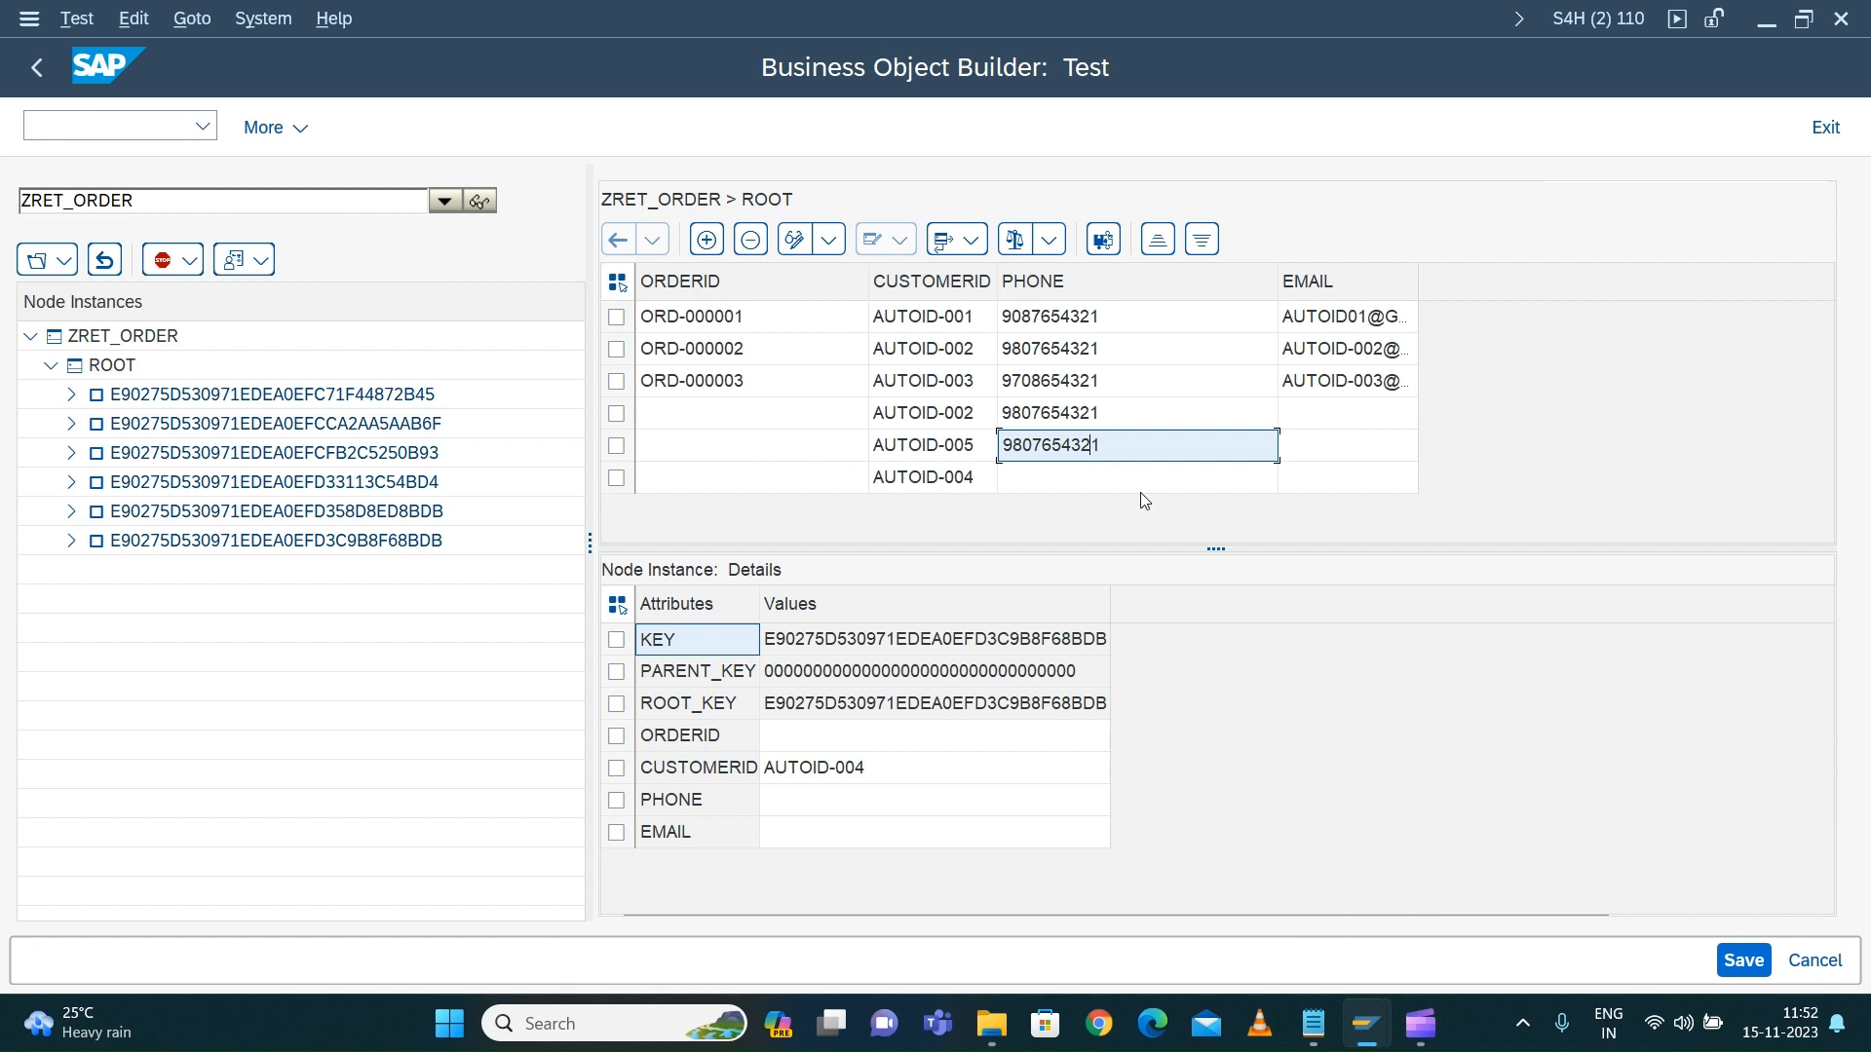
{"action": "left_click", "coordinate": [1134, 477]}
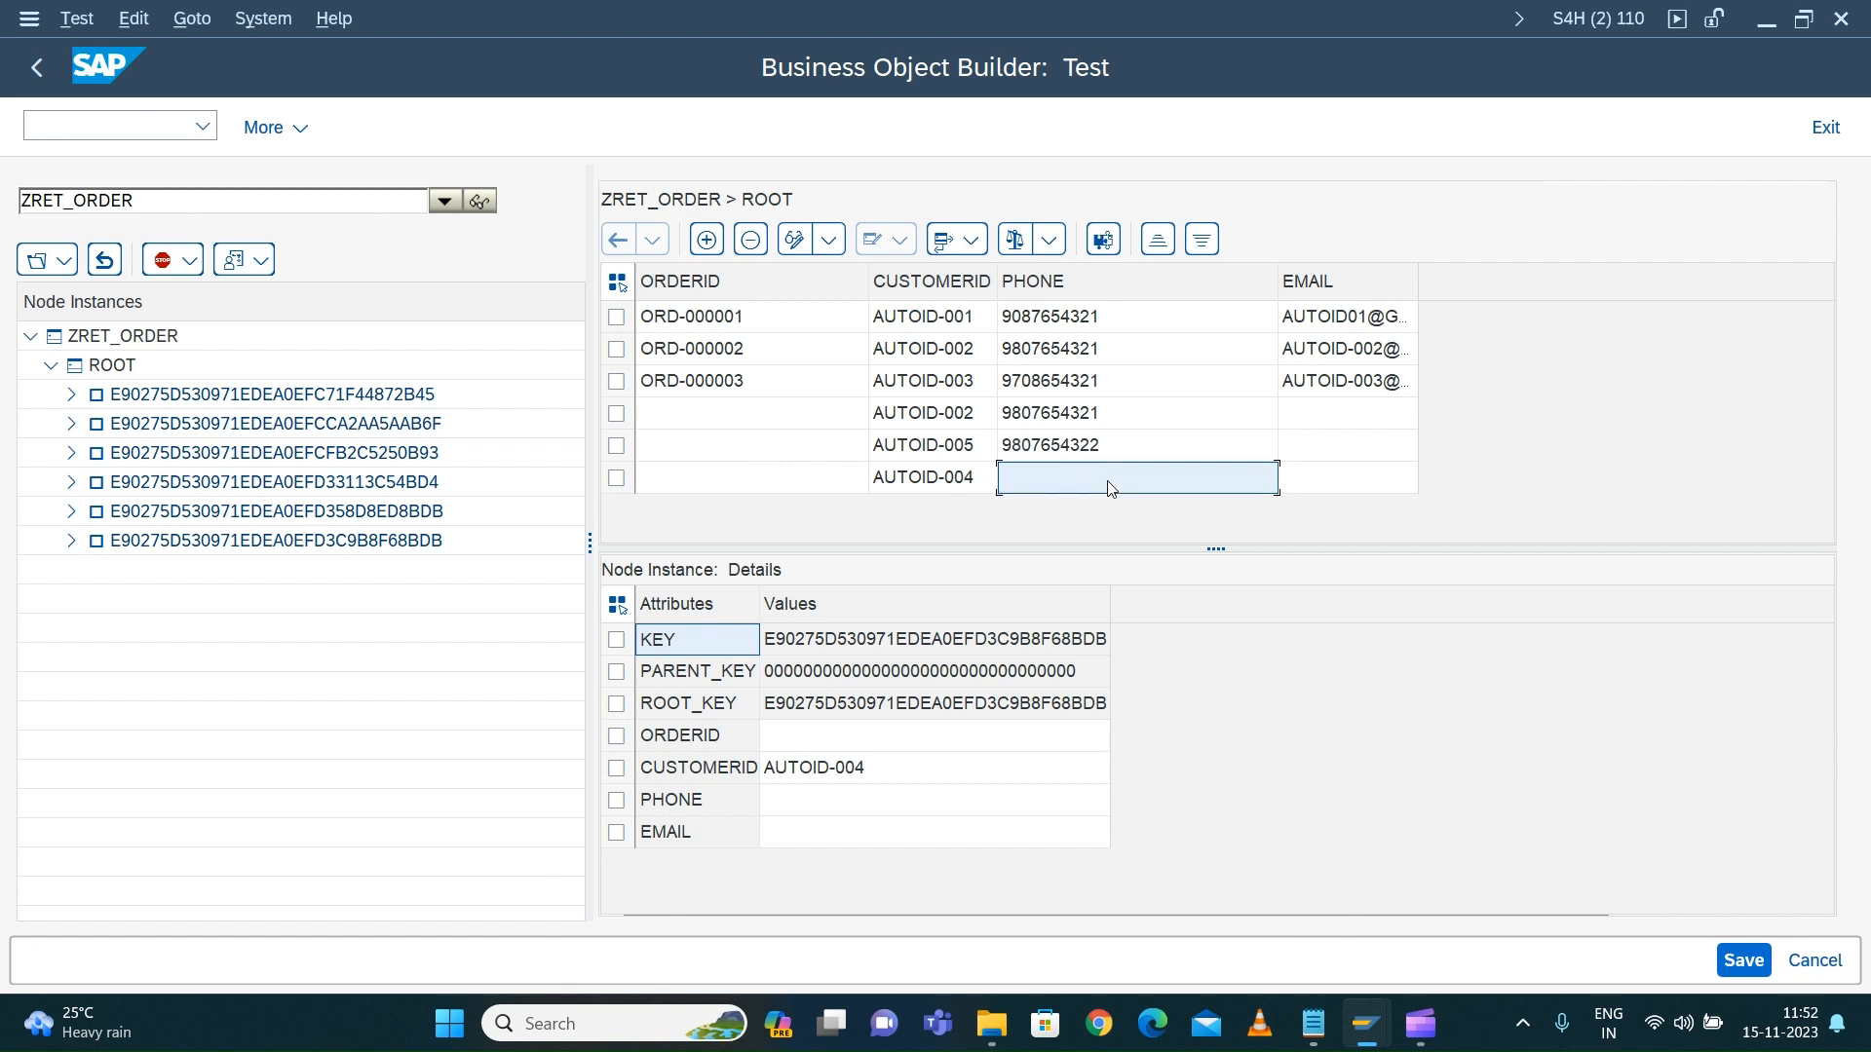
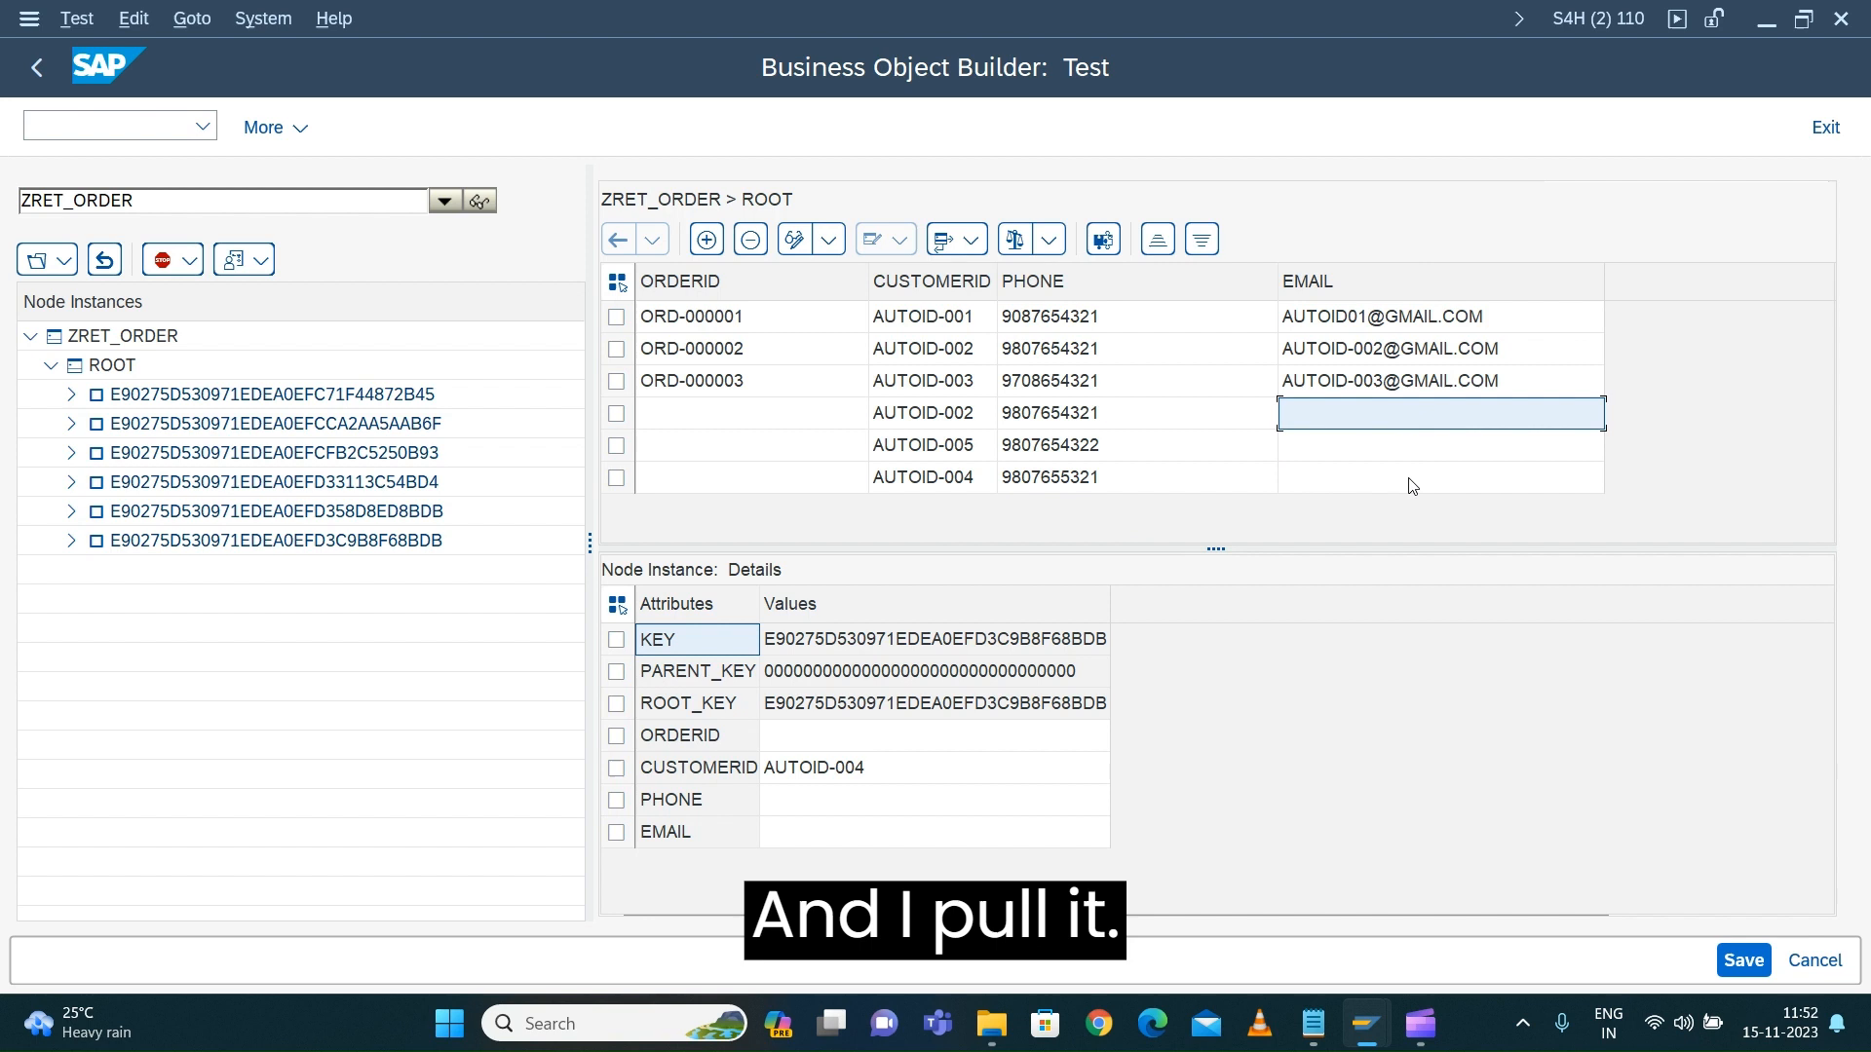
{"action": "type", "text": "Auto"}
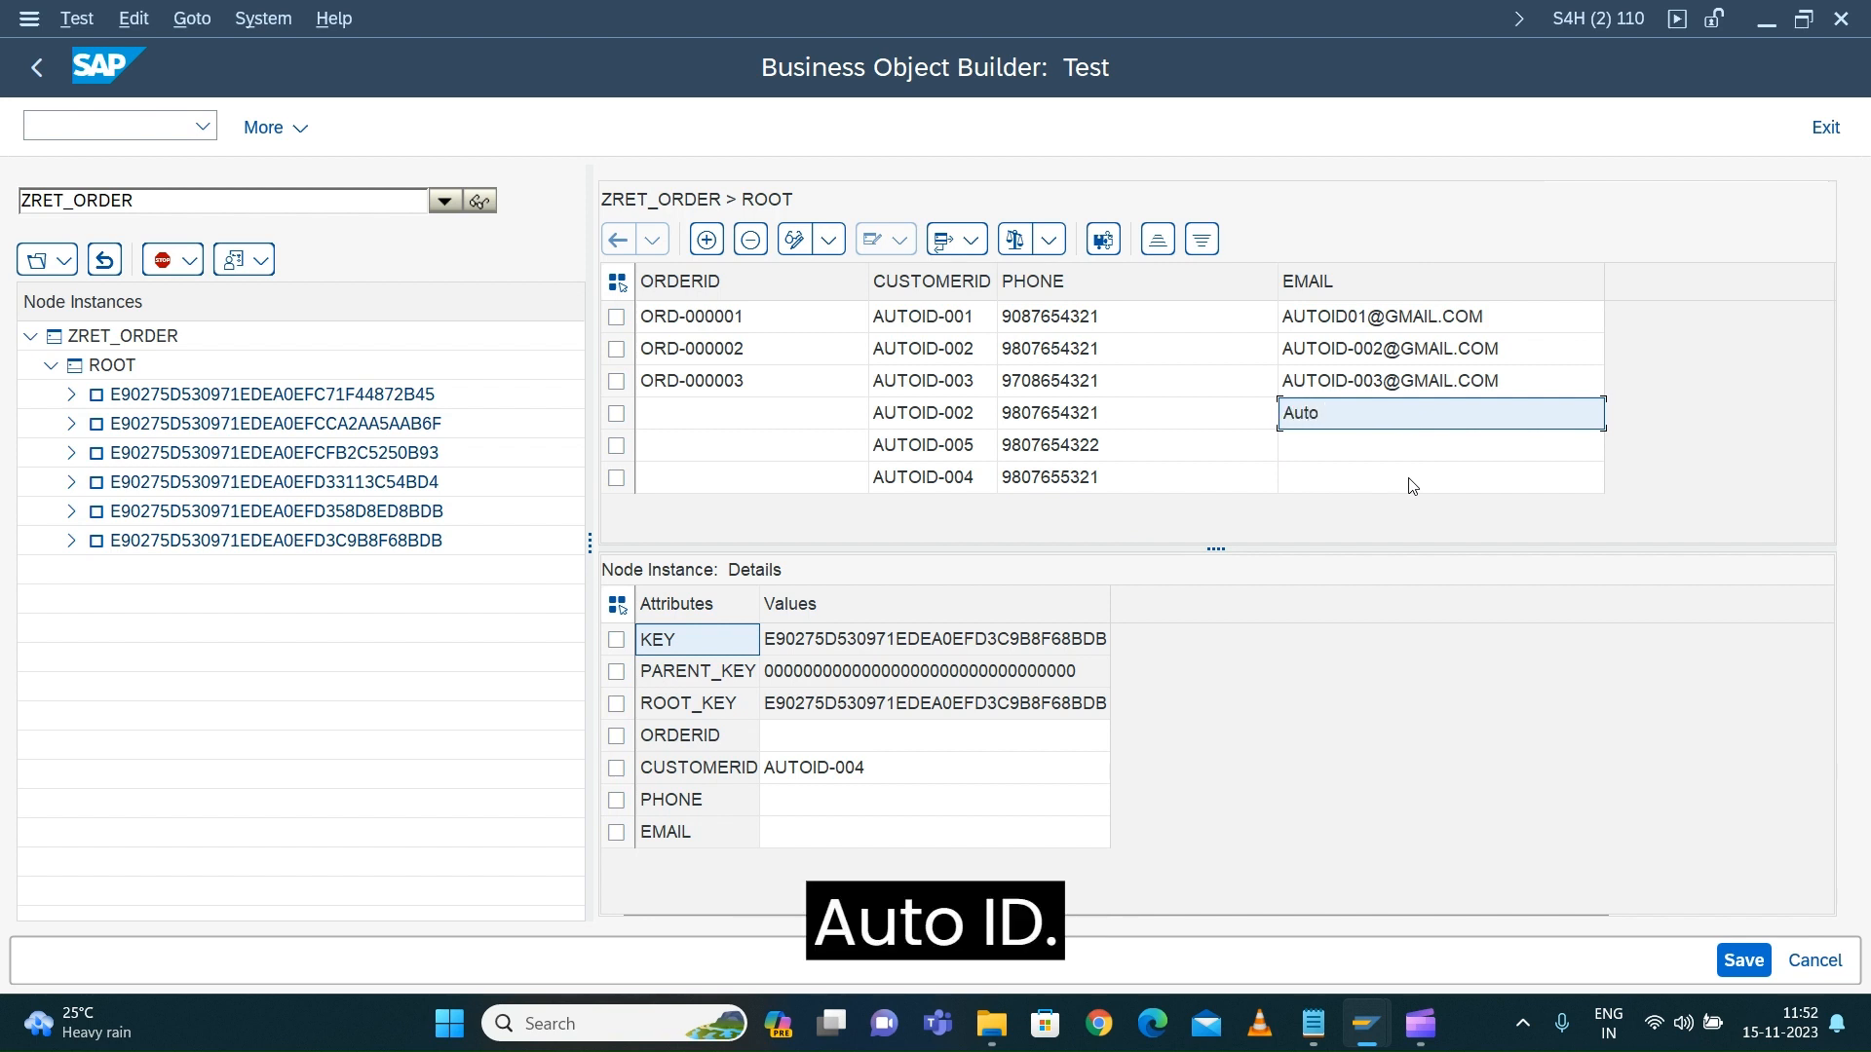
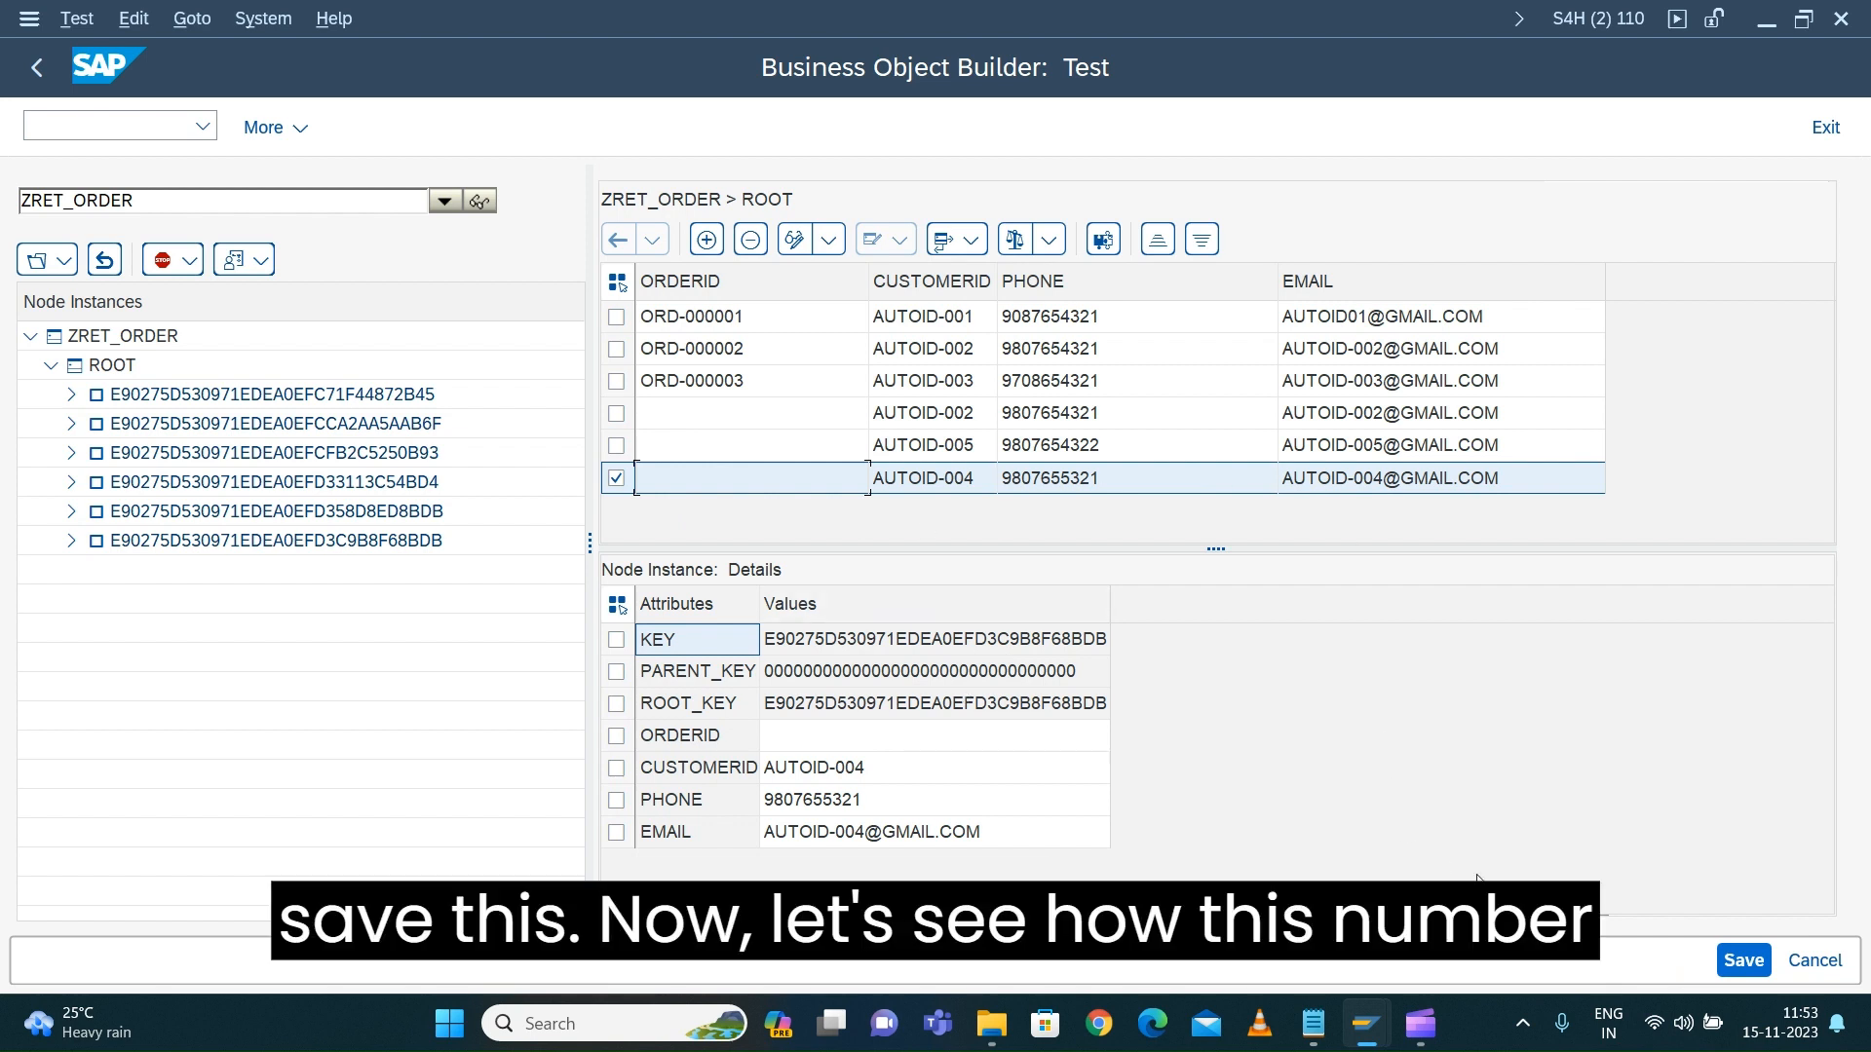
{"action": "mouse_move", "coordinate": [1743, 961]}
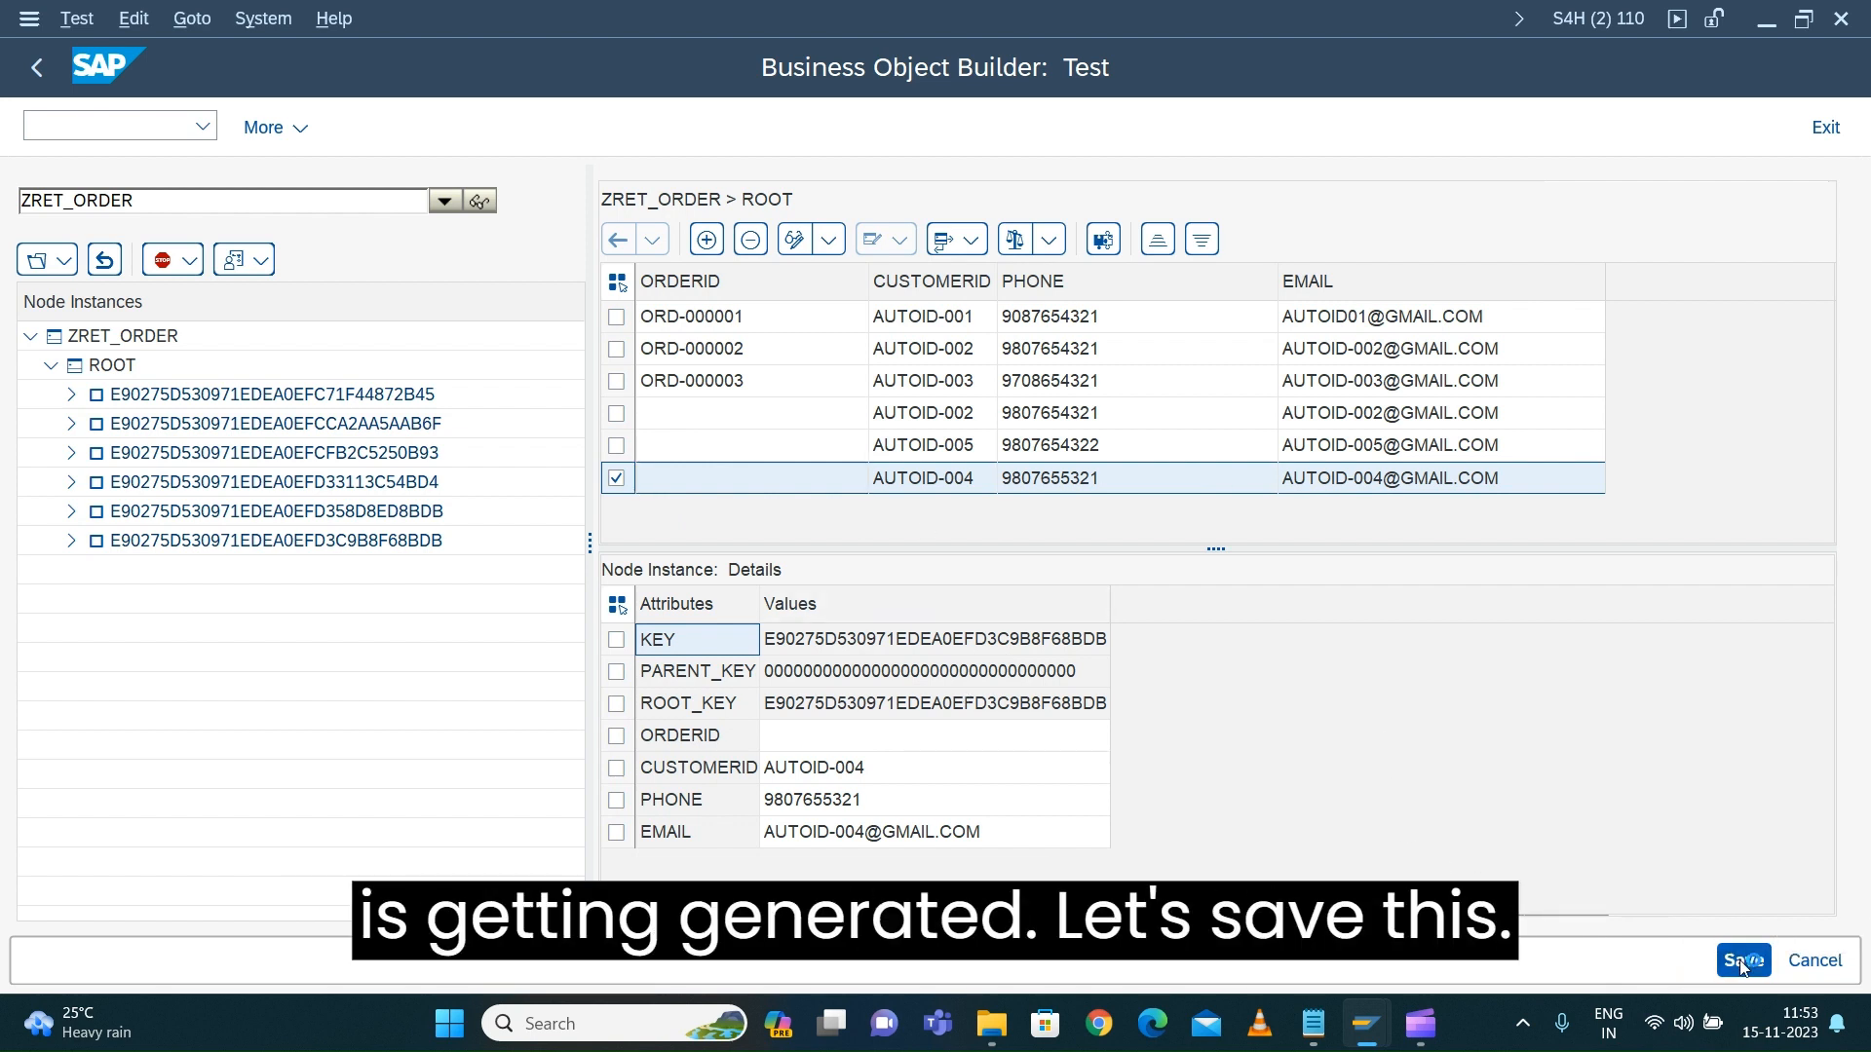
{"action": "left_click", "coordinate": [1741, 959]}
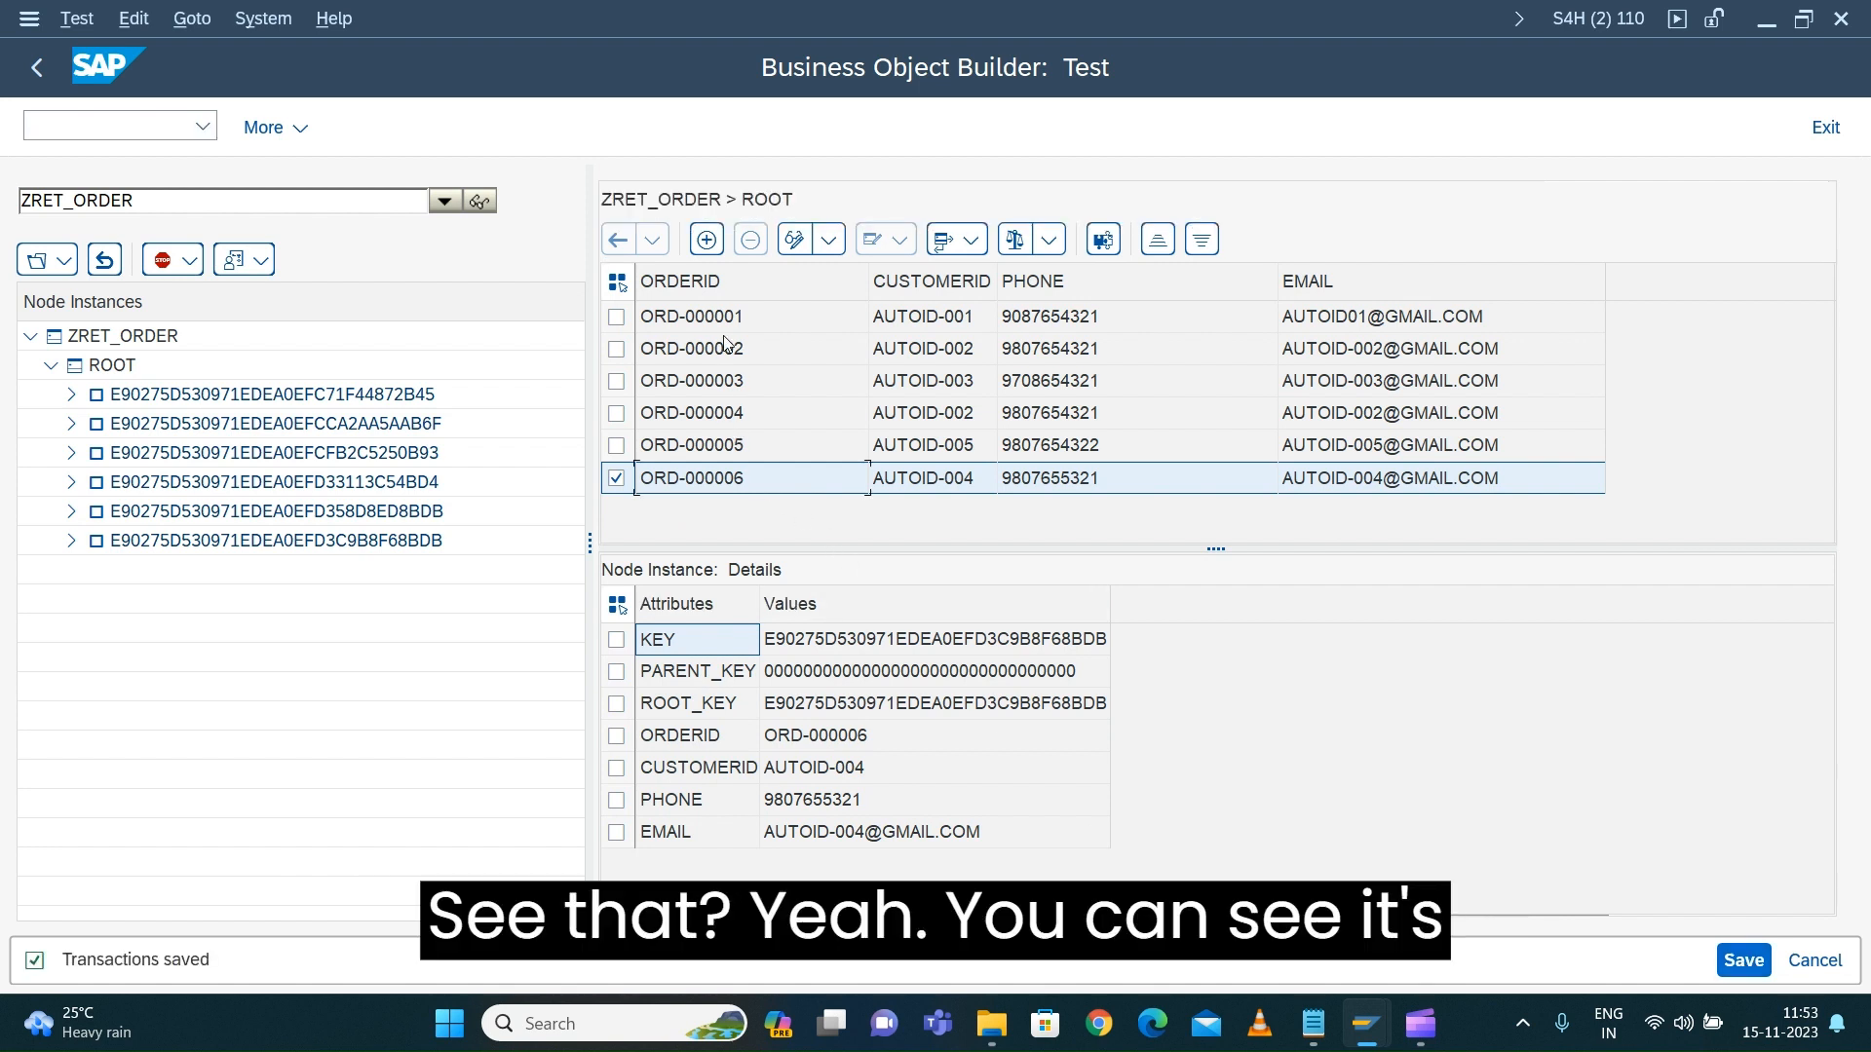
{"action": "mouse_move", "coordinate": [736, 462]}
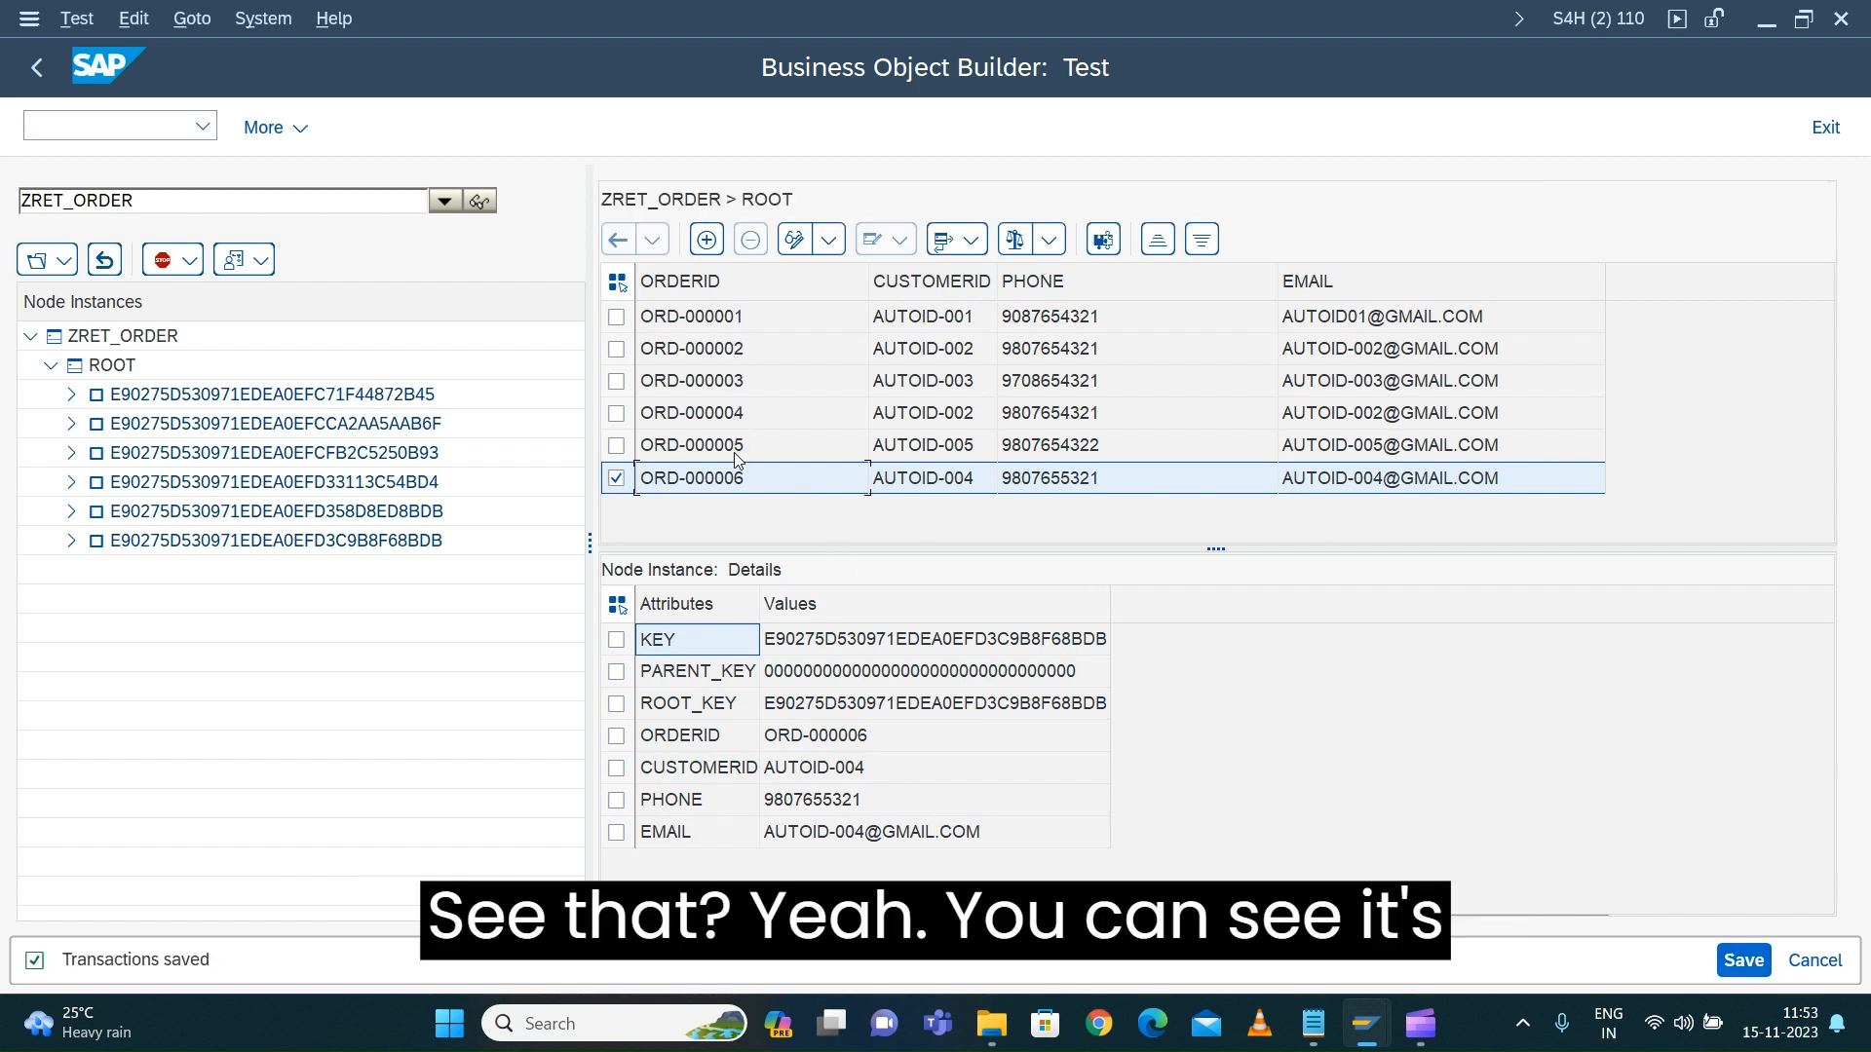